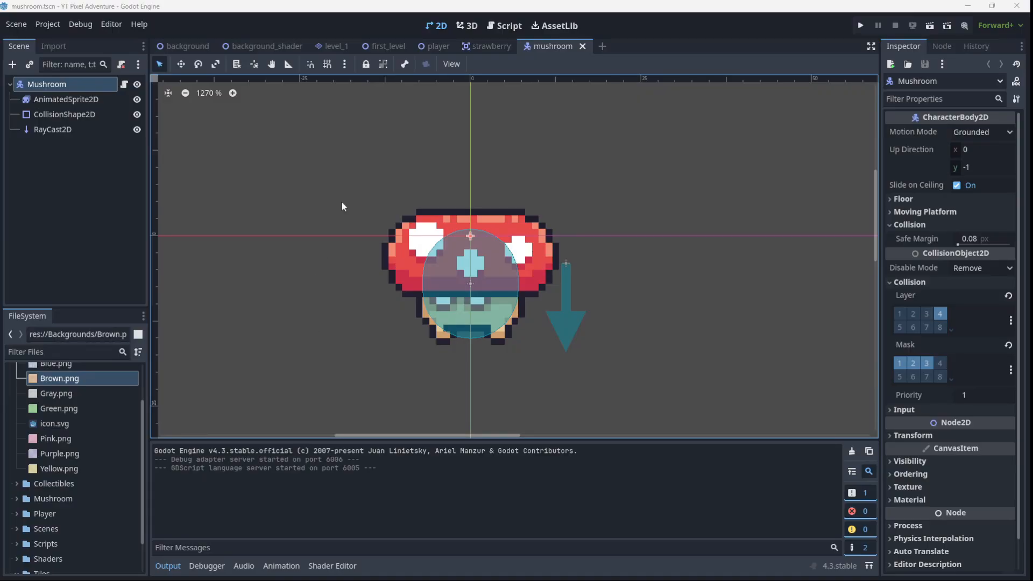
{"action": "mouse_move", "coordinate": [466, 185]}
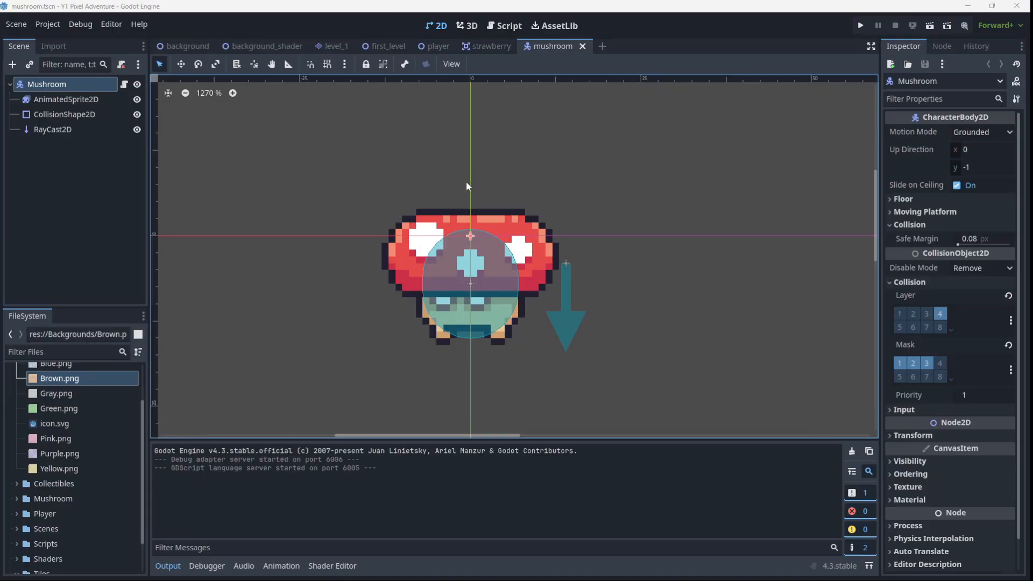
{"action": "mouse_move", "coordinate": [522, 154]}
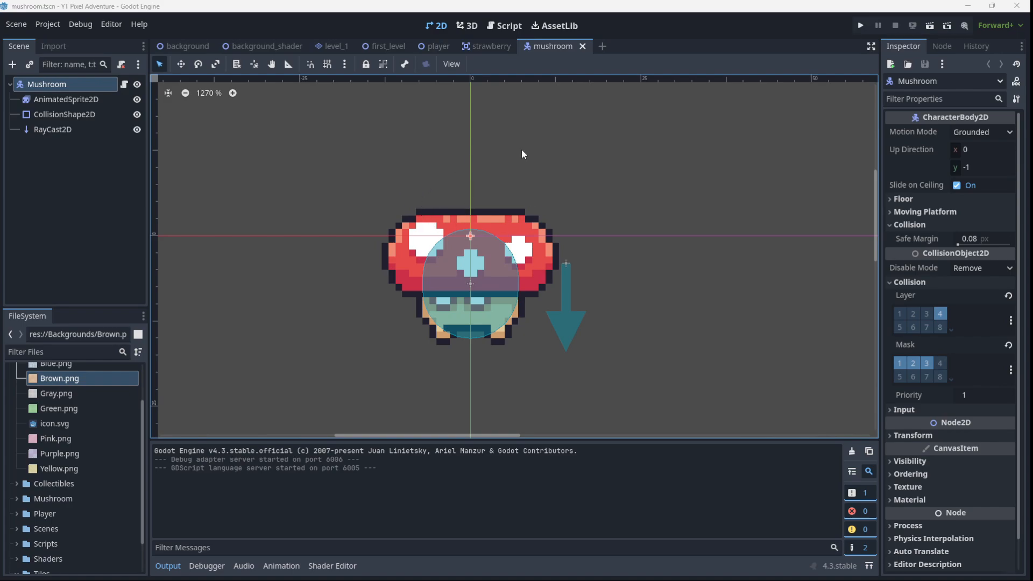
{"action": "mouse_move", "coordinate": [429, 193]}
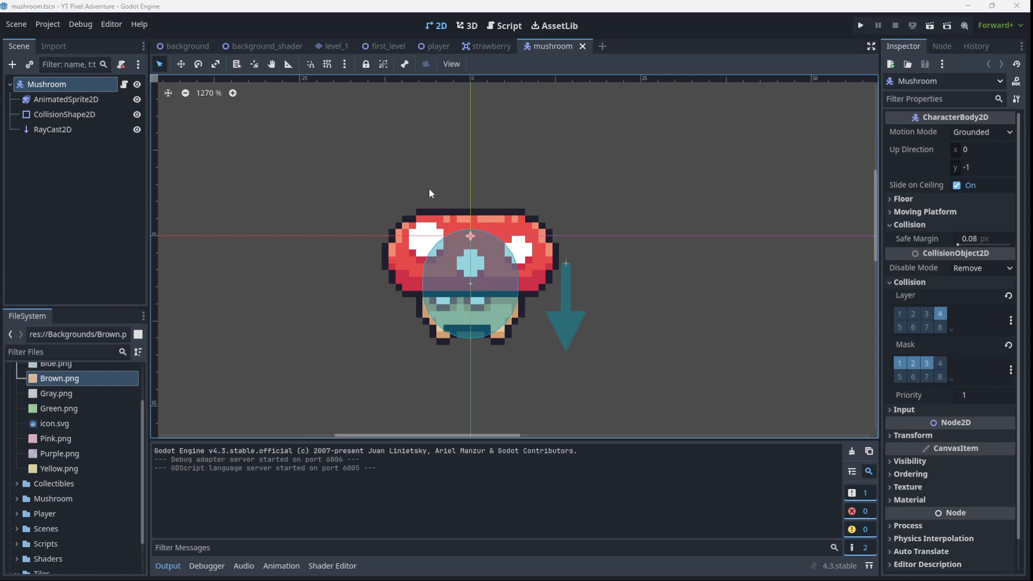
{"action": "mouse_move", "coordinate": [288, 172]}
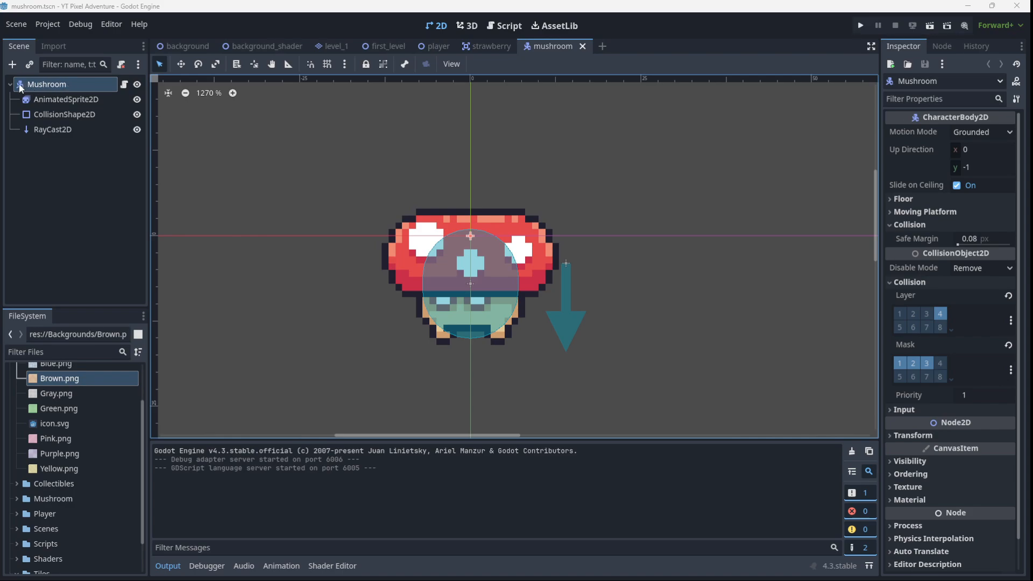
{"action": "mouse_move", "coordinate": [47, 84]}
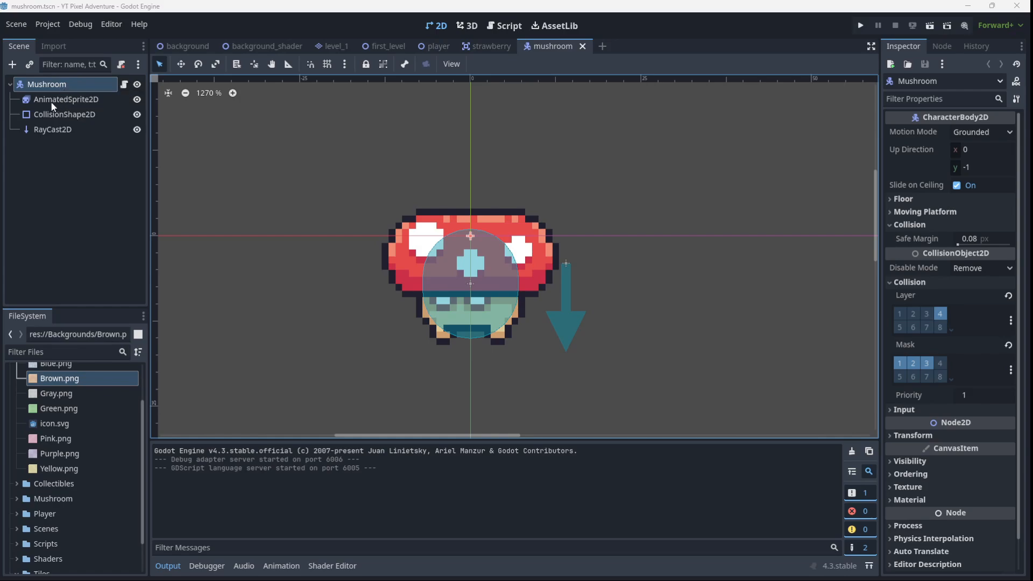
Select the mushroom's AnimatedSprite2D and expand its Transform properties in the Inspector.
{"action": "left_click", "coordinate": [65, 99]}
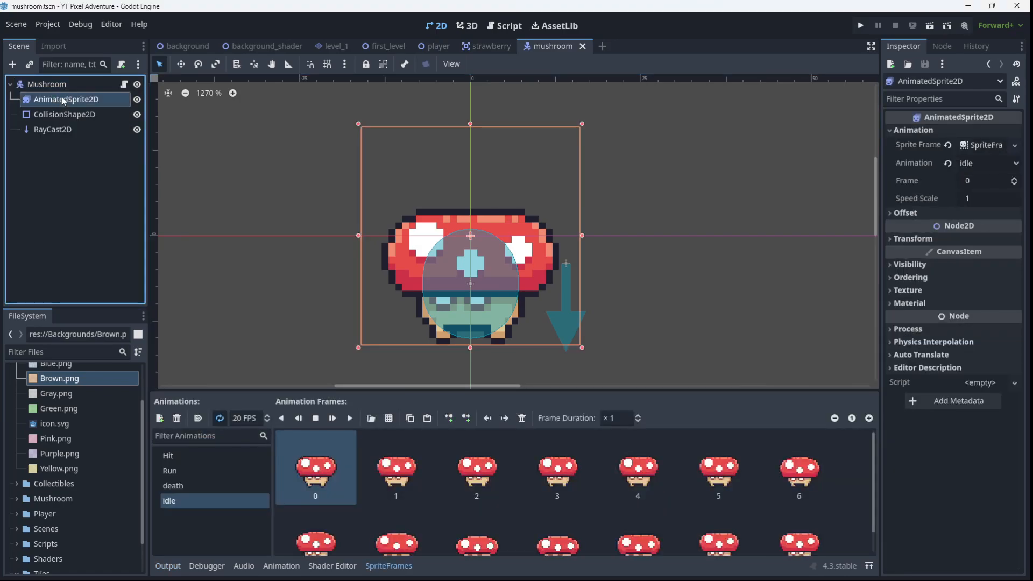
{"action": "mouse_move", "coordinate": [453, 242]}
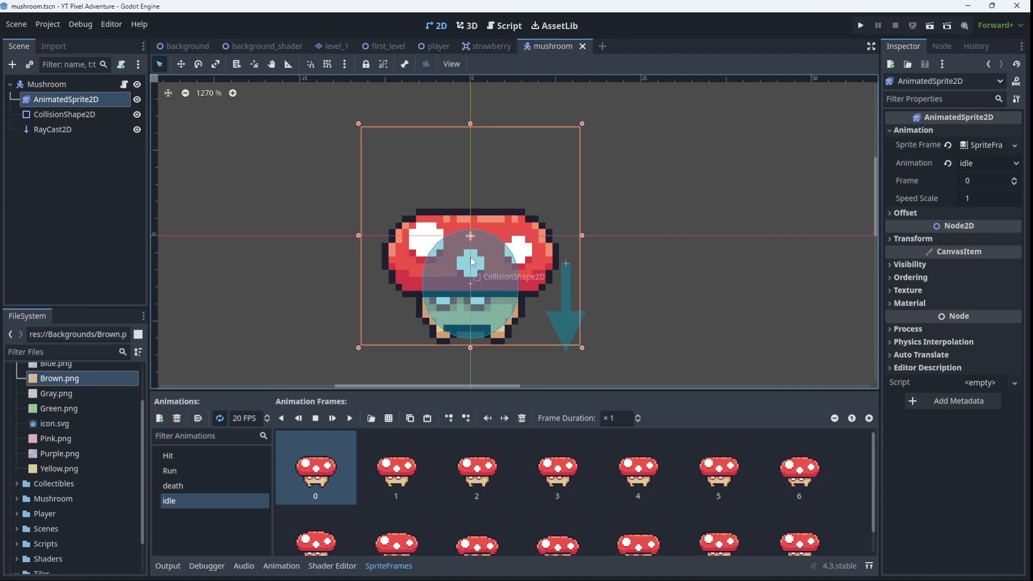
{"action": "mouse_move", "coordinate": [865, 279]}
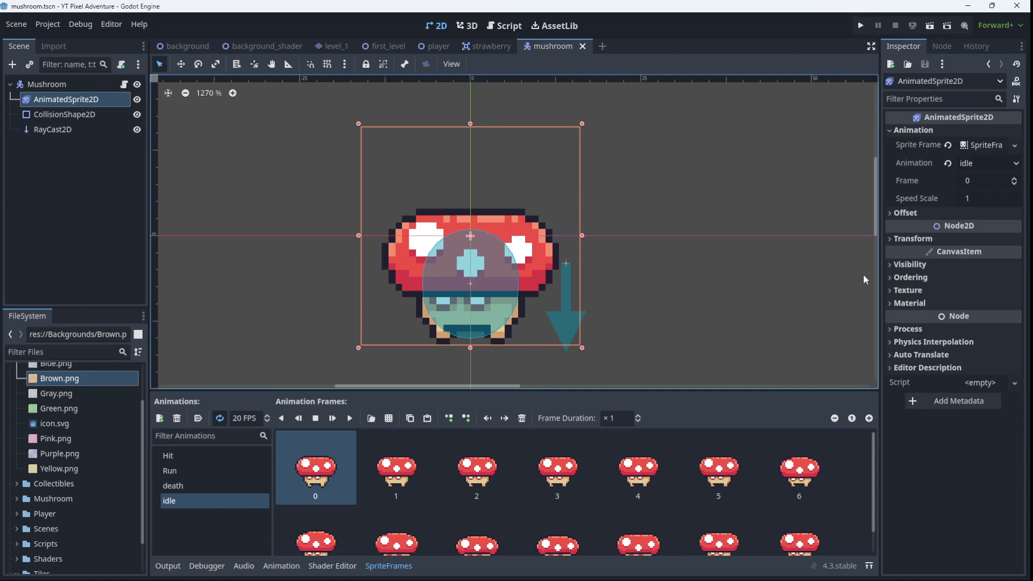
{"action": "left_click", "coordinate": [913, 239]}
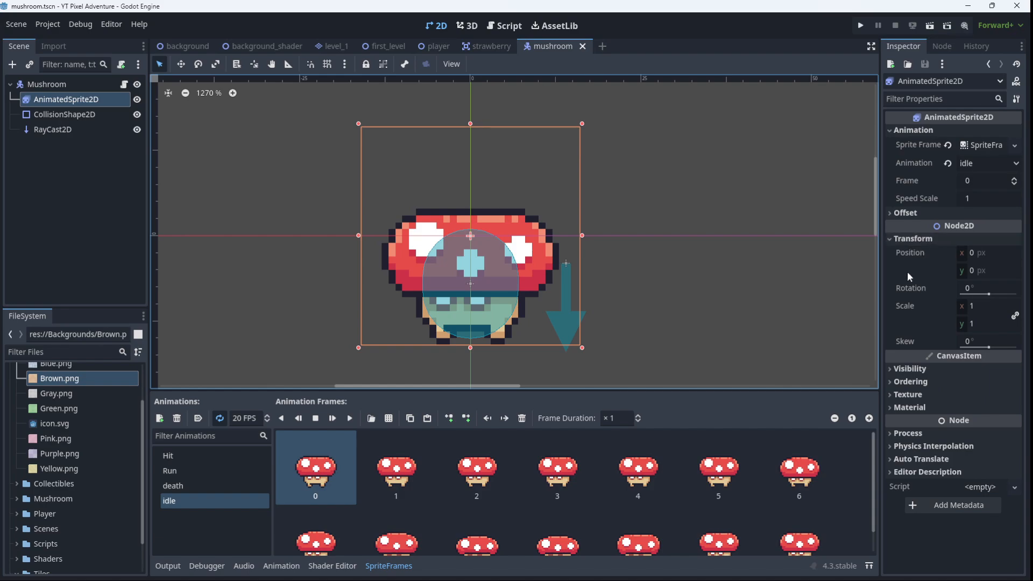
{"action": "left_click", "coordinate": [981, 306]}
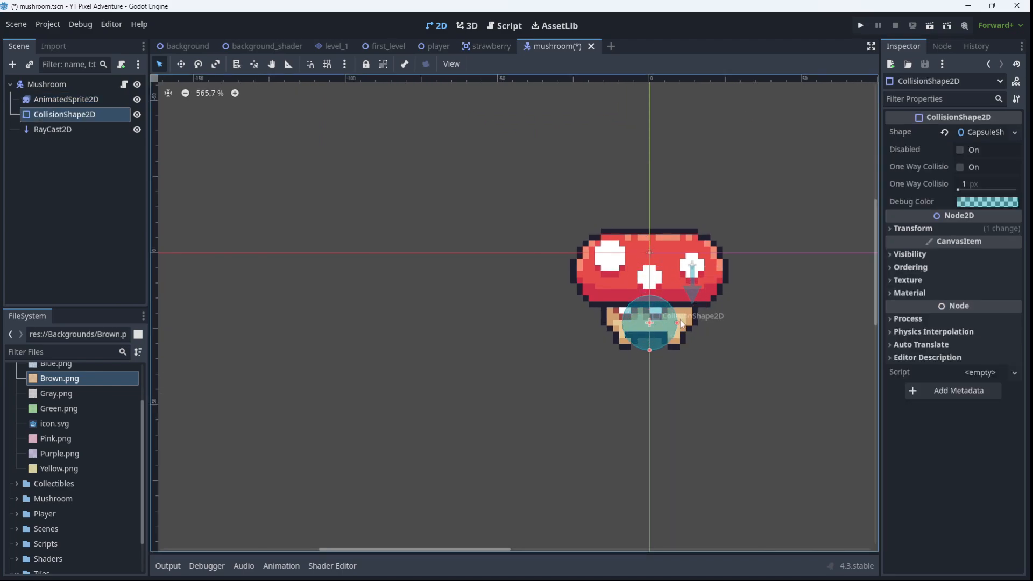
Enlarge the collision capsule over the cap, shift RayCast2D right to x=28, and save.
{"action": "left_click_drag", "start_coordinate": [649, 323], "coordinate": [664, 299]}
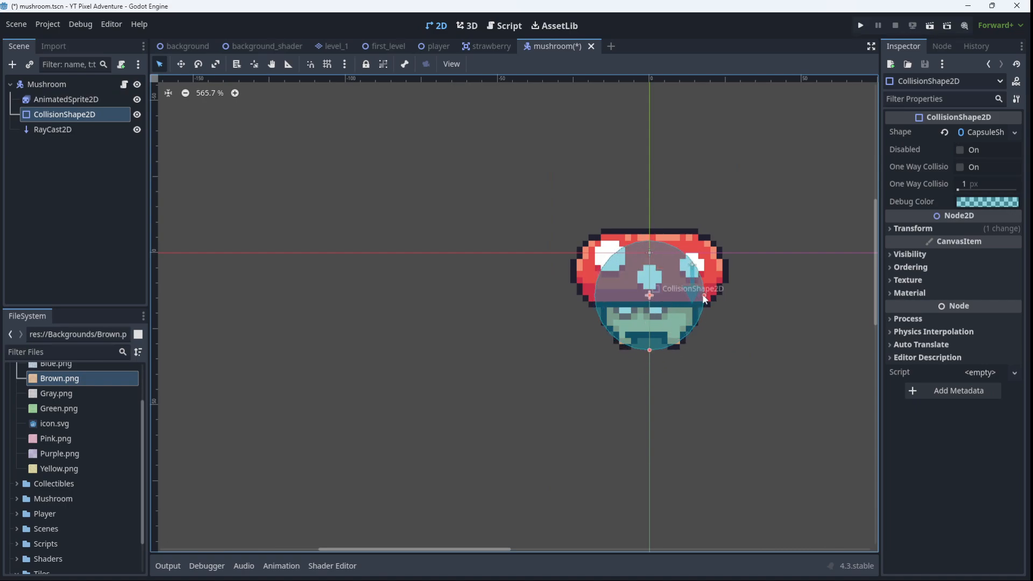
{"action": "left_click", "coordinate": [54, 130]}
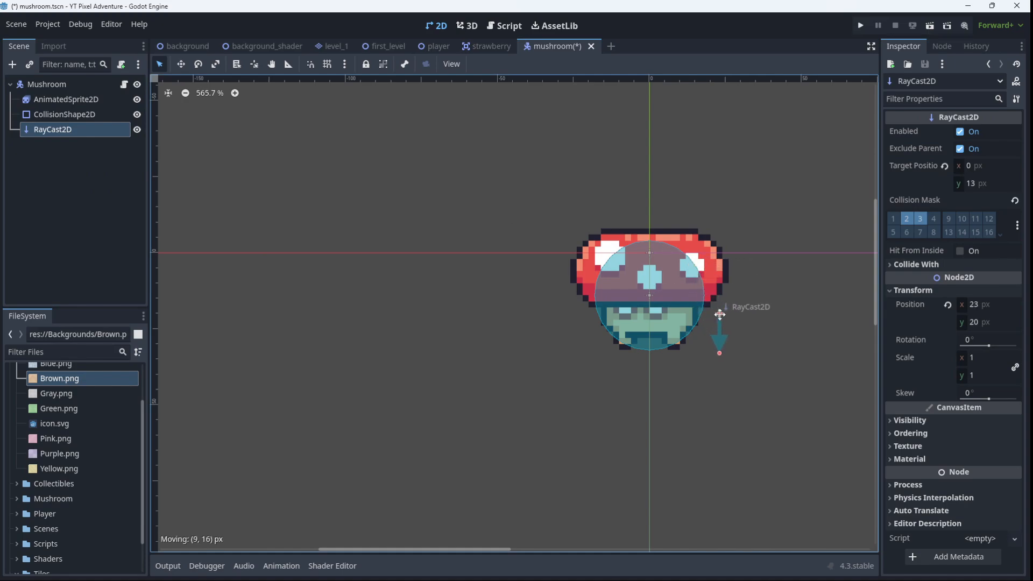
{"action": "left_click_drag", "start_coordinate": [719, 315], "coordinate": [734, 322]}
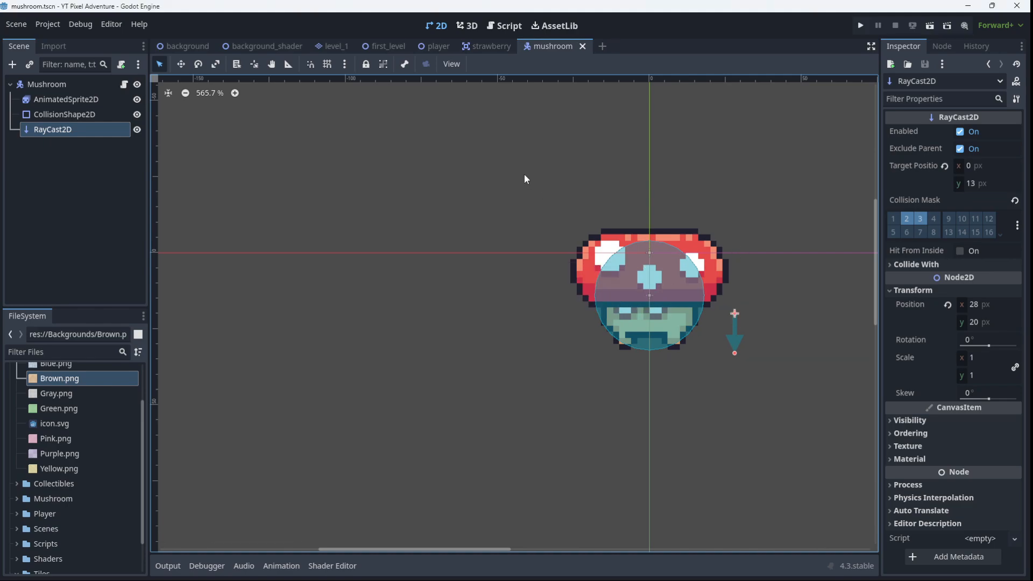
{"action": "left_click", "coordinate": [346, 64]}
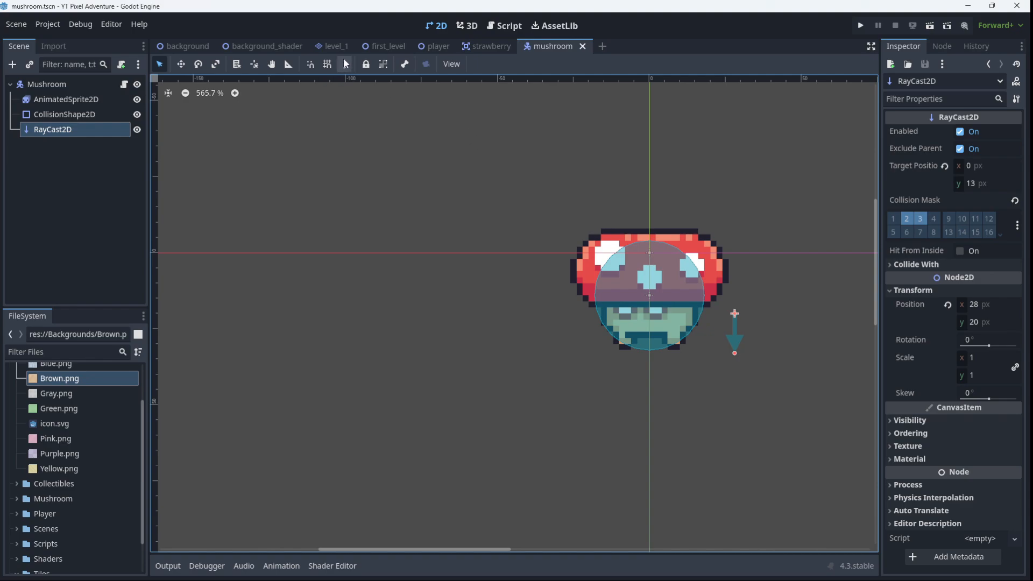
{"action": "left_click", "coordinate": [336, 46]}
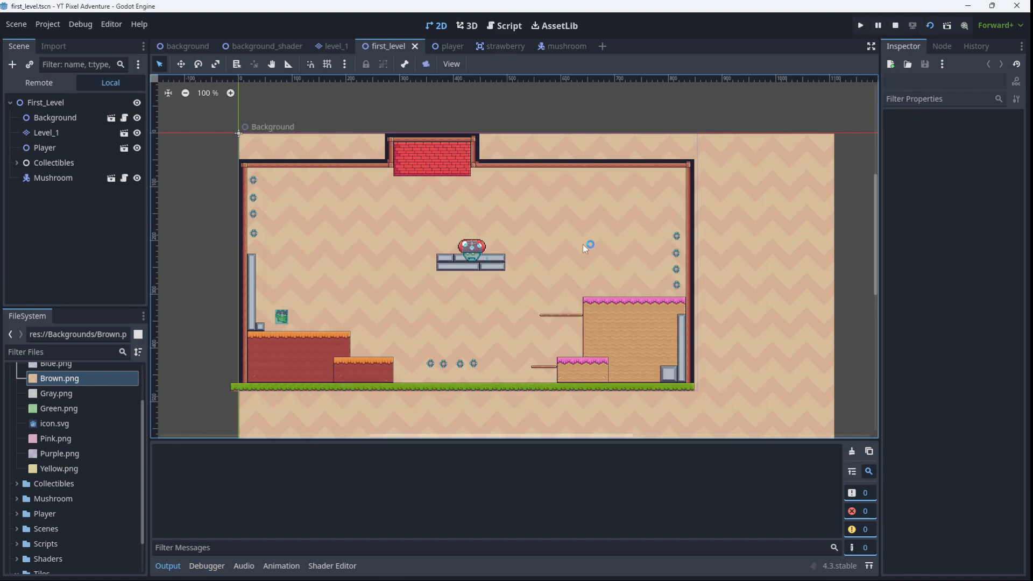
Run the first level to watch the mushroom, then close the game and reopen the mushroom scene.
{"action": "left_click", "coordinate": [860, 25]}
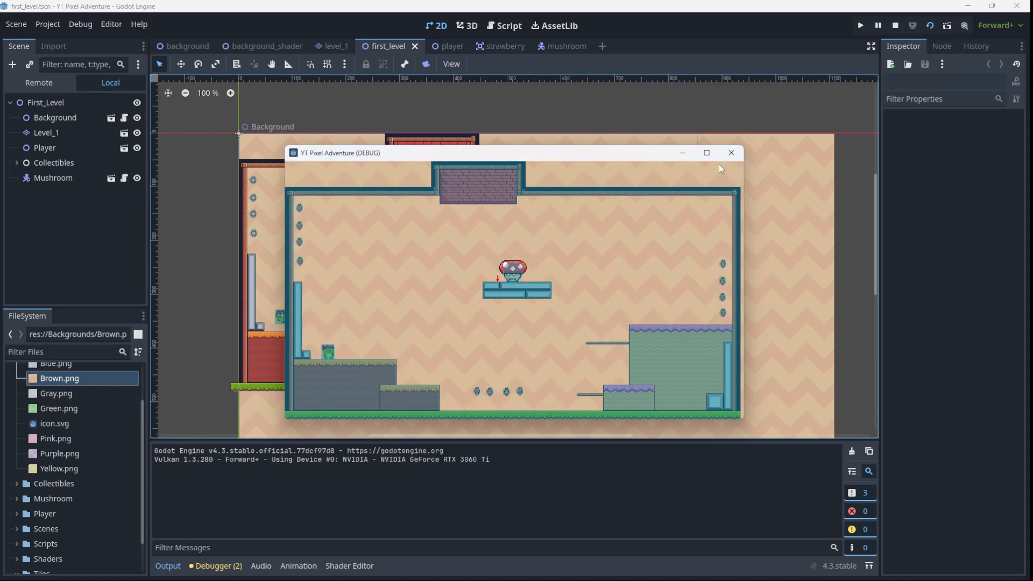
{"action": "left_click", "coordinate": [895, 25]}
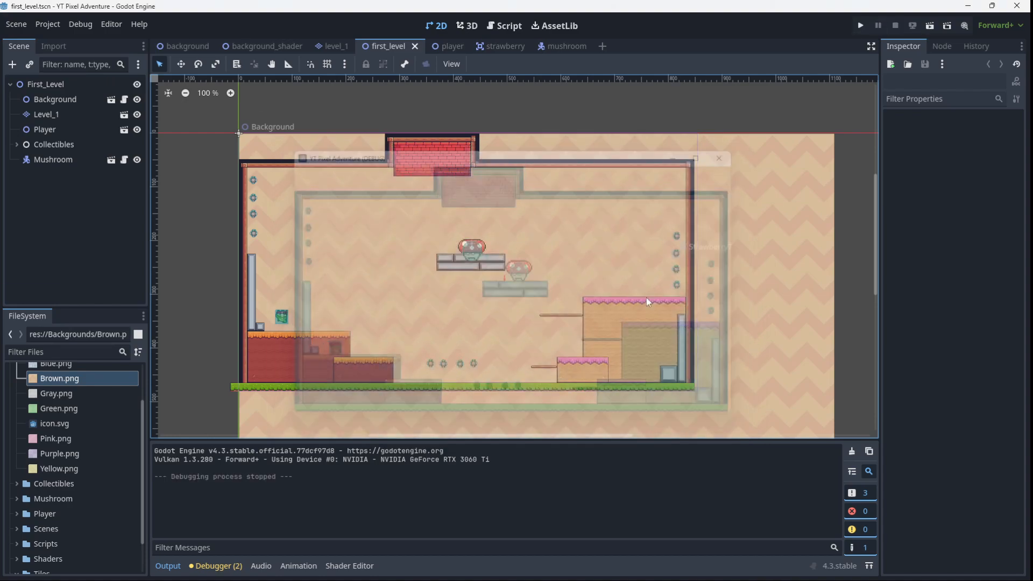
{"action": "left_click", "coordinate": [717, 158]}
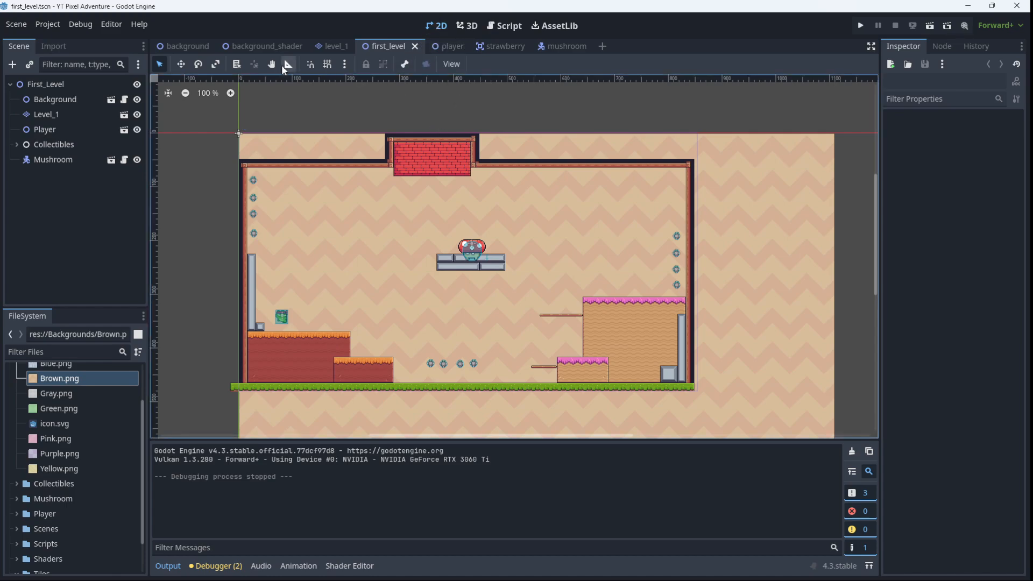
{"action": "left_click", "coordinate": [551, 46]}
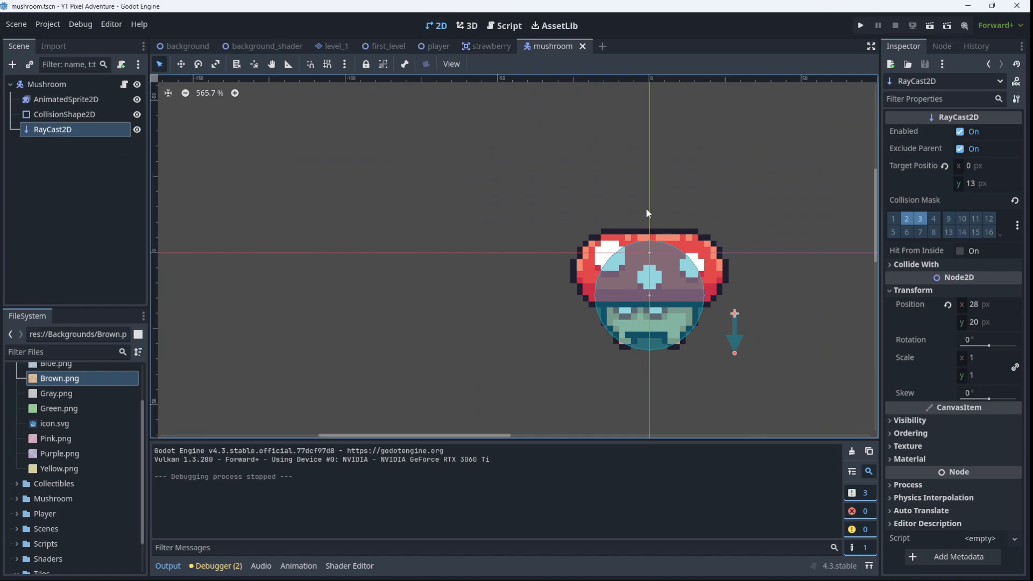
{"action": "mouse_move", "coordinate": [633, 244]}
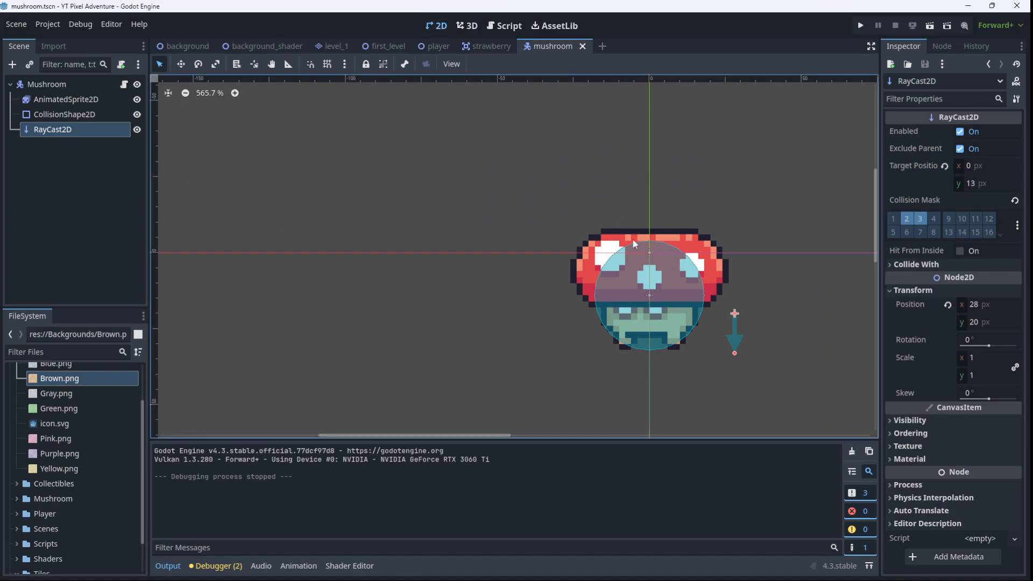
{"action": "mouse_move", "coordinate": [658, 243]}
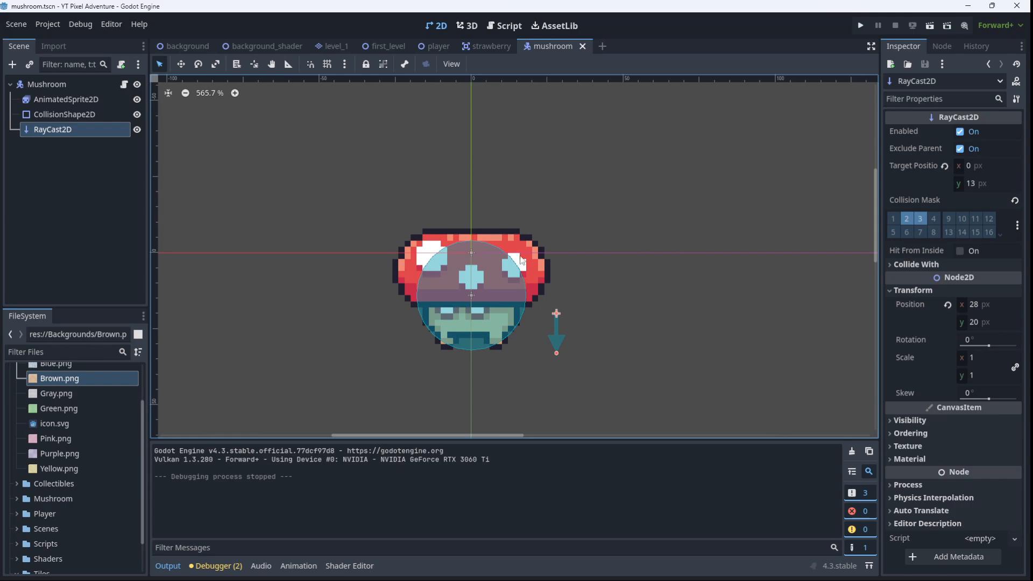
Add an Area2D child under the mushroom and rename it DeathZone.
{"action": "left_click", "coordinate": [12, 64]}
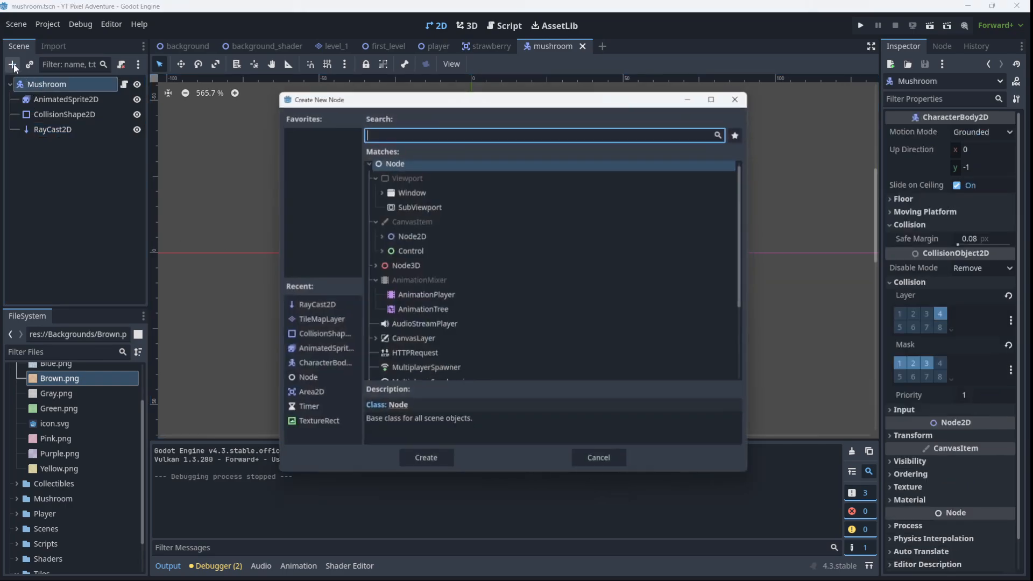
{"action": "type", "text": "area"}
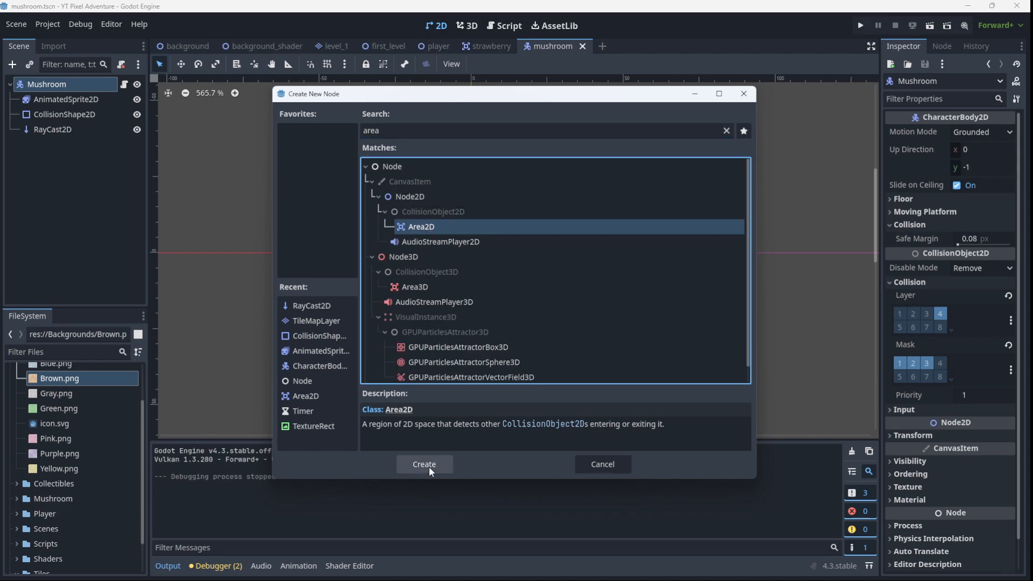
{"action": "left_click", "coordinate": [424, 464]}
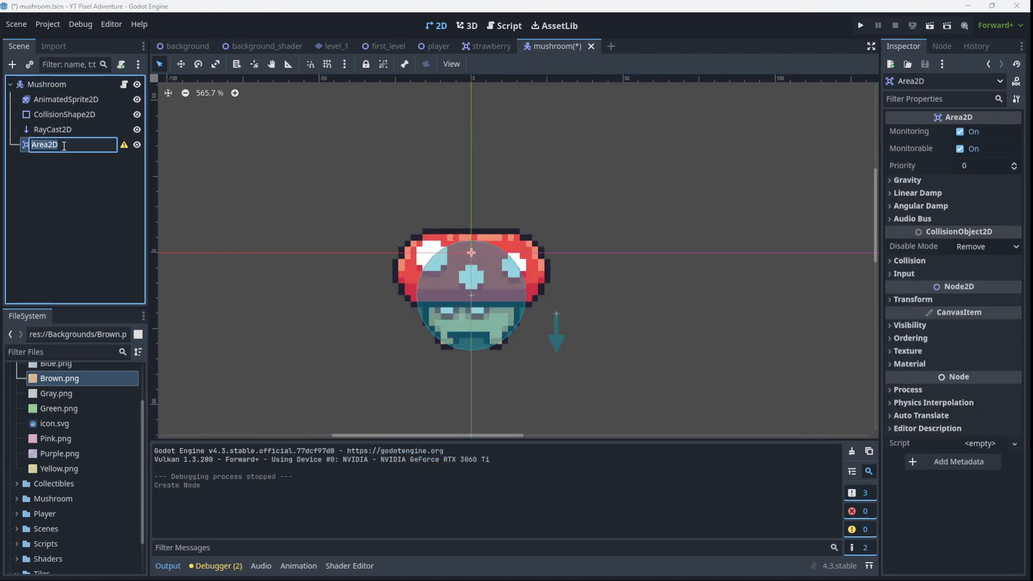
{"action": "type", "text": "DeathZ"}
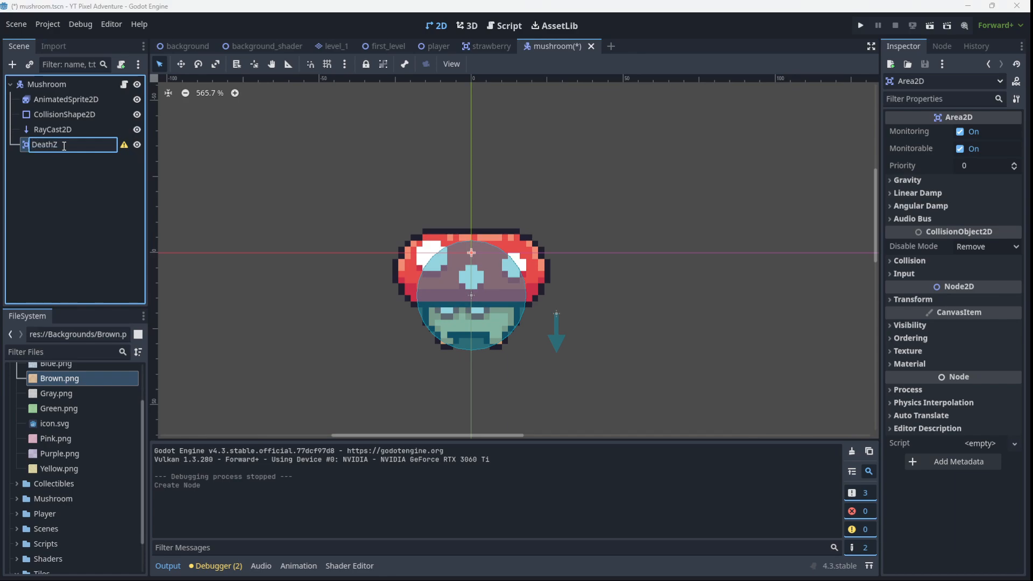
{"action": "type", "text": "one"}
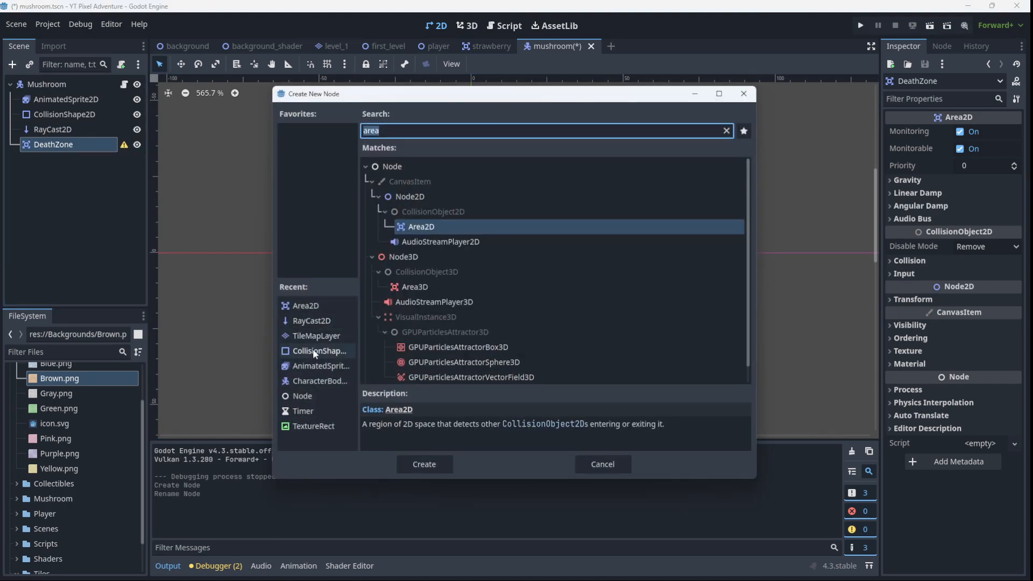
Give DeathZone a rectangle CollisionShape2D and resize it into a thin strip over the cap.
{"action": "left_click", "coordinate": [423, 464]}
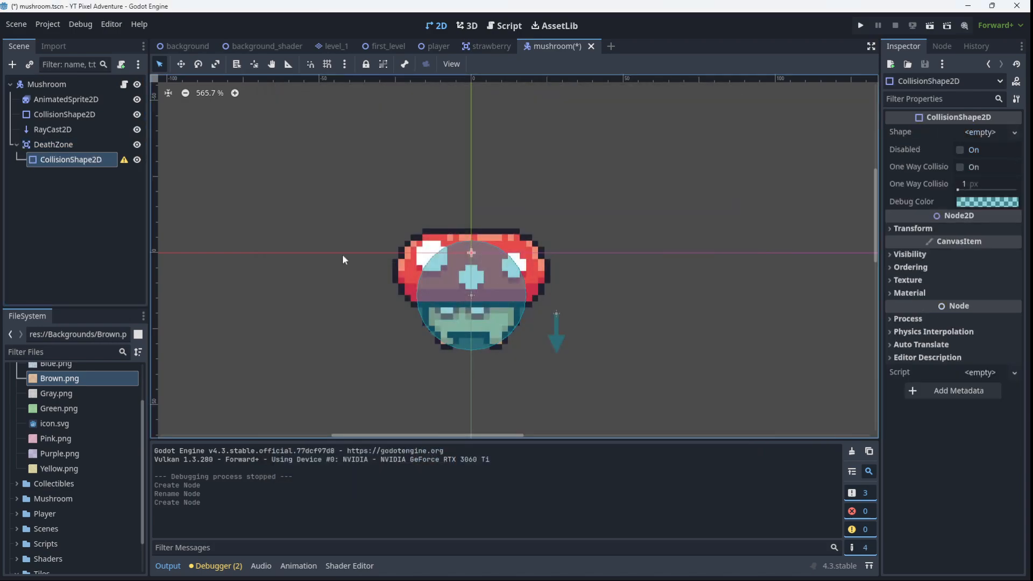
{"action": "mouse_move", "coordinate": [995, 139]}
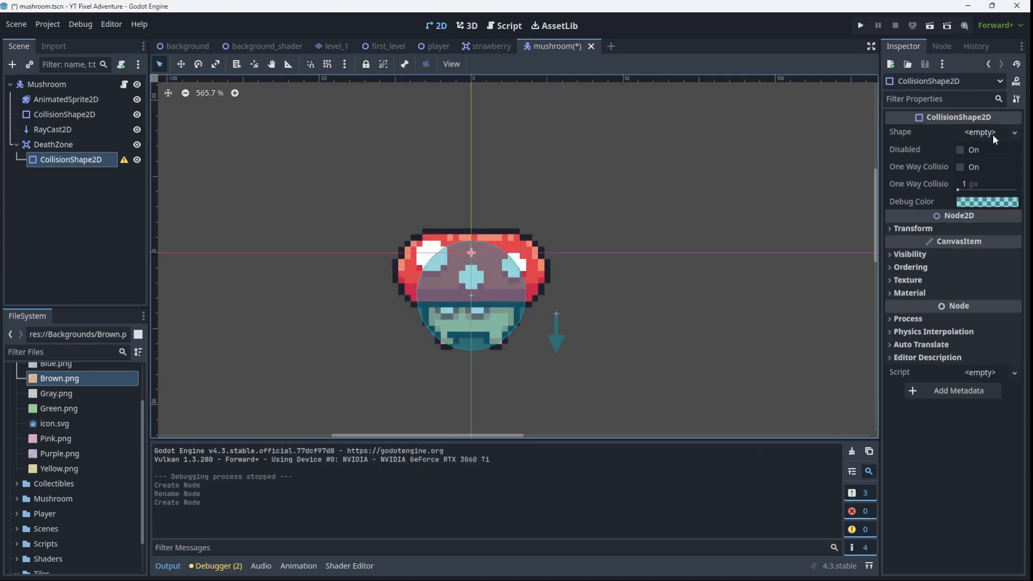
{"action": "left_click", "coordinate": [991, 132]}
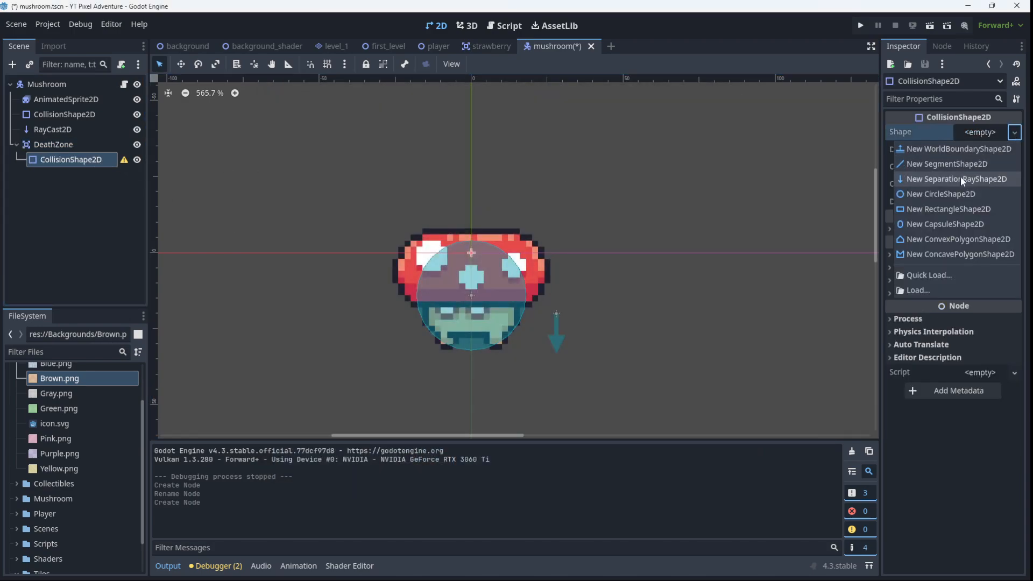
{"action": "left_click", "coordinate": [949, 209]}
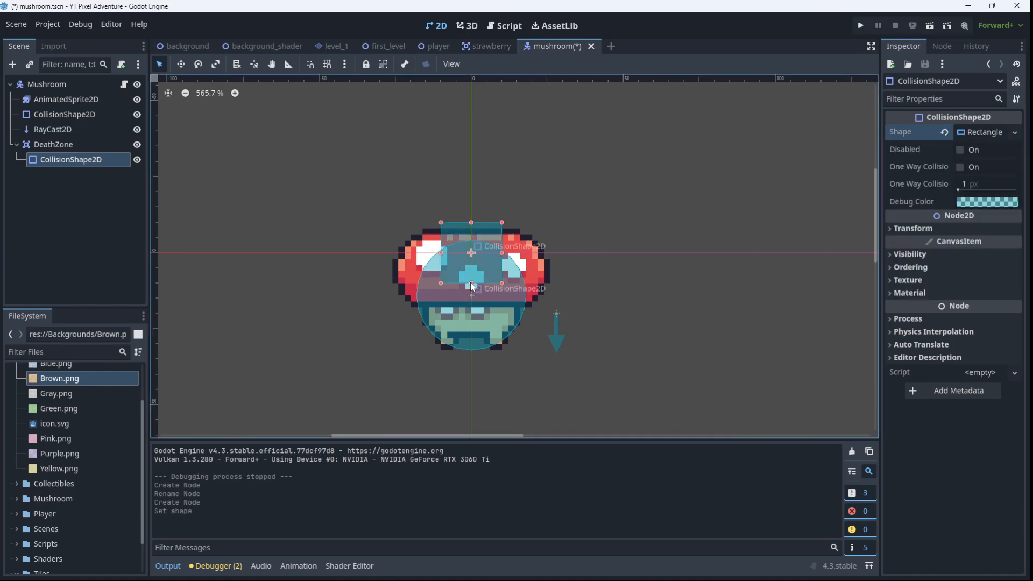
{"action": "left_click_drag", "start_coordinate": [472, 287], "coordinate": [471, 228]}
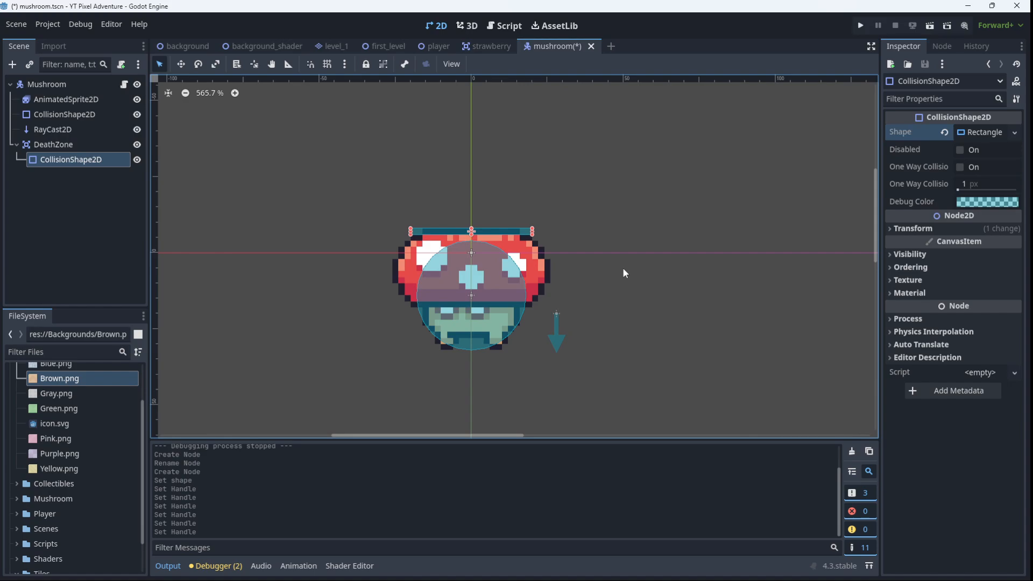
{"action": "mouse_move", "coordinate": [448, 239]}
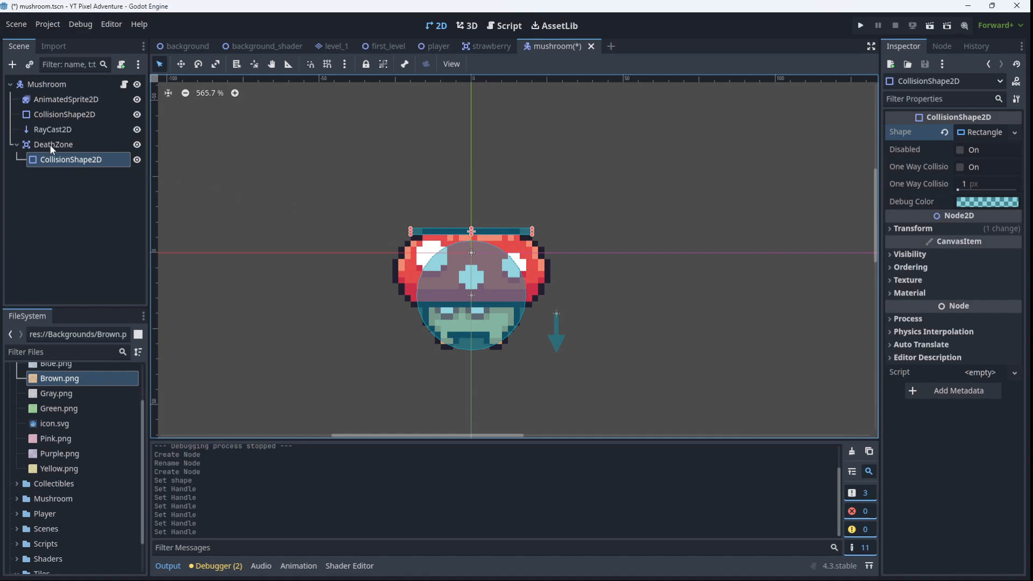
Open the Connect a Signal dialog for DeathZone's body_entered signal.
{"action": "left_click", "coordinate": [53, 144]}
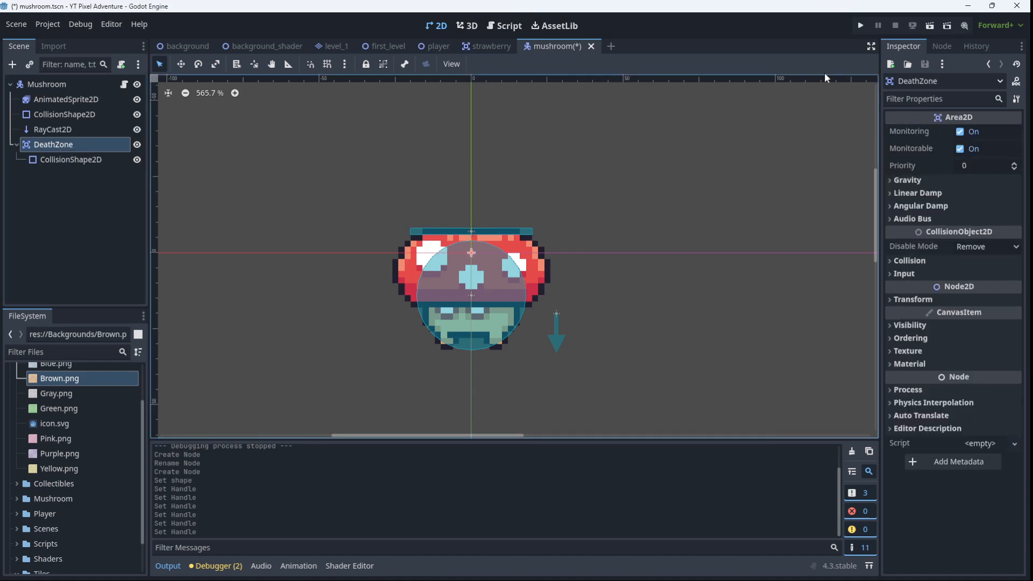
{"action": "left_click", "coordinate": [941, 46]}
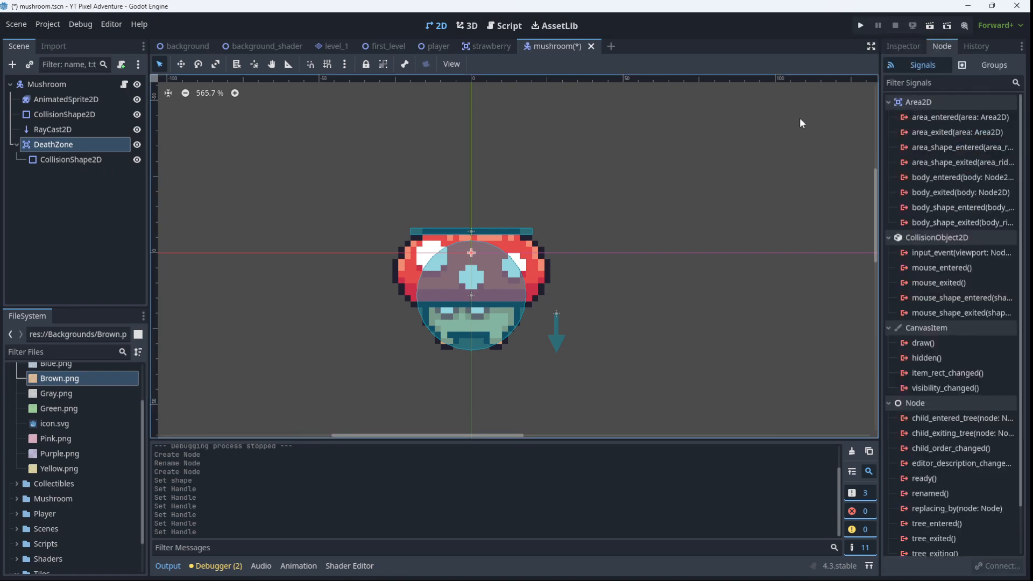
{"action": "mouse_move", "coordinate": [534, 166]}
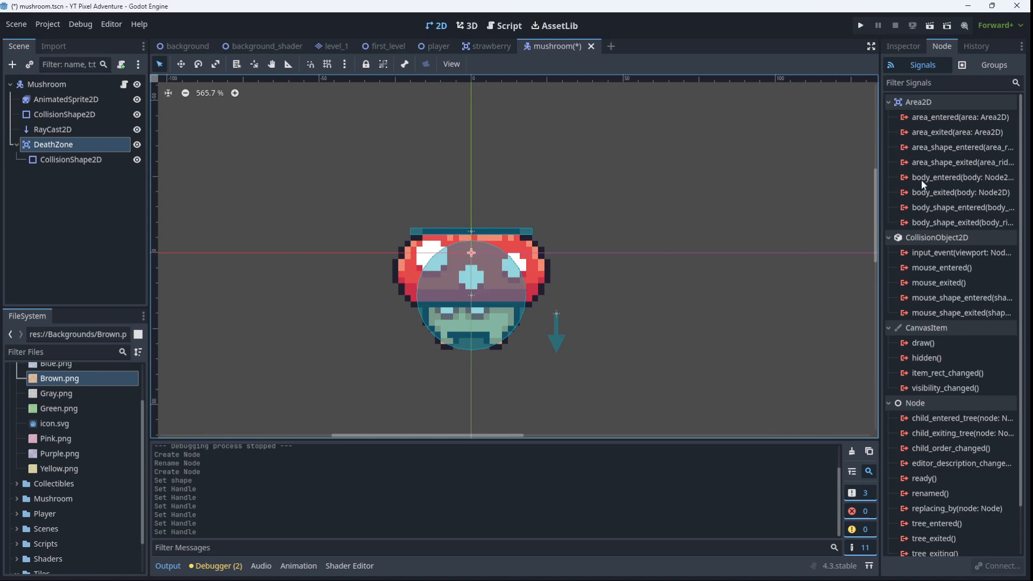
{"action": "mouse_move", "coordinate": [925, 183]}
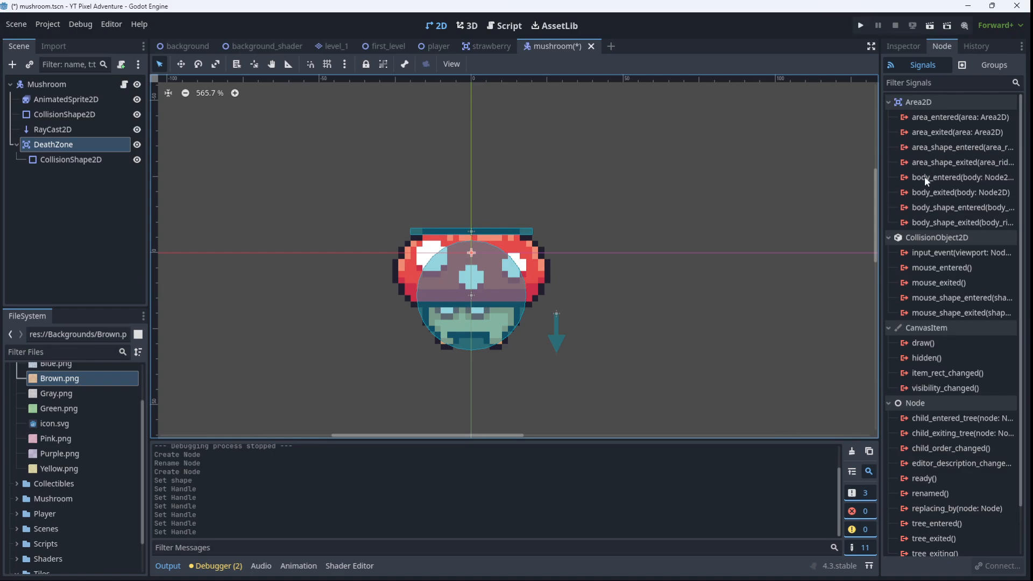
{"action": "double_click", "coordinate": [959, 176]}
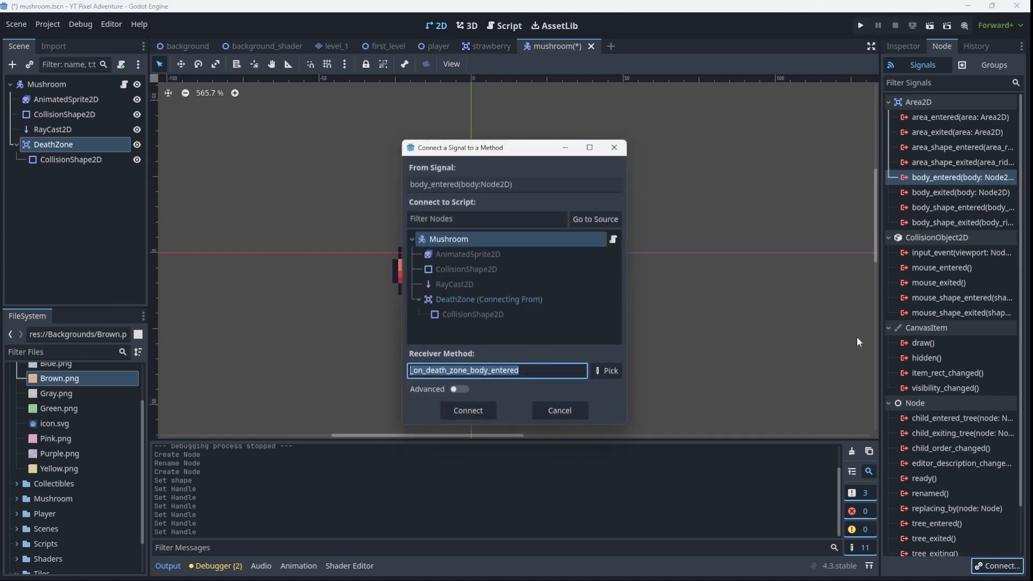
Connect body_entered to _on_death_zone_body_entered and select its placeholder pass line.
{"action": "left_click", "coordinate": [467, 410]}
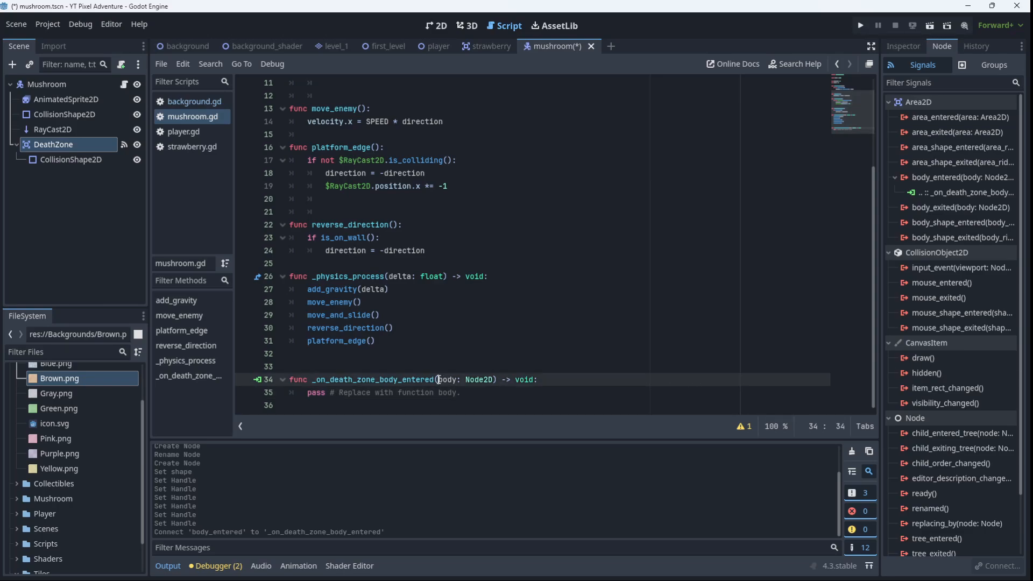
{"action": "double_click", "coordinate": [446, 379]}
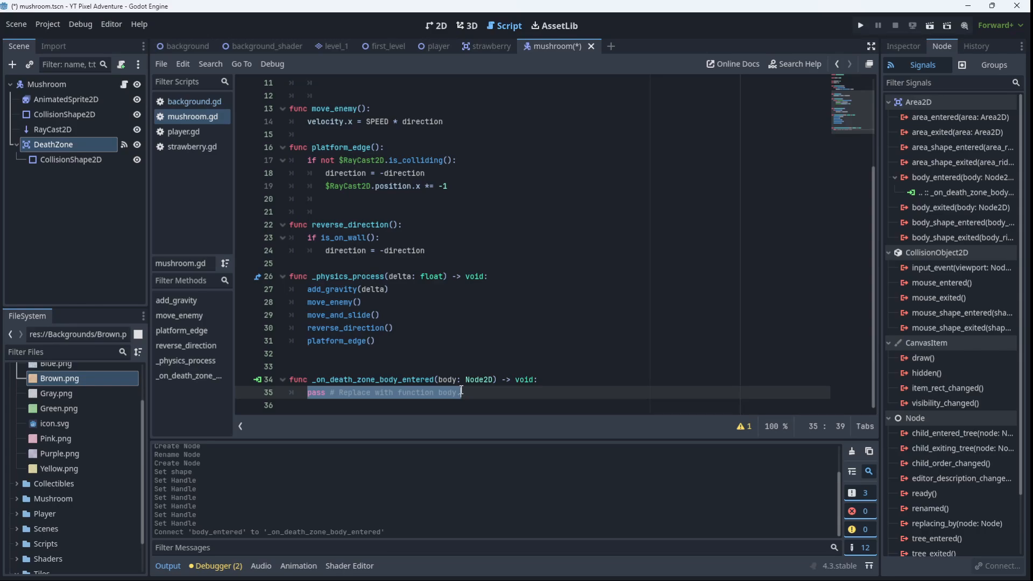
{"action": "left_click", "coordinate": [988, 64]}
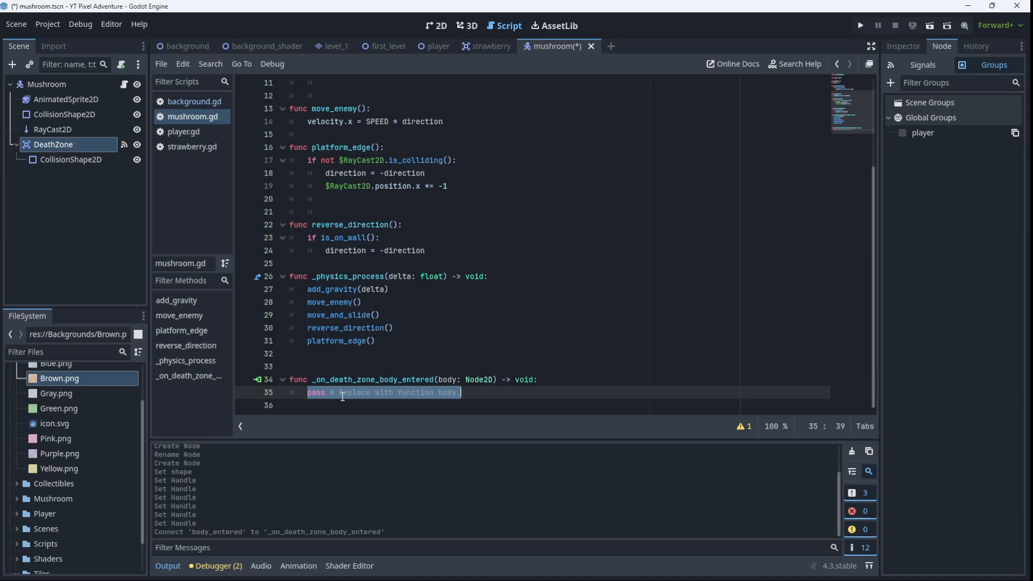
Replace pass with: if "Player" in body.name: health -= 1.
{"action": "type", "text": "if"}
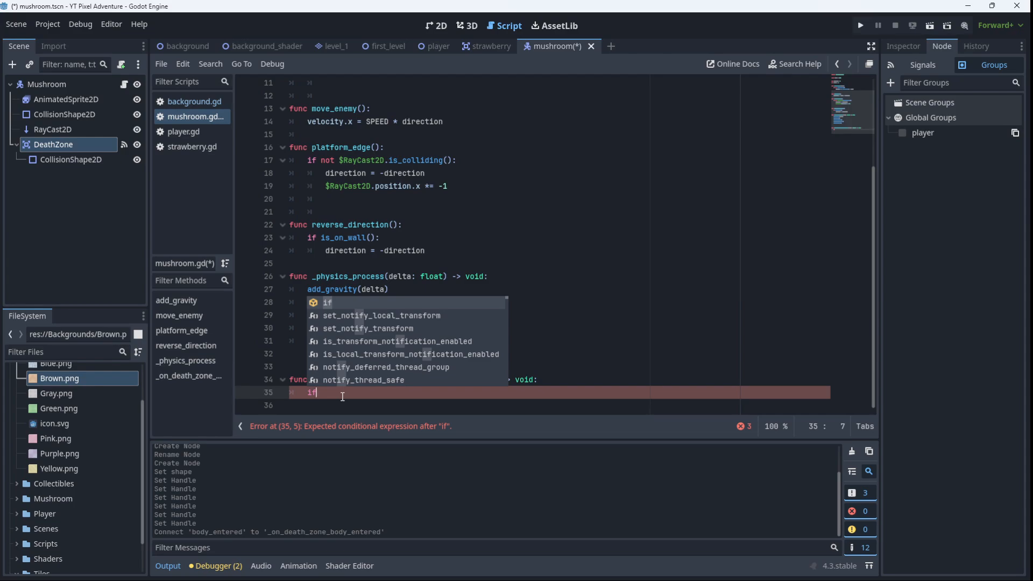
{"action": "type", "text": "\"Player\" in"}
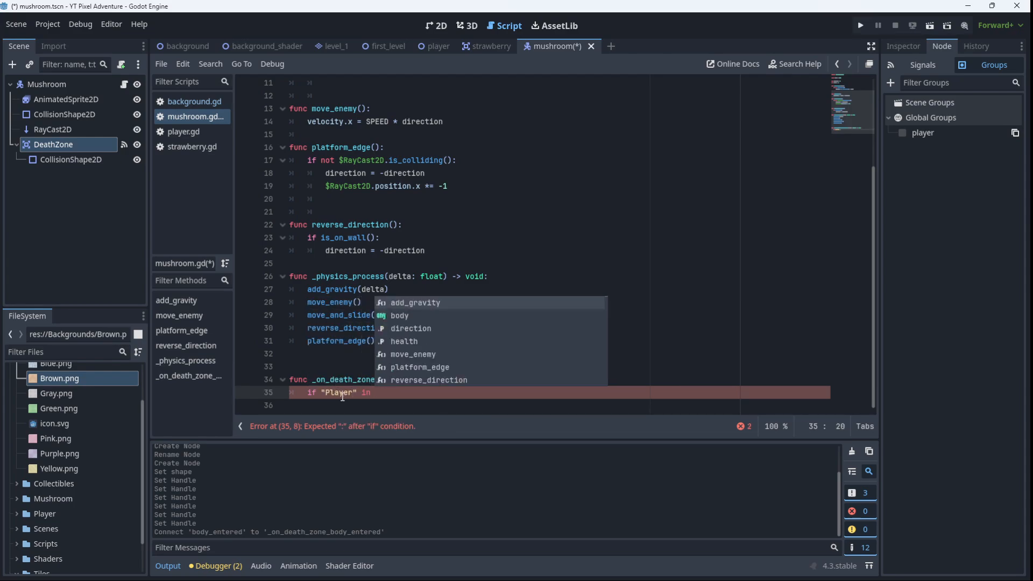
{"action": "type", "text": "body.name:"}
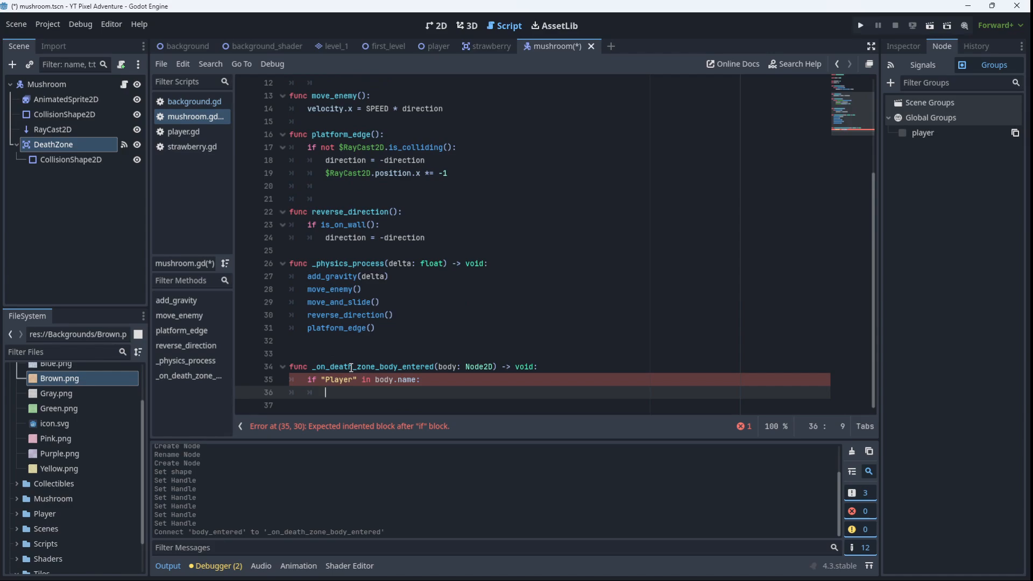
{"action": "type", "text": "health -"}
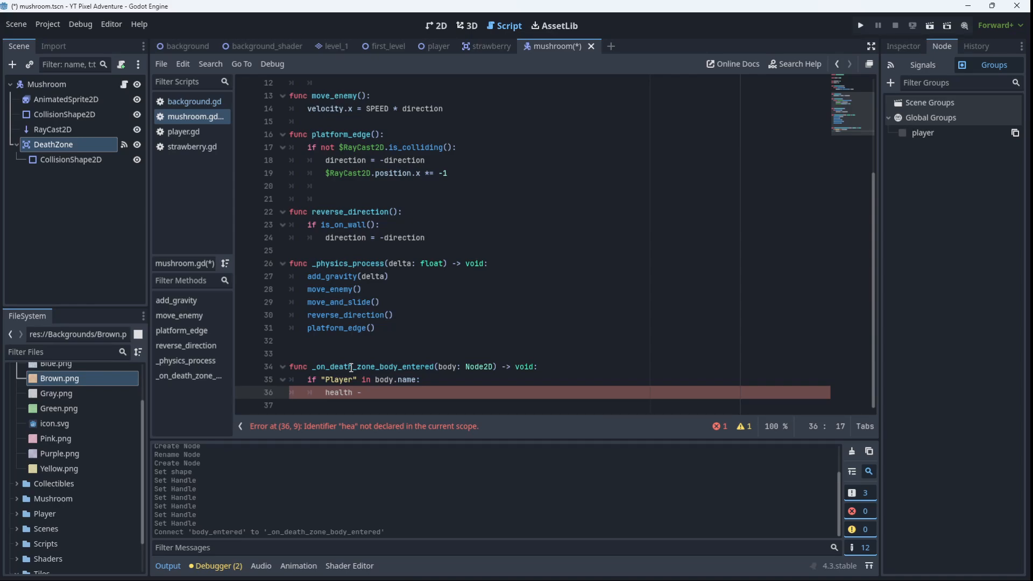
{"action": "type", "text": "="}
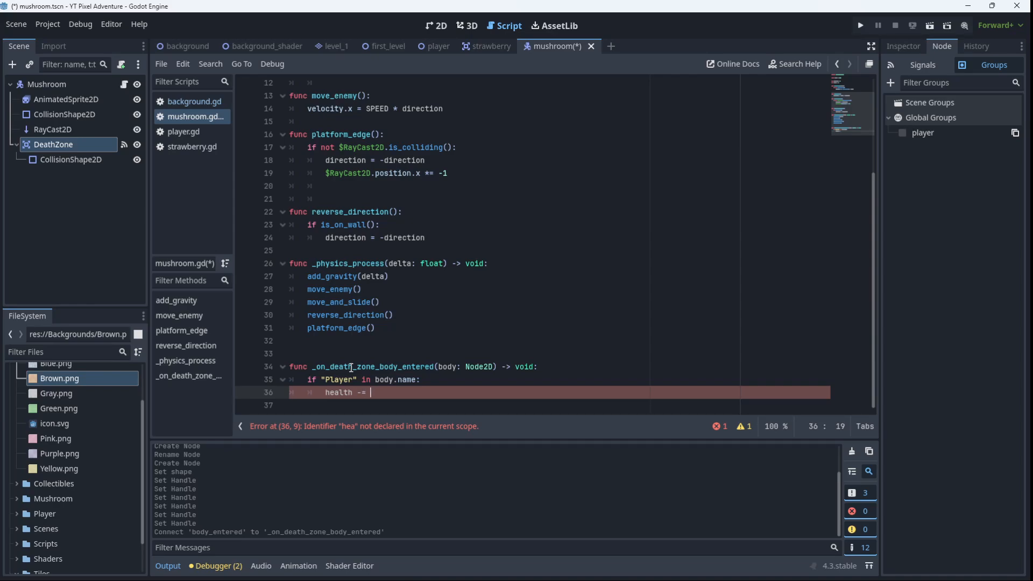
{"action": "type", "text": "1"}
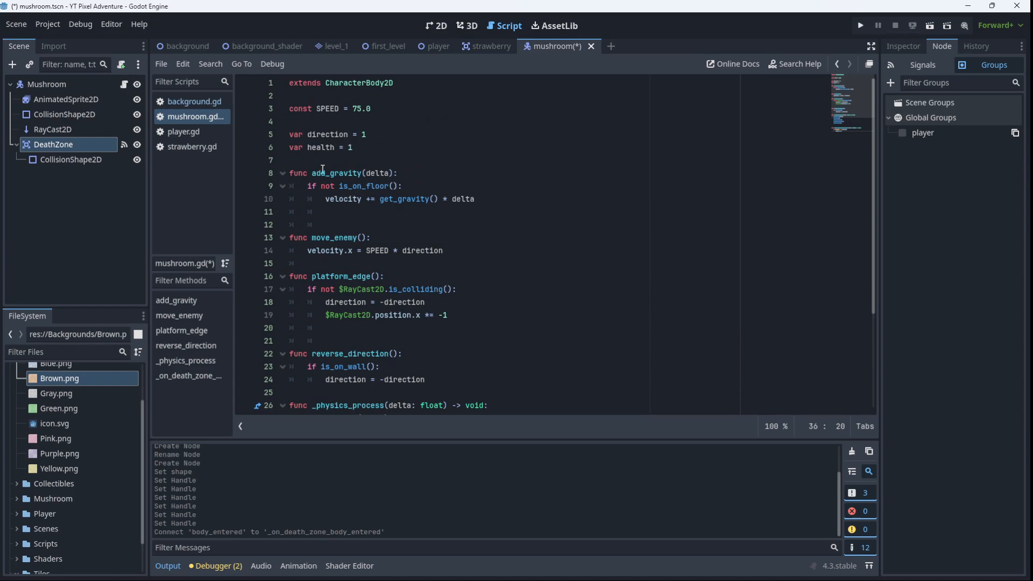
{"action": "scroll", "scroll_direction": "down", "scroll_amount": 3}
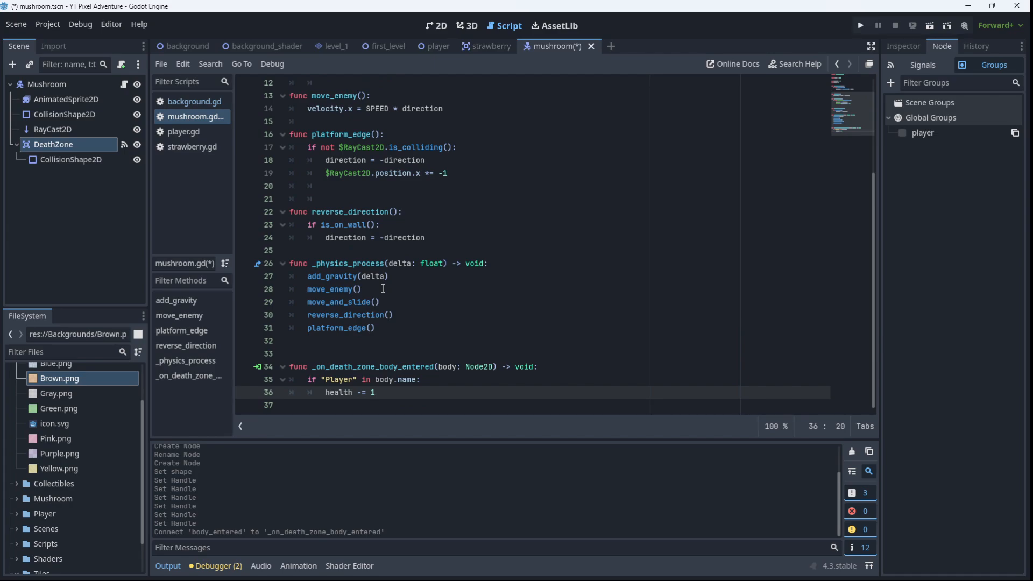
{"action": "mouse_move", "coordinate": [79, 103]}
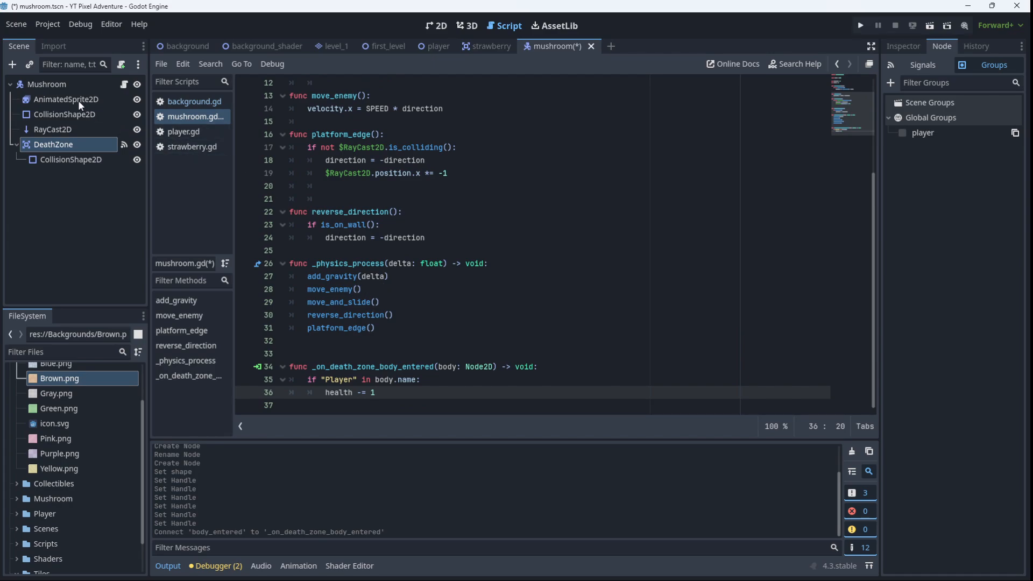
Add the MushroomDead1–3 frames to the death animation and duplicate MushroomDead2 as MushroomDead4.
{"action": "left_click", "coordinate": [65, 99]}
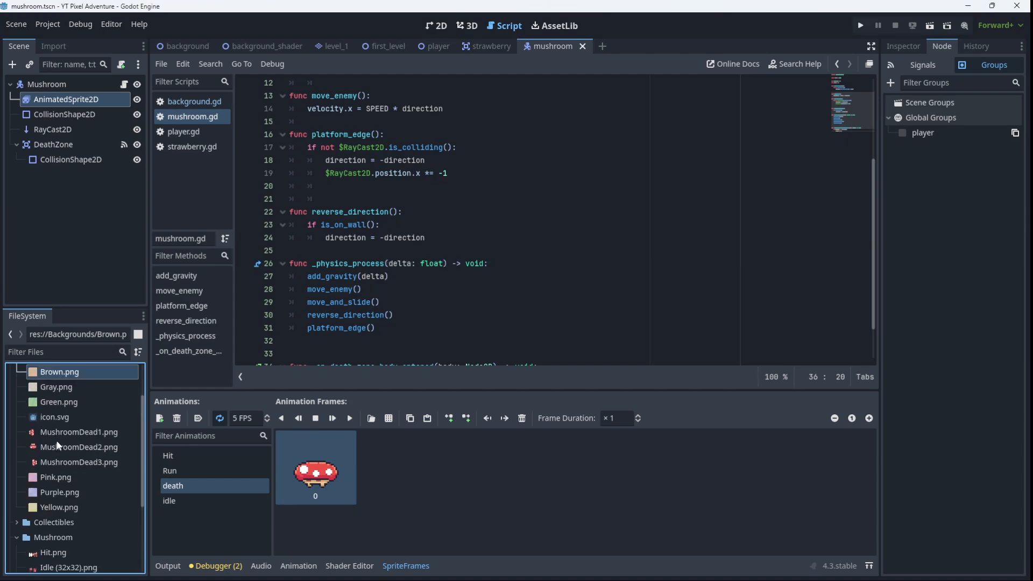
{"action": "left_click", "coordinate": [79, 431]}
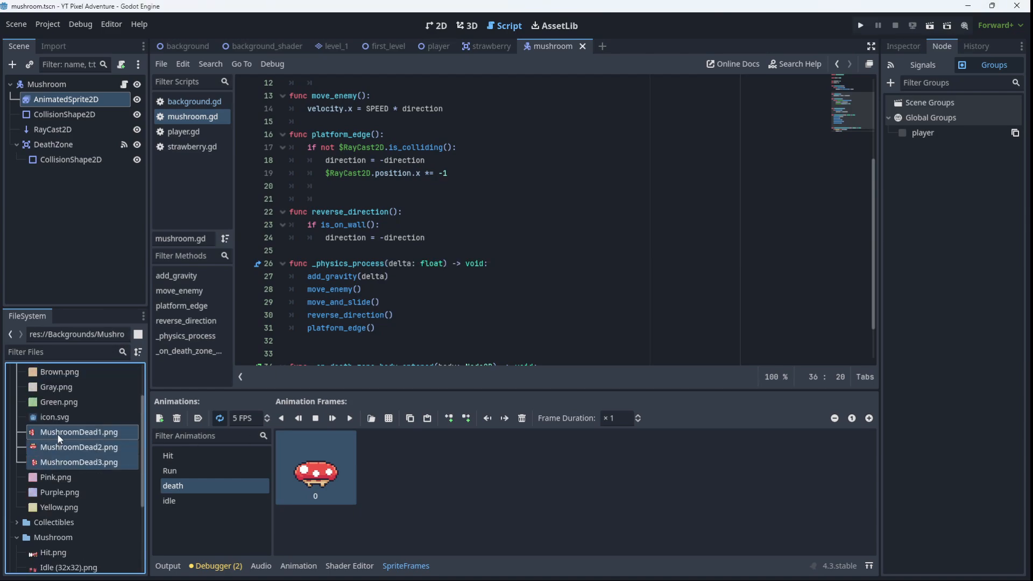
{"action": "scroll", "scroll_direction": "down", "scroll_amount": 3}
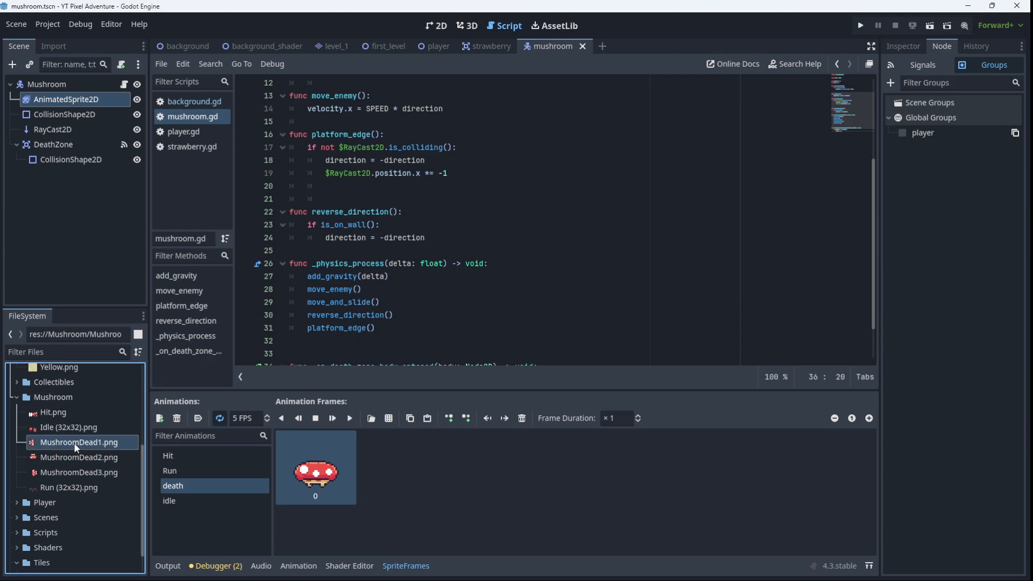
{"action": "left_click_drag", "start_coordinate": [79, 442], "coordinate": [470, 467]}
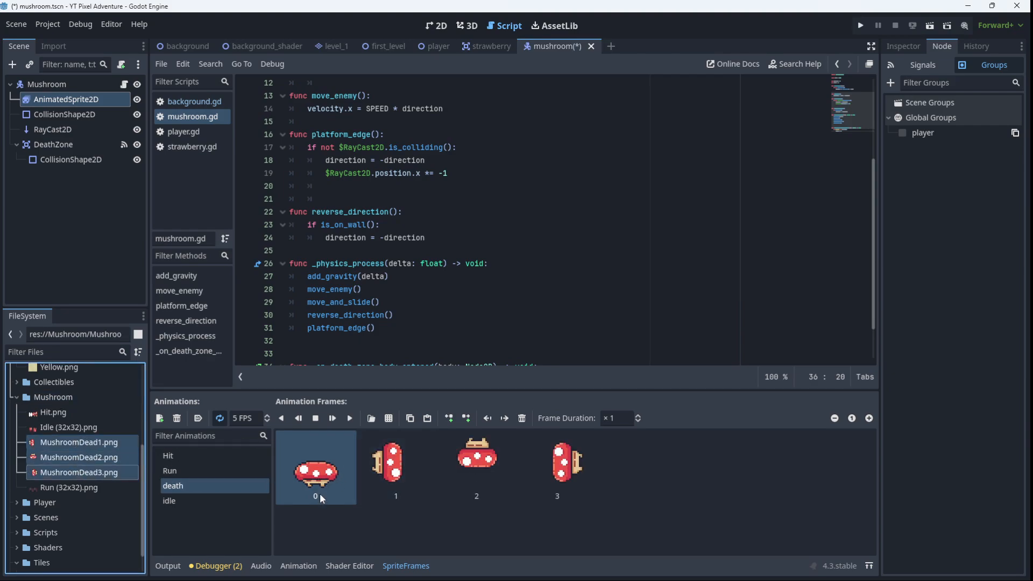
{"action": "left_click", "coordinate": [395, 464]}
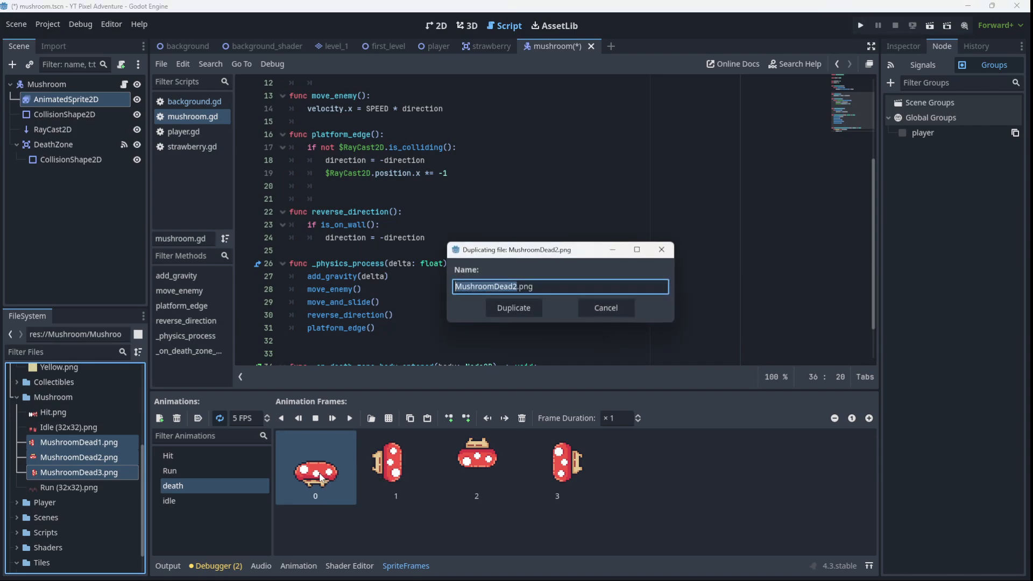
{"action": "left_click", "coordinate": [513, 308]}
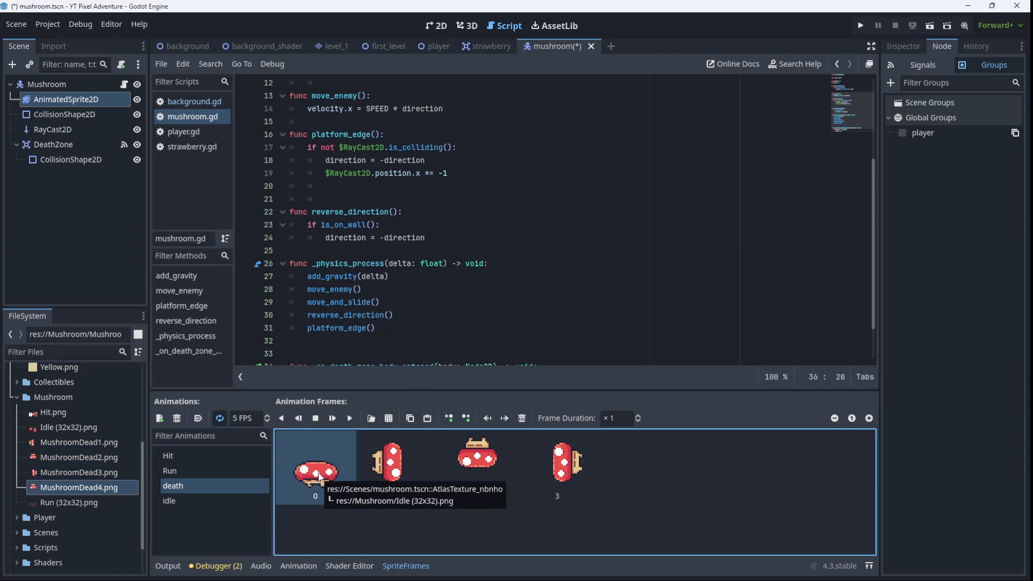
{"action": "mouse_move", "coordinate": [409, 417]}
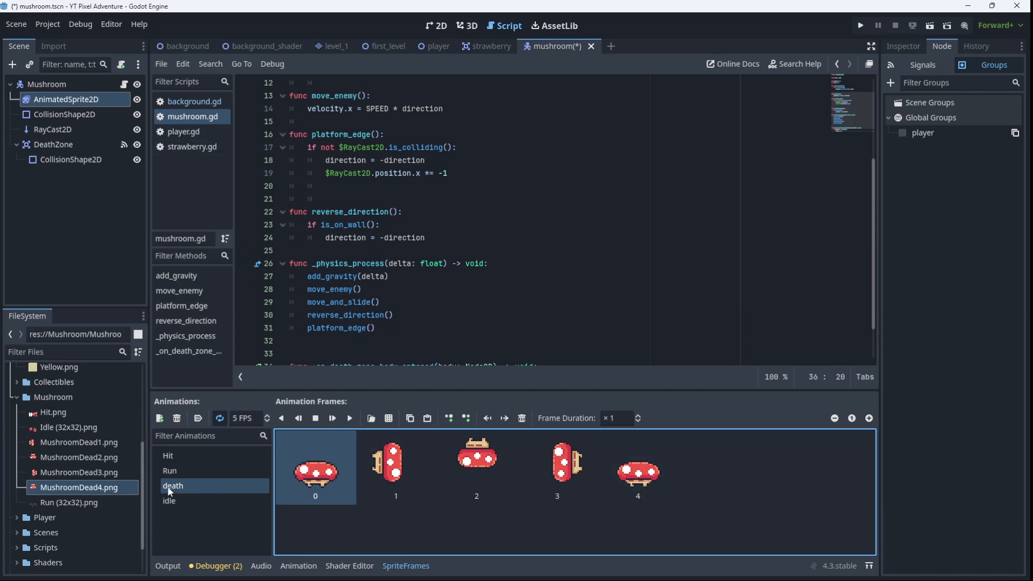
{"action": "mouse_move", "coordinate": [795, 370]}
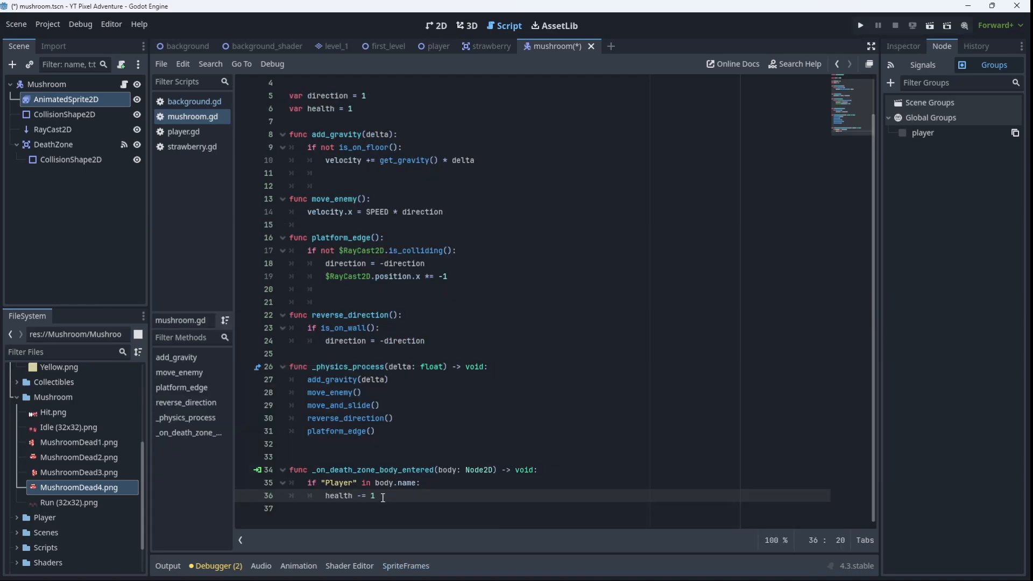
Add func mushroom_death() with an if health < 1: condition below the handler.
{"action": "key", "text": "enter"}
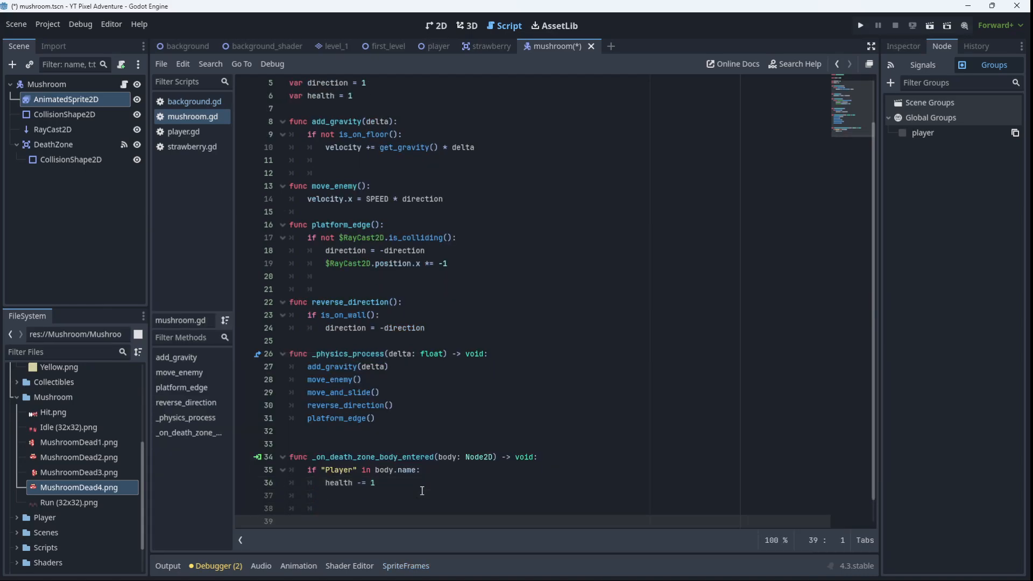
{"action": "type", "text": "func"}
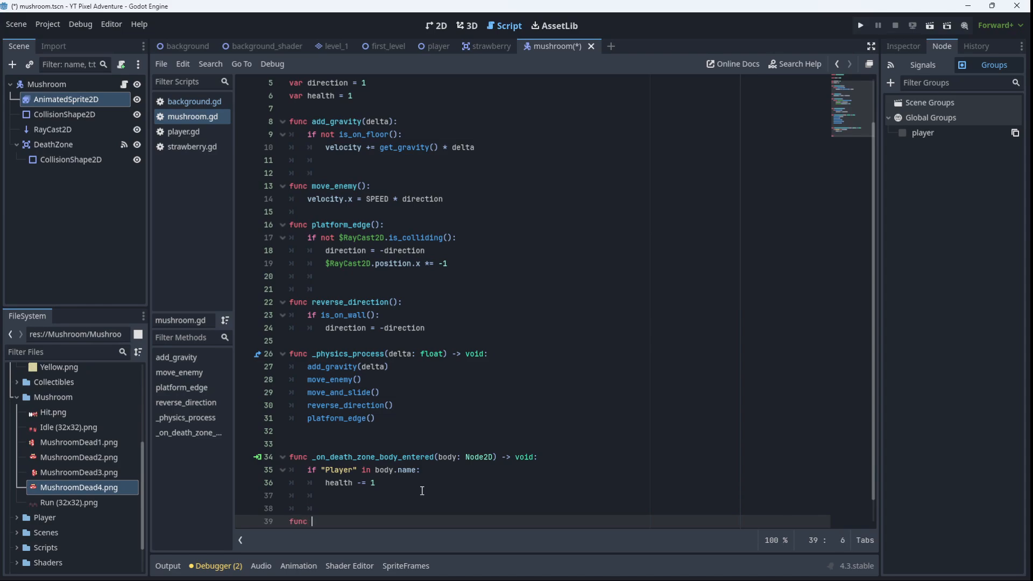
{"action": "type", "text": "mushroom"}
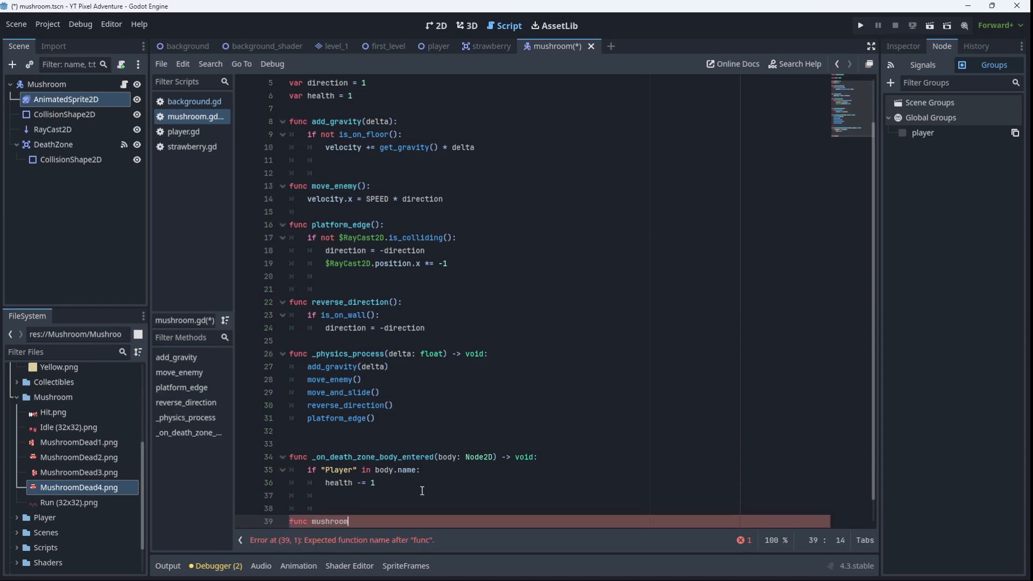
{"action": "type", "text": "_deat"}
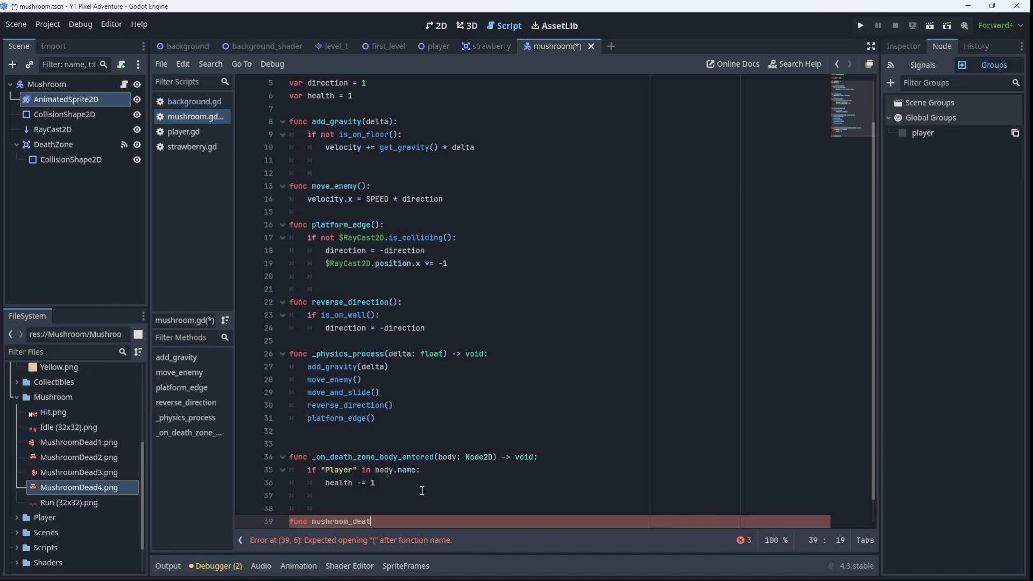
{"action": "type", "text": "h():"}
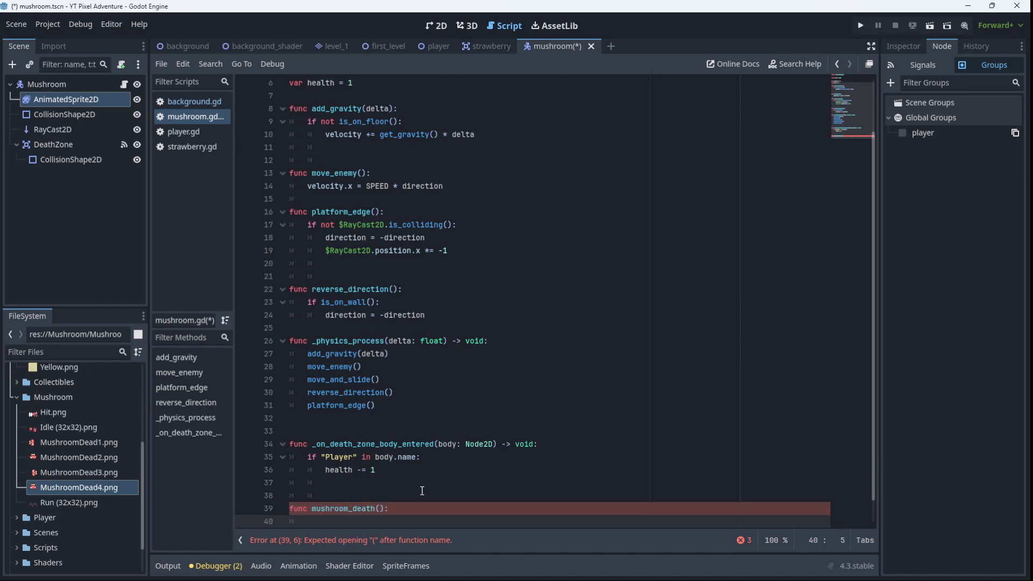
{"action": "type", "text": "if health"}
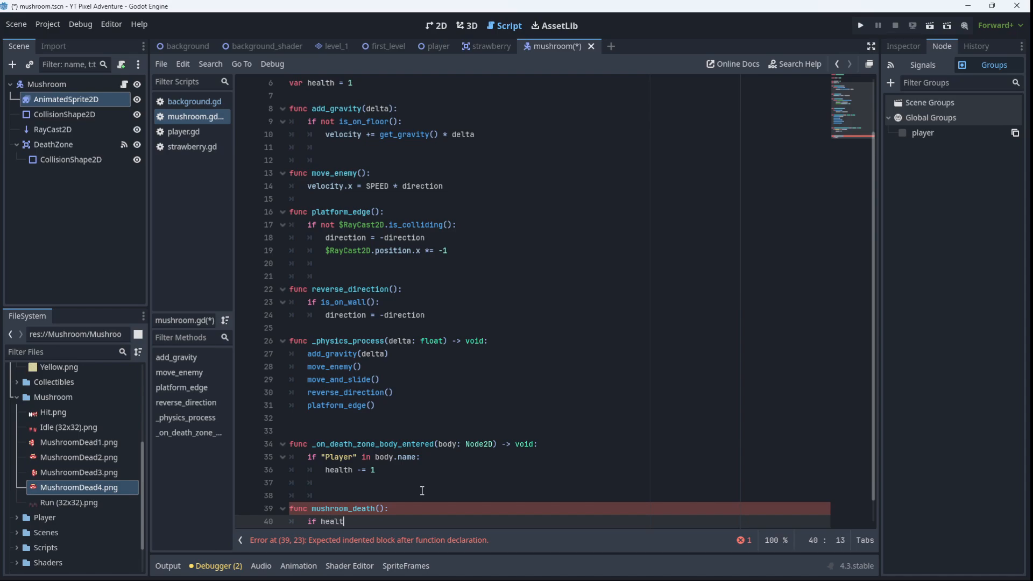
{"action": "type", "text": "< 1"}
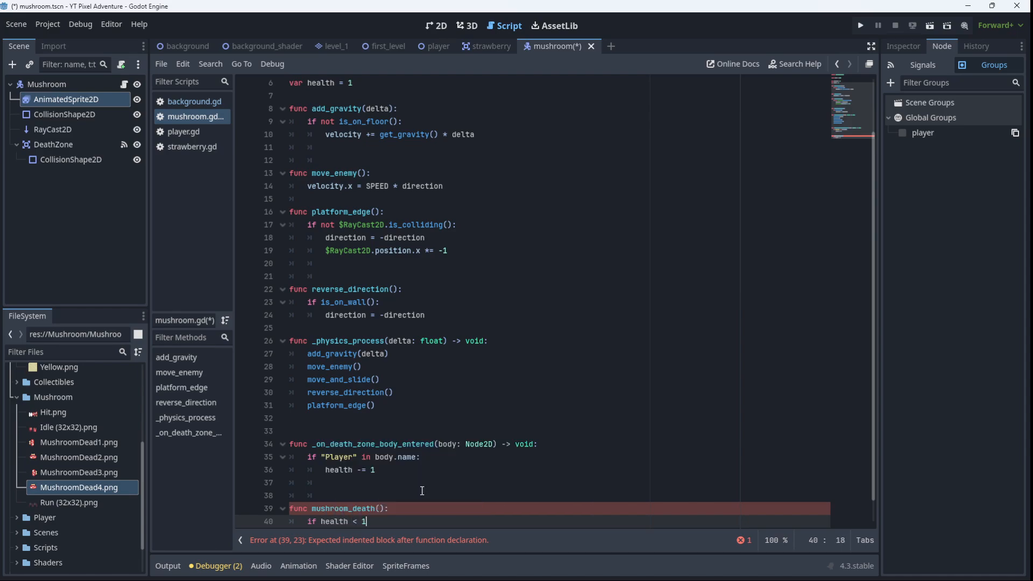
{"action": "type", "text": ":"}
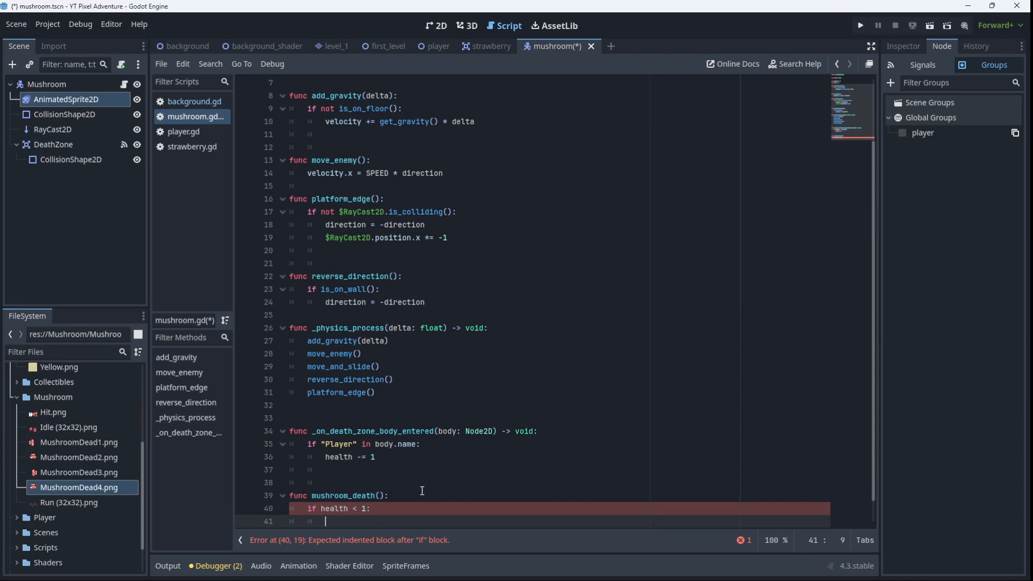
Make the condition play the "death" animation and apply velocity.y -= 500.
{"action": "type", "text": "EA"}
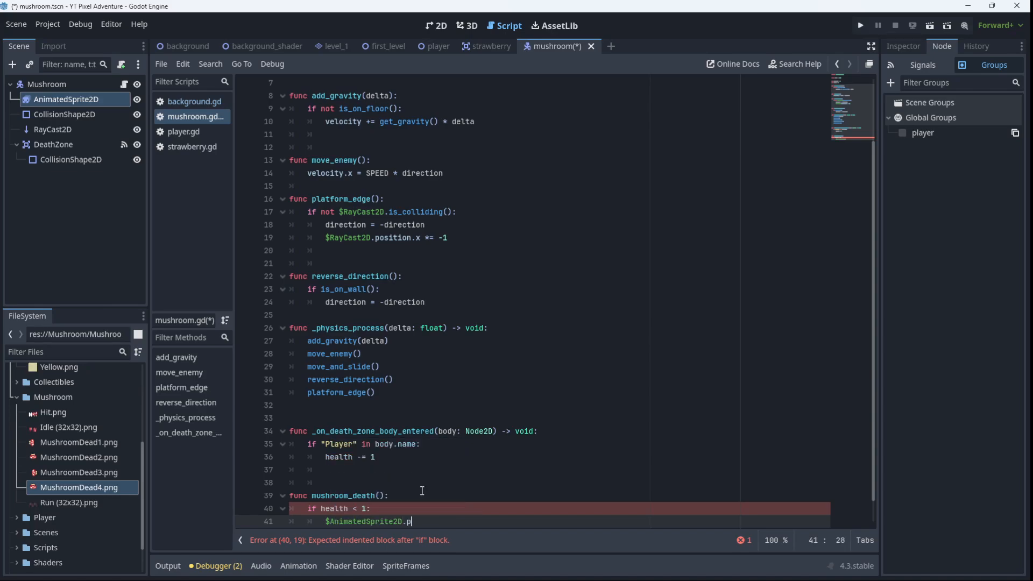
{"action": "type", "text": "lay(\"death"}
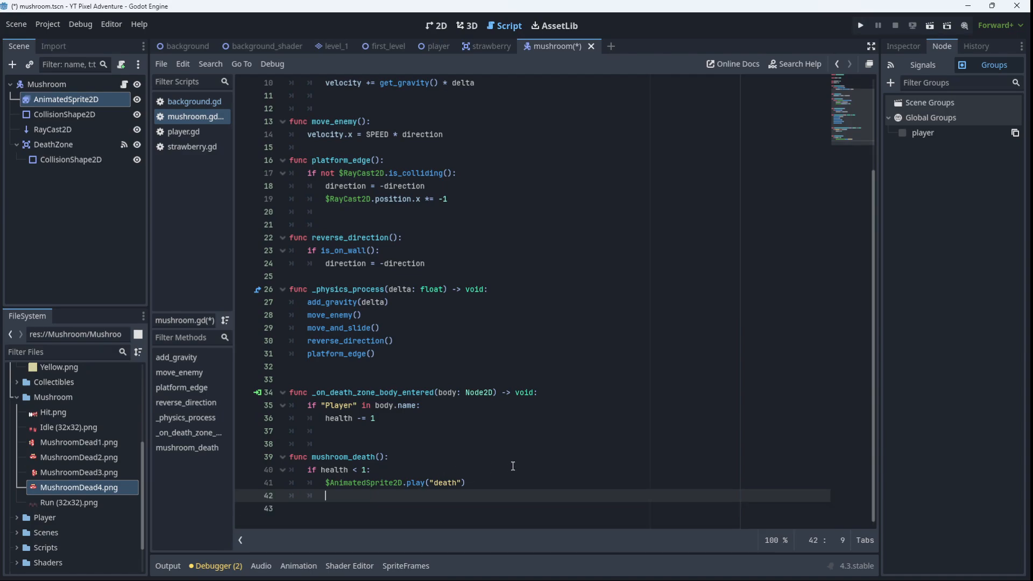
{"action": "type", "text": "velocity"}
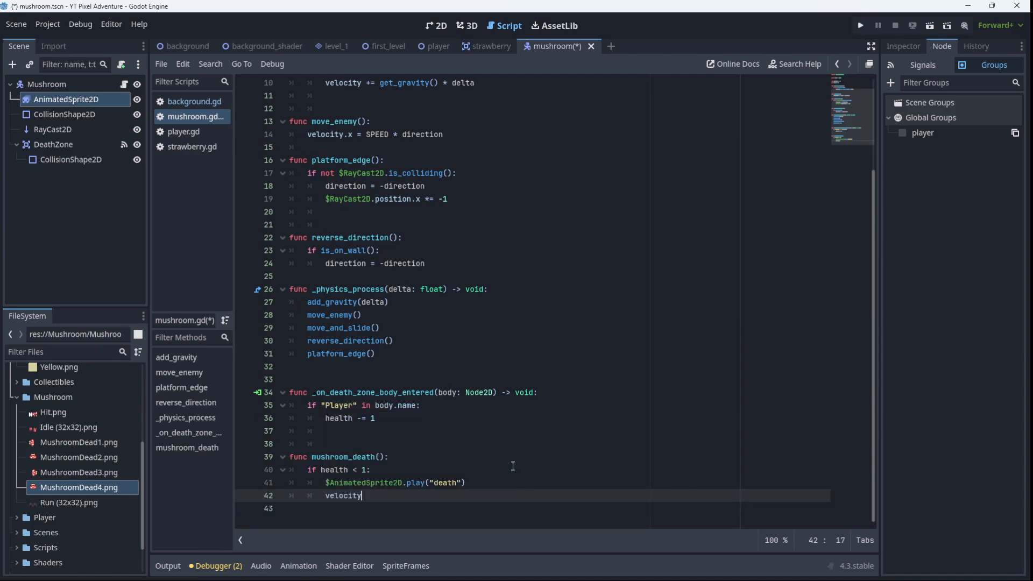
{"action": "type", "text": ".y"}
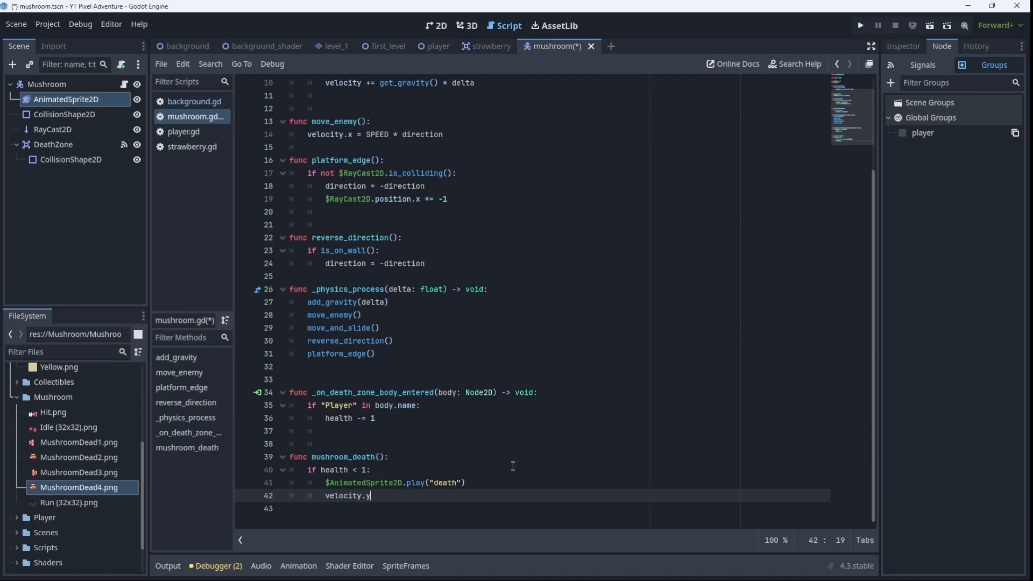
{"action": "type", "text": "-= 5--"}
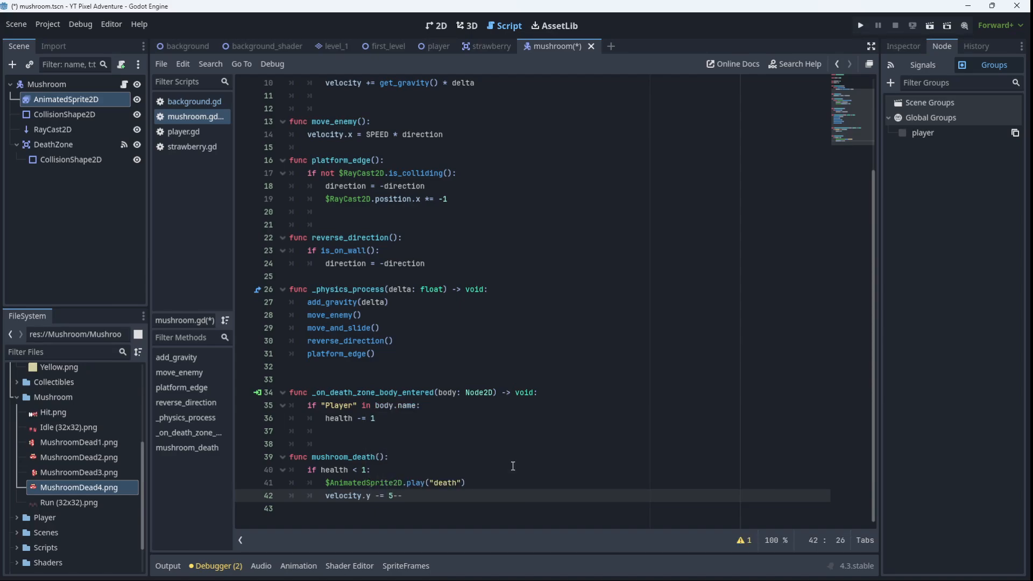
{"action": "type", "text": "00"}
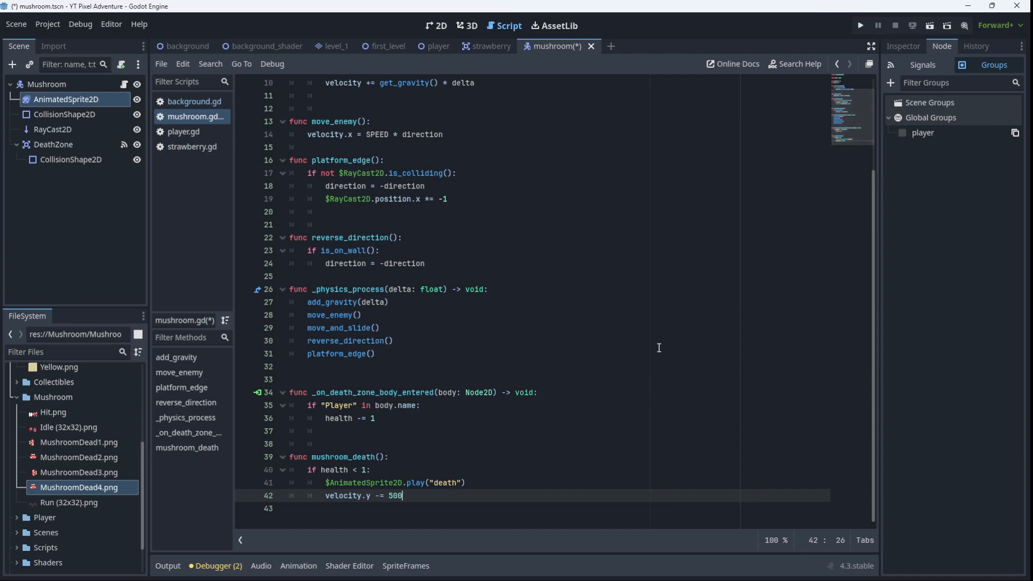
{"action": "mouse_move", "coordinate": [433, 442]}
{"action": "type", "text": "if"}
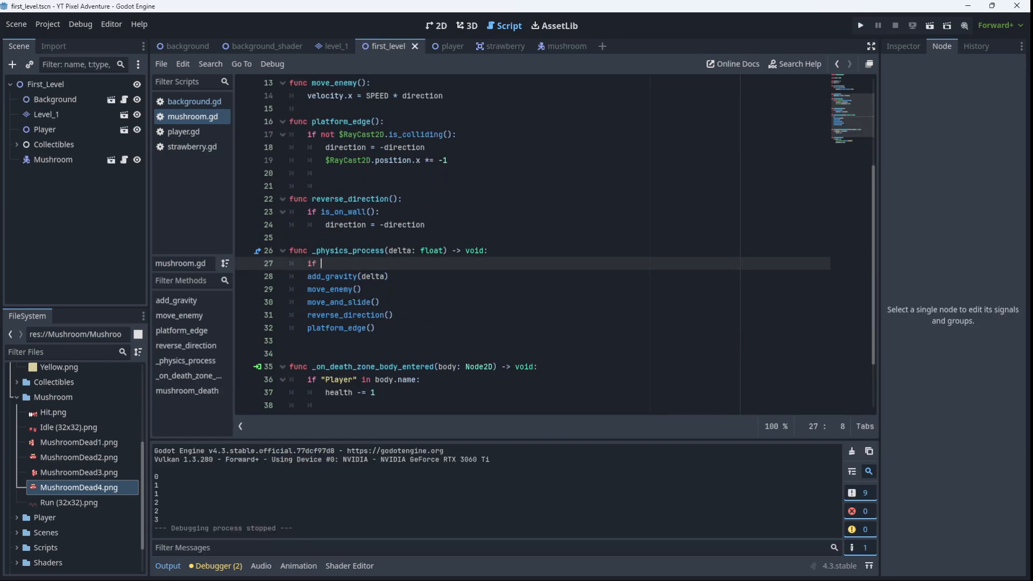
In _physics_process, add 'if health <= 0:' setting $CollisionShape2D.disabled = true.
{"action": "type", "text": "health"}
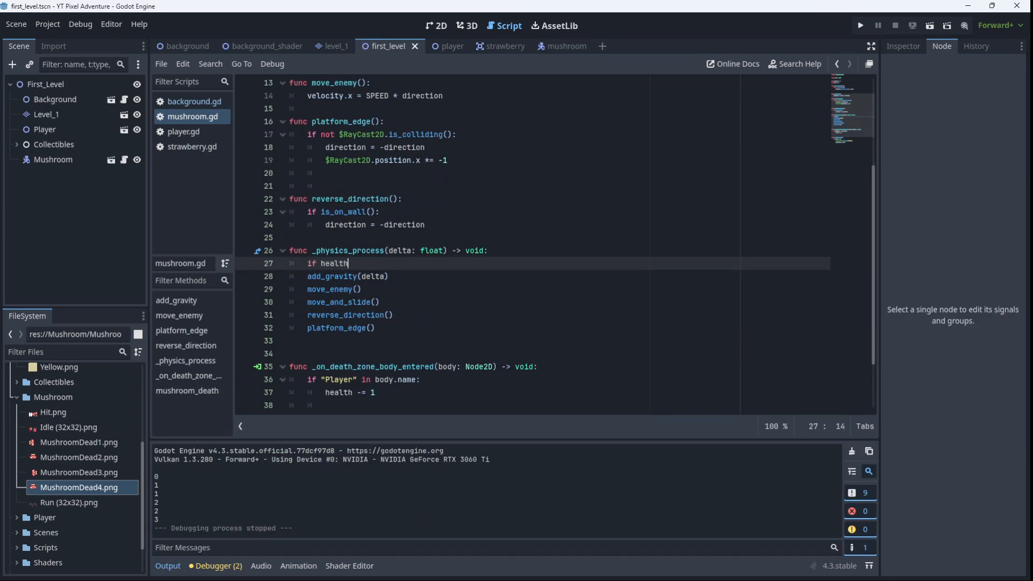
{"action": "type", "text": "<"}
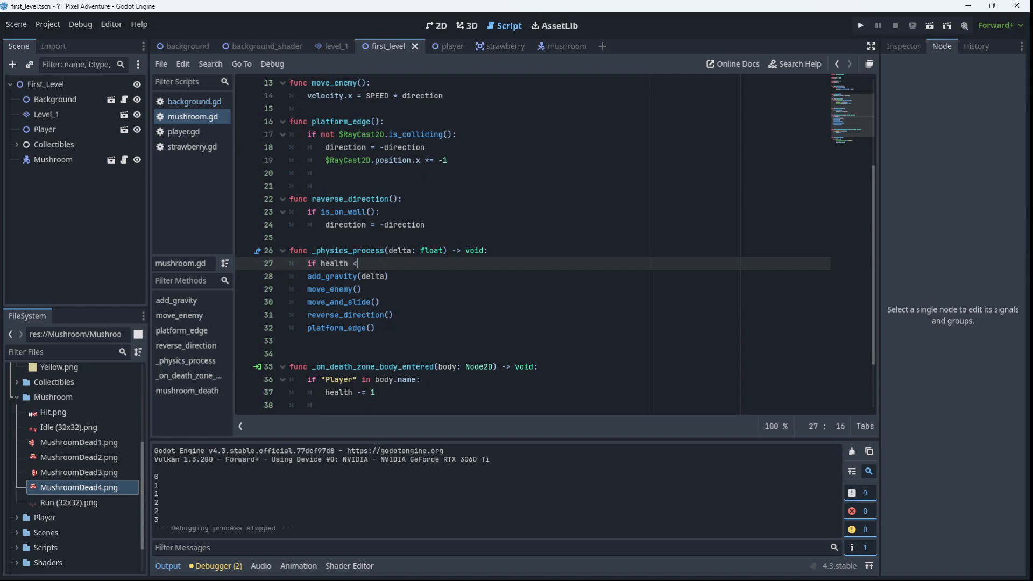
{"action": "type", "text": "="}
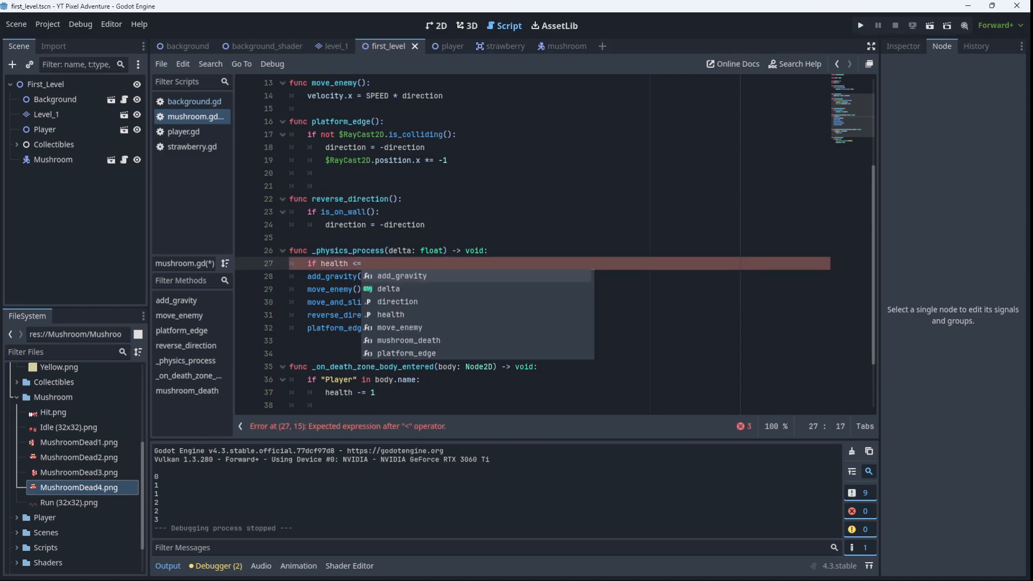
{"action": "type", "text": "0:"}
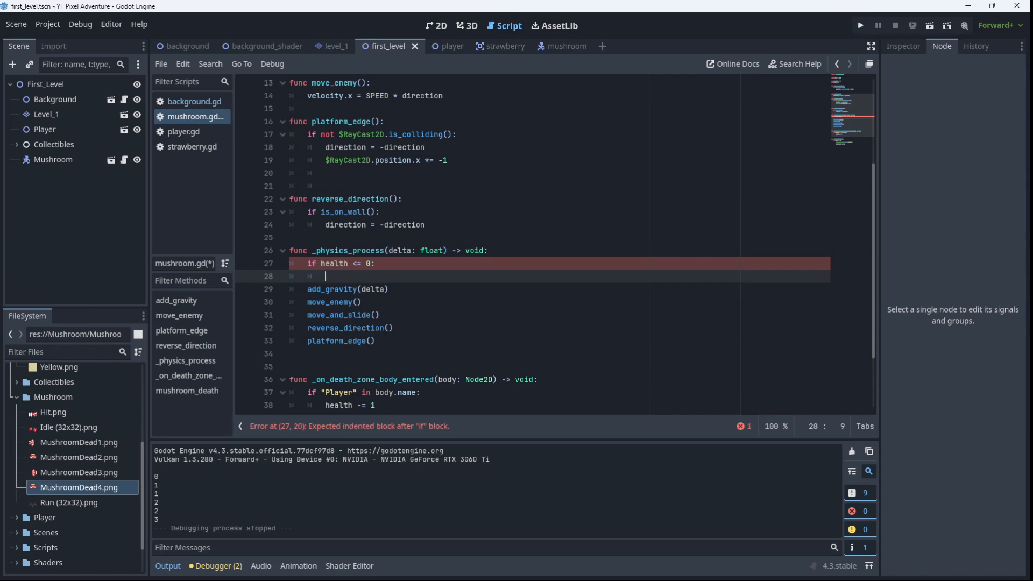
{"action": "type", "text": "$CollisionShape2D"}
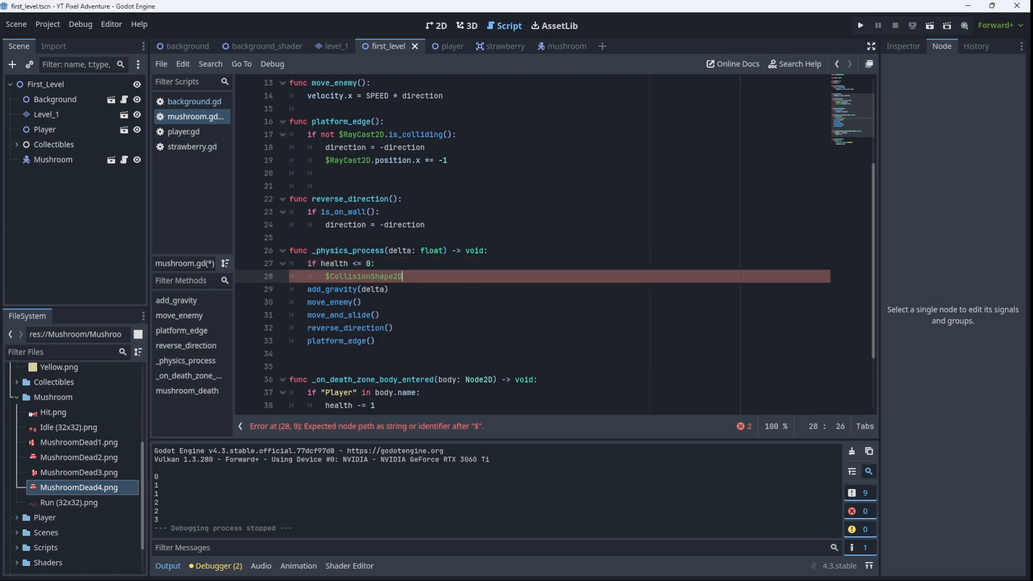
{"action": "type", "text": "."}
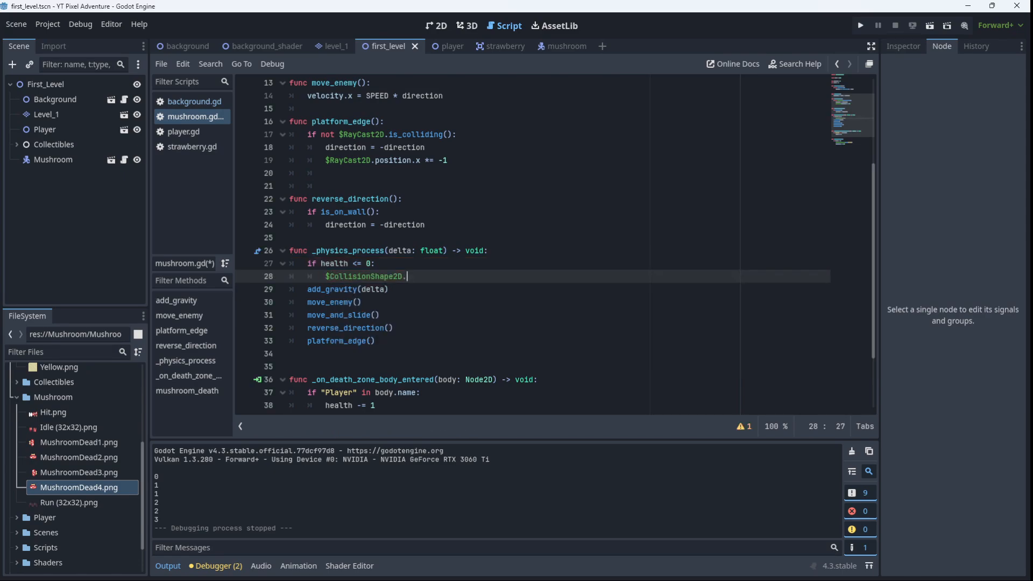
{"action": "type", "text": "disabled"}
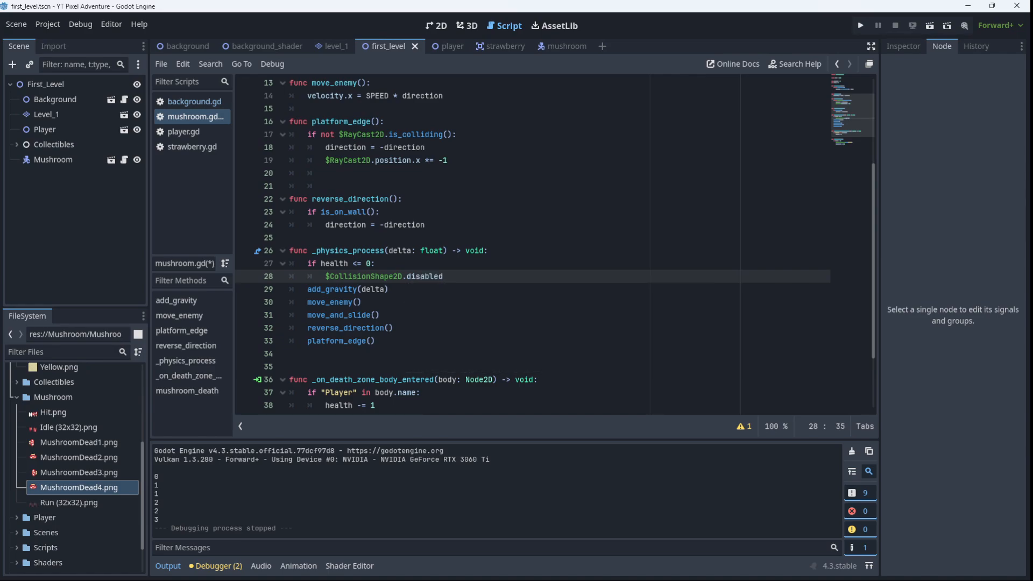
{"action": "type", "text": "= true"}
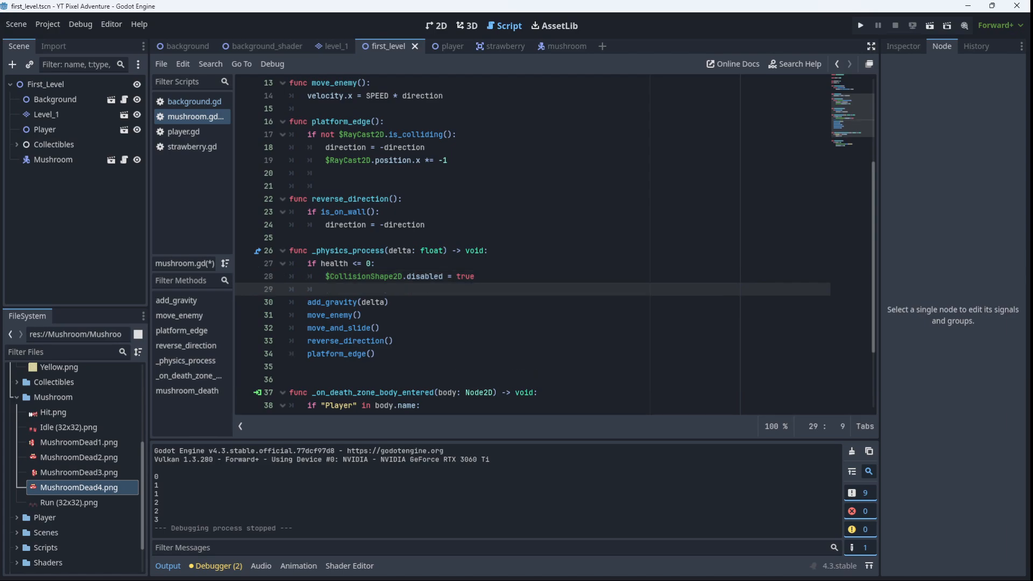
Add set_physics_process(false) under the health check, then a mushroom_death() call.
{"action": "type", "text": "set"}
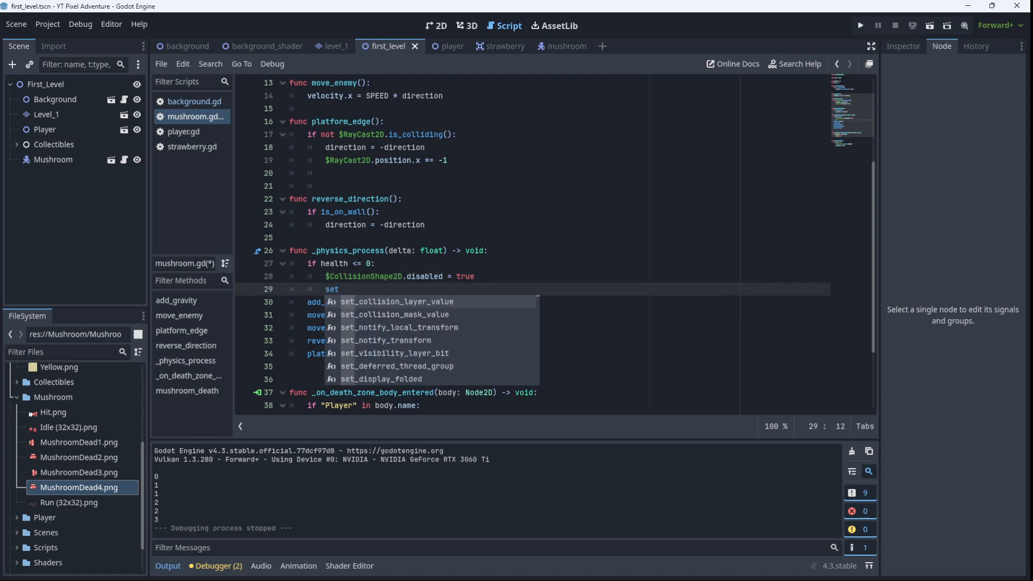
{"action": "type", "text": "_physics_process("}
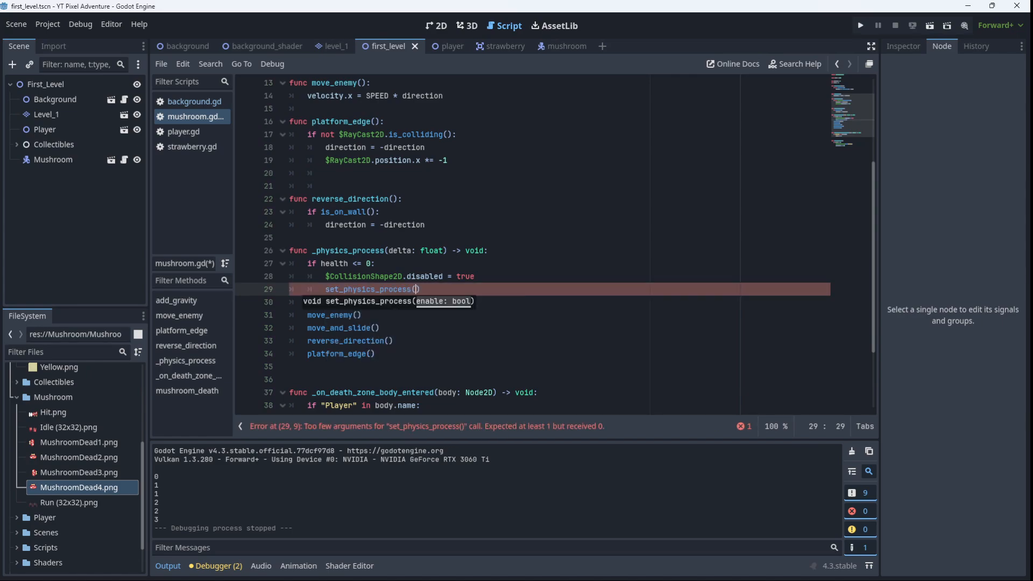
{"action": "type", "text": "false"}
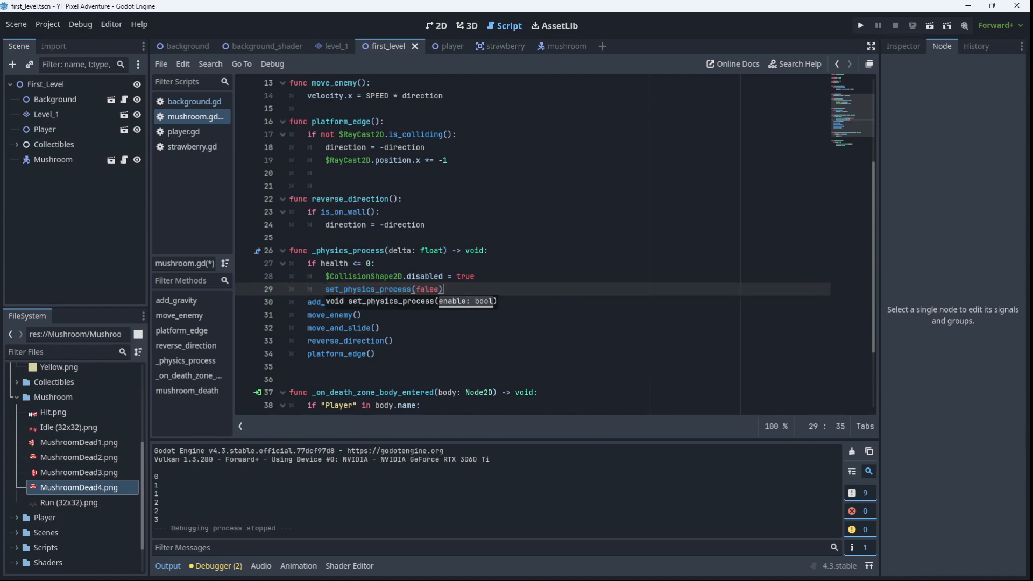
{"action": "mouse_move", "coordinate": [589, 391]}
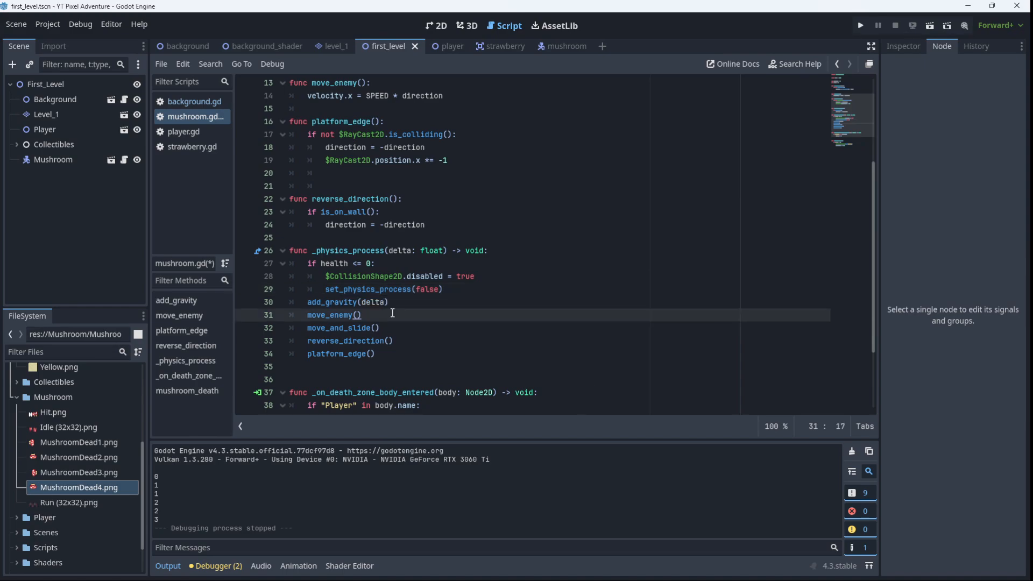
{"action": "type", "text": "mus"}
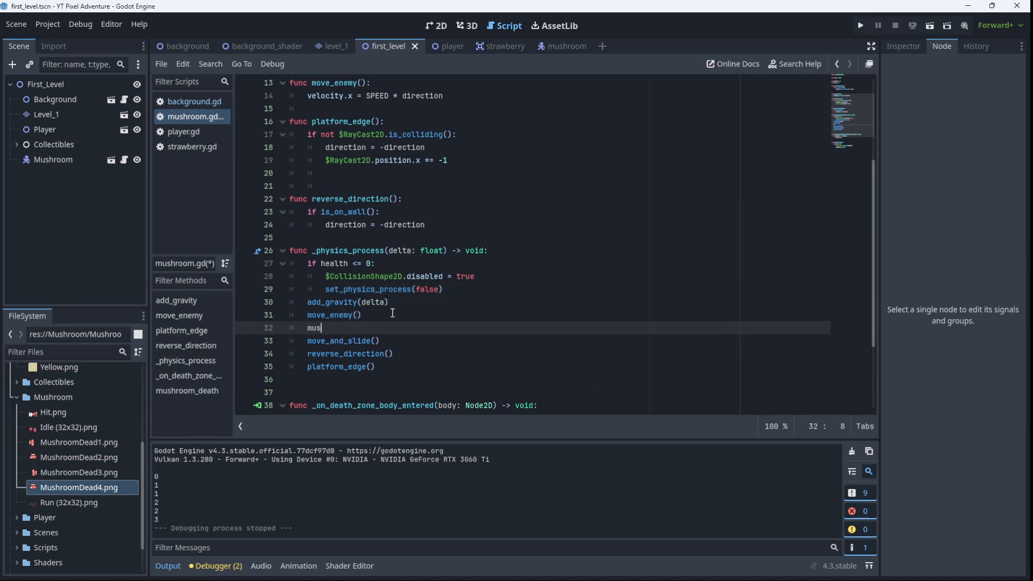
{"action": "type", "text": "hroom_death()"}
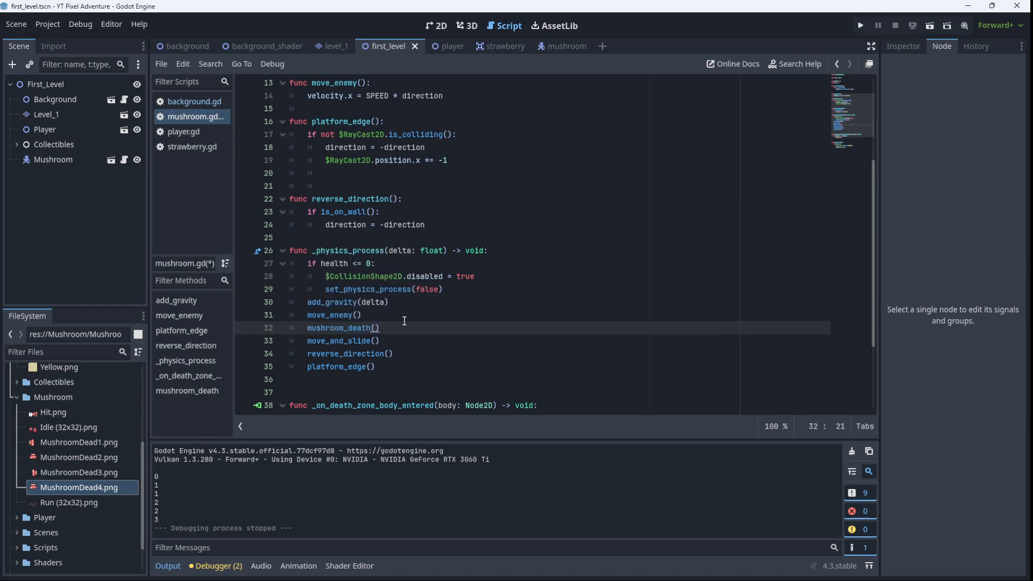
{"action": "scroll", "scroll_direction": "down", "scroll_amount": 3}
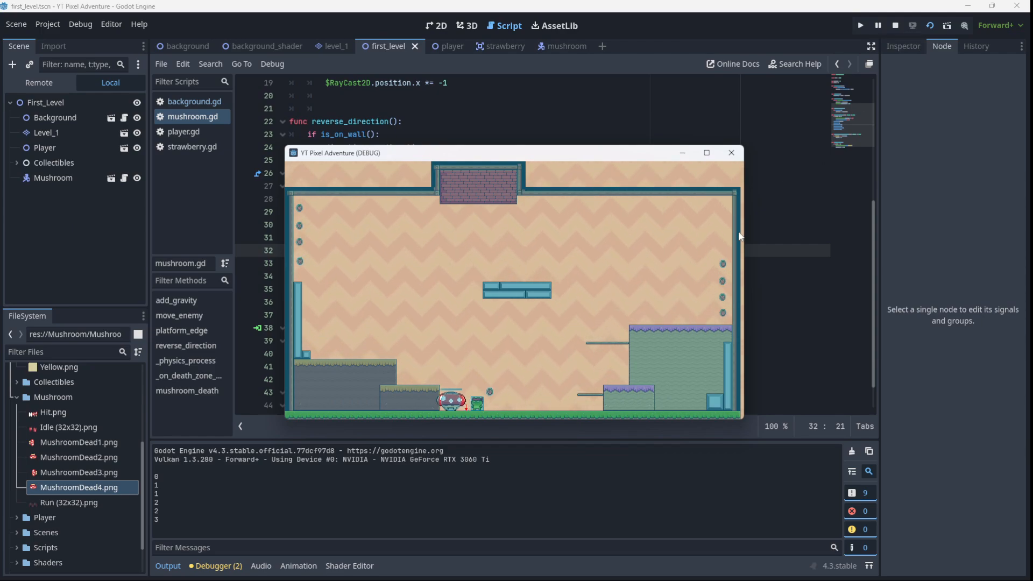
Run the project to play the first level in the debug window.
{"action": "left_click", "coordinate": [730, 152]}
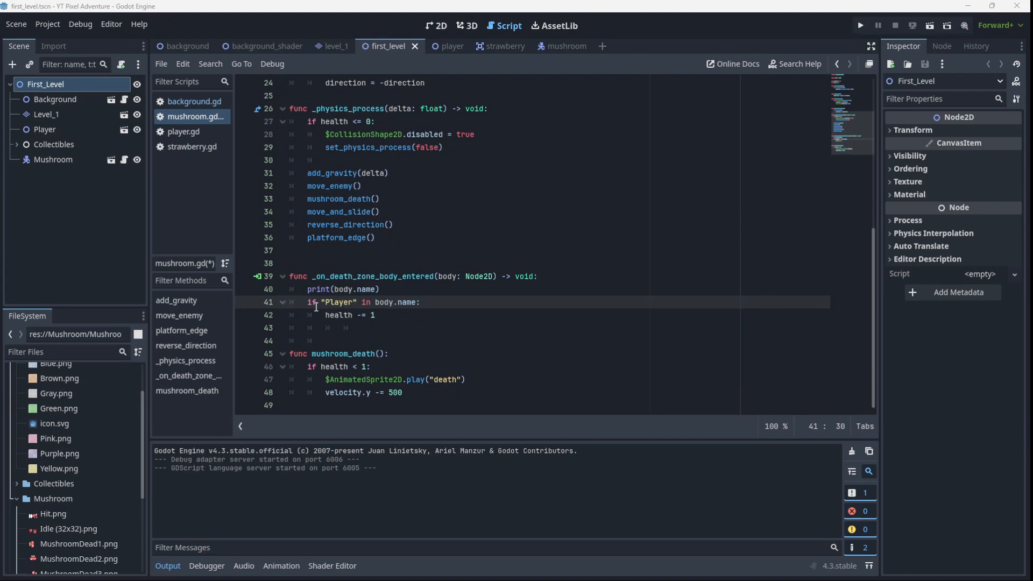
Open the Player instance's scene and select its CharacterBody2D to view collision layer and mask.
{"action": "double_click", "coordinate": [336, 303]}
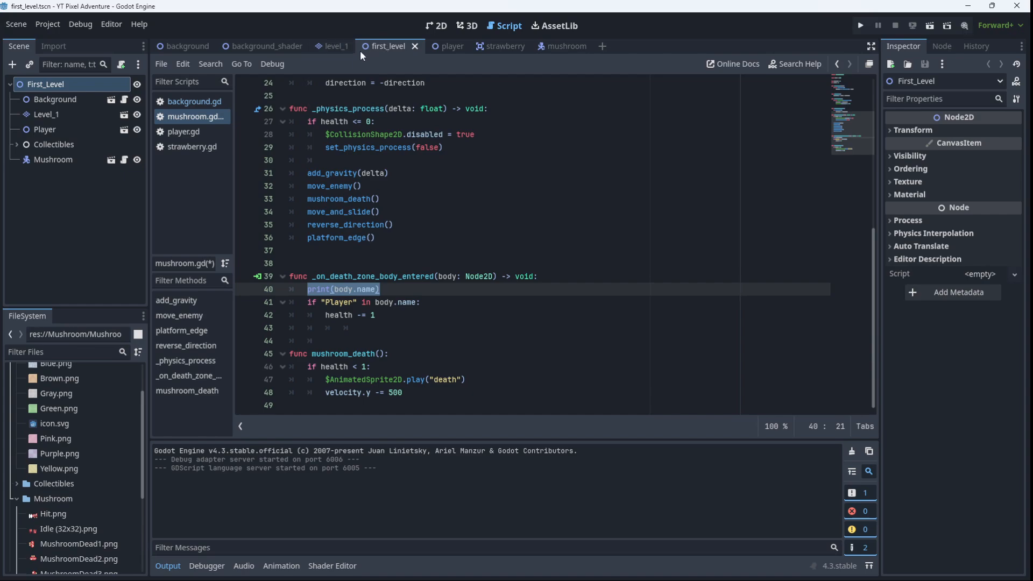
{"action": "mouse_move", "coordinate": [47, 138]}
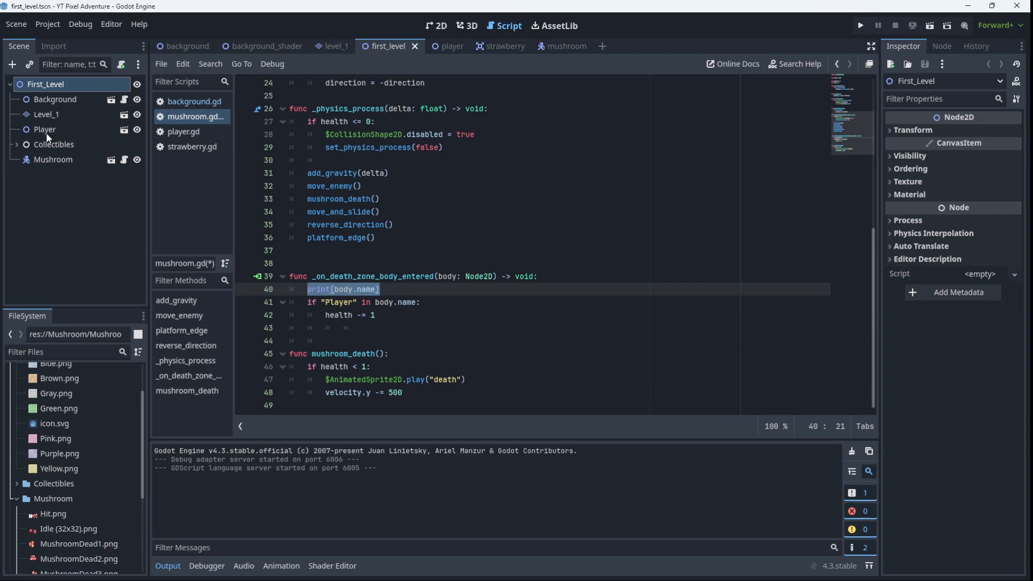
{"action": "left_click", "coordinate": [45, 129]}
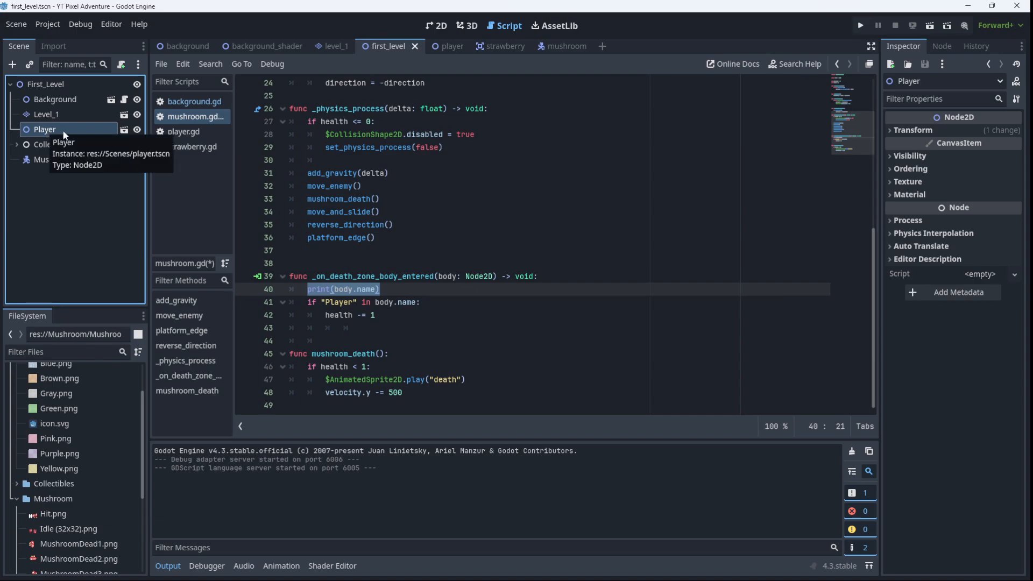
{"action": "mouse_move", "coordinate": [126, 134]}
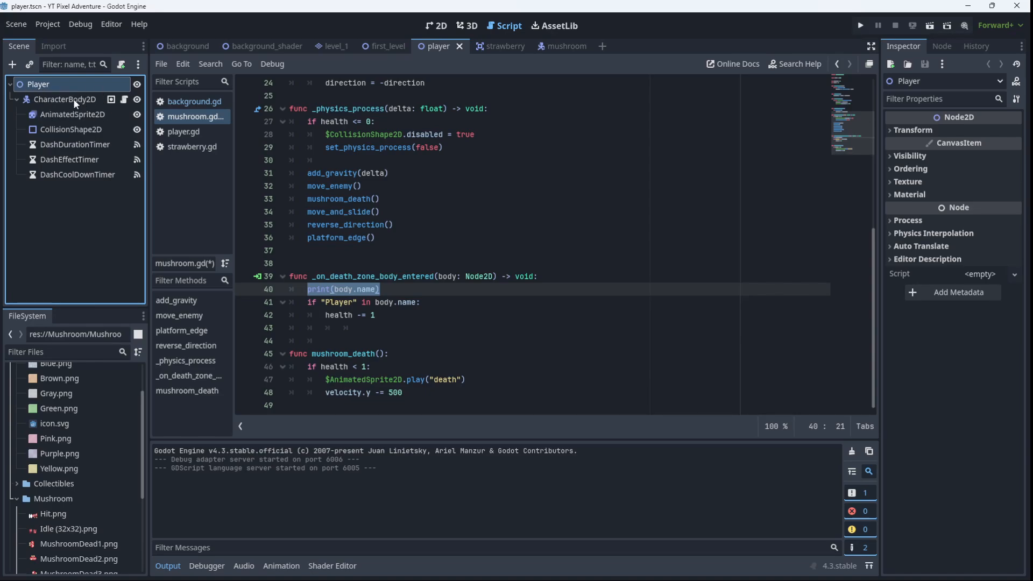
{"action": "left_click", "coordinate": [64, 100]}
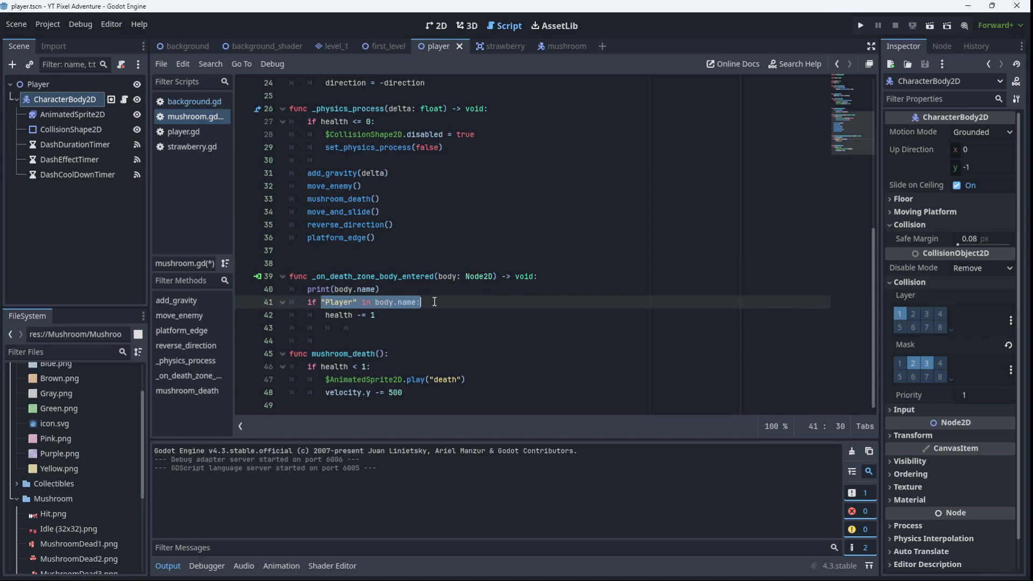
Change the death-zone condition to body.is_in_group("player") in mushroom.gd.
{"action": "type", "text": "body"}
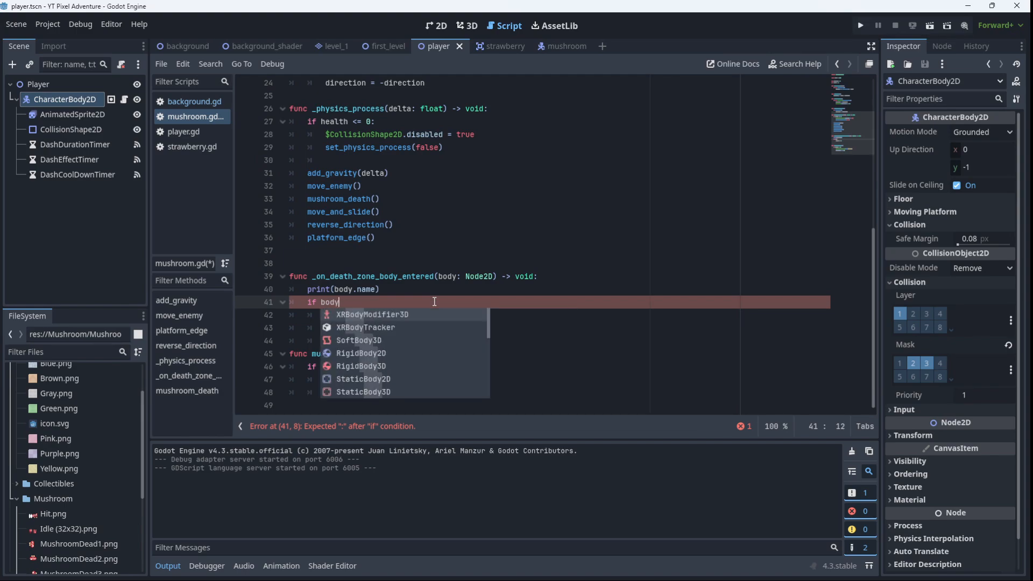
{"action": "type", "text": ".is"}
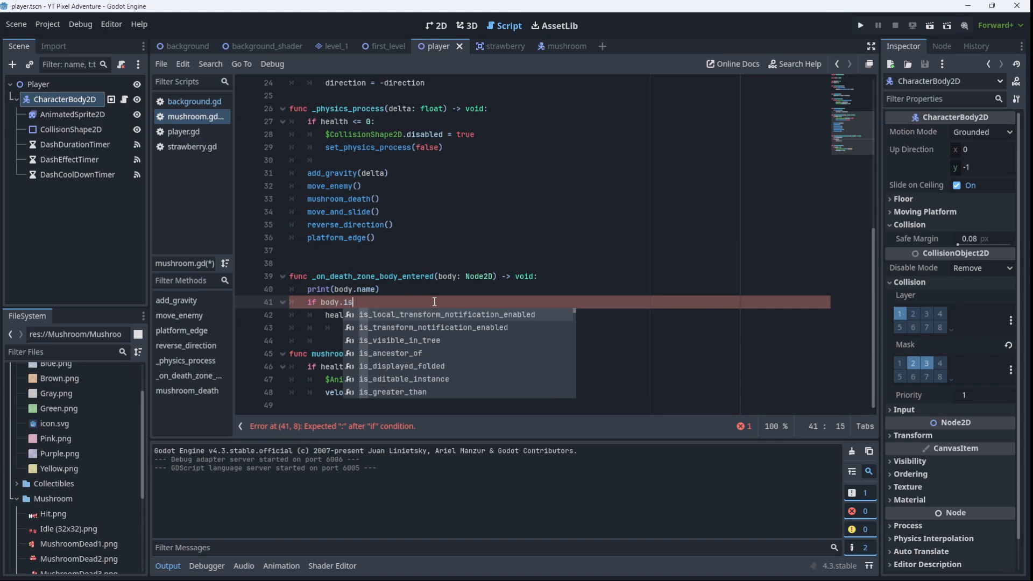
{"action": "type", "text": "in_group("}
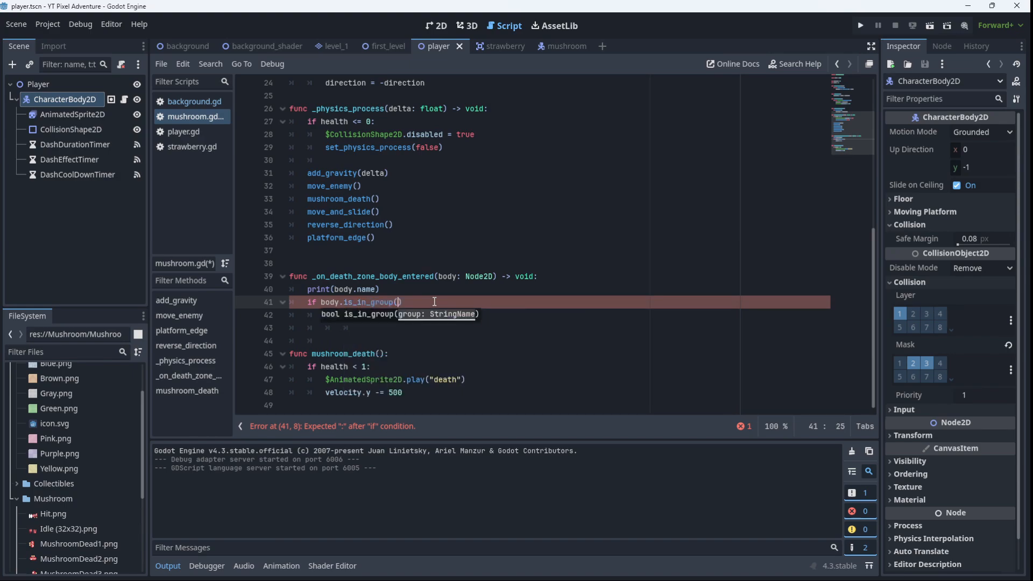
{"action": "type", "text": "\"p\""}
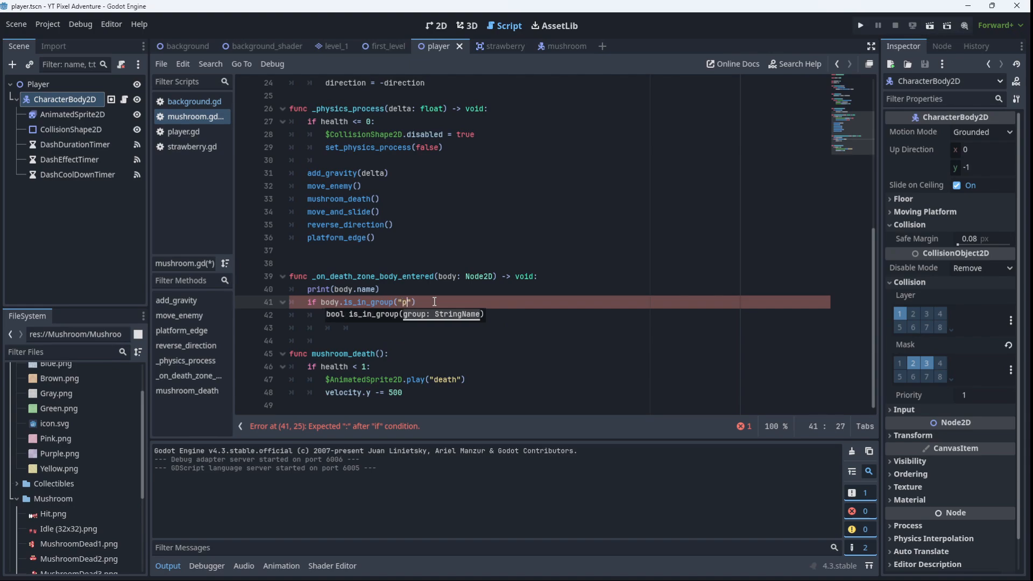
{"action": "type", "text": "layer\")"}
{"action": "left_click", "coordinate": [557, 315]}
{"action": "type", "text": "health -= 1"}
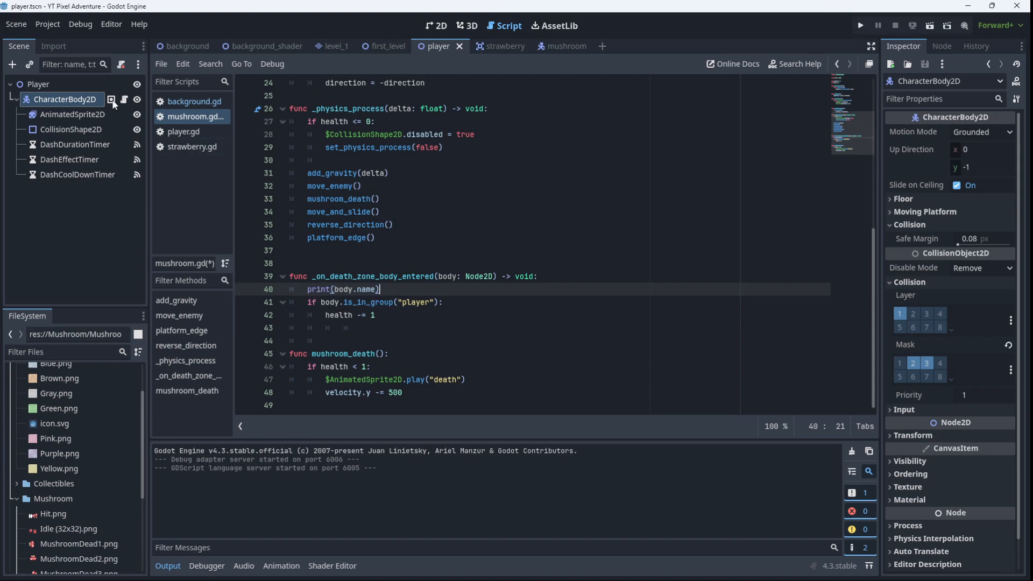
{"action": "mouse_move", "coordinate": [111, 99]}
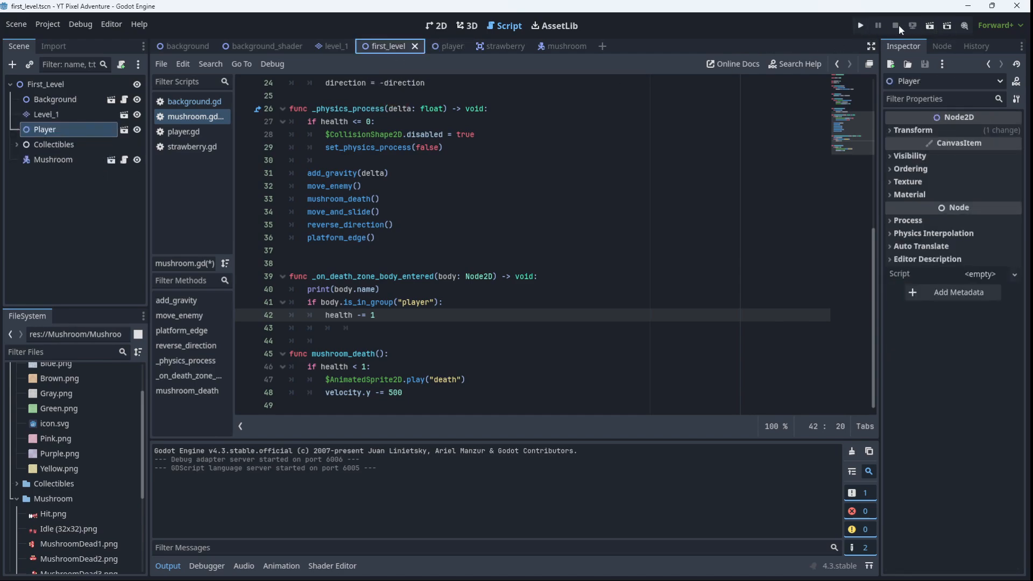
Save and run the level, letting the player touch the mushroom to log CharacterBody2D.
{"action": "key", "text": "ctrl+s"}
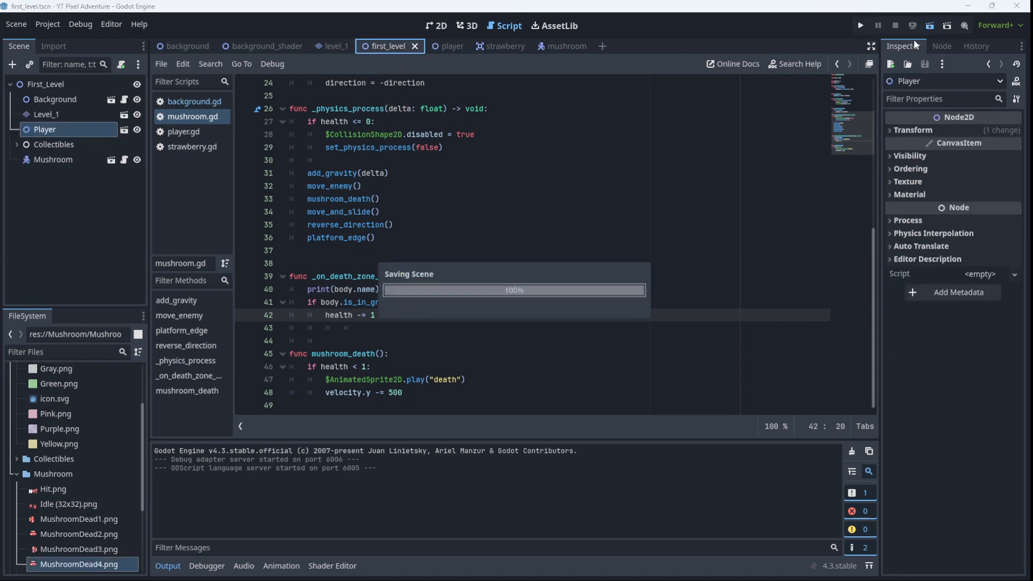
{"action": "left_click", "coordinate": [860, 25]}
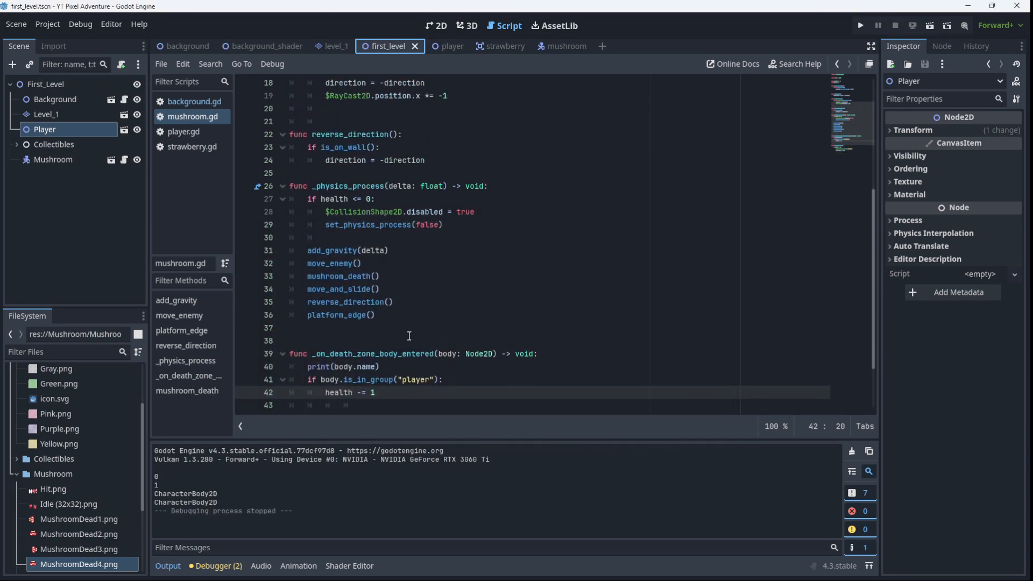
{"action": "scroll", "scroll_direction": "down", "scroll_amount": 3}
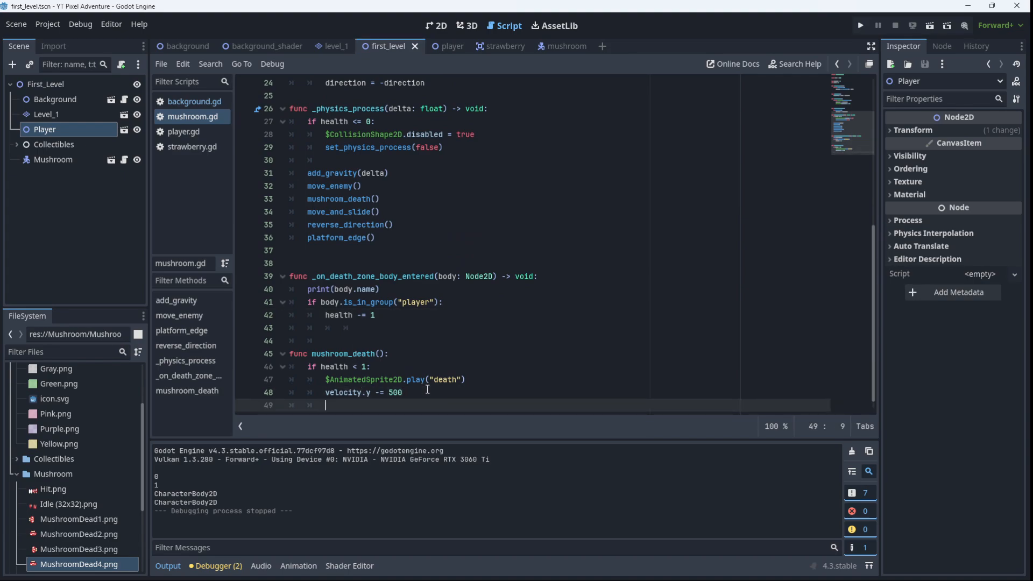
{"action": "type", "text": "queu"}
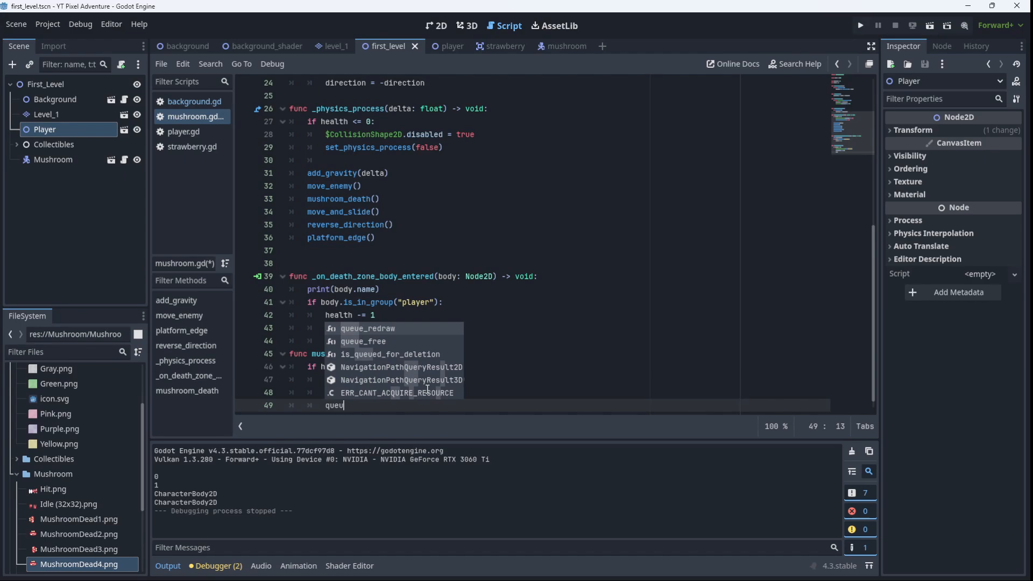
{"action": "left_click", "coordinate": [362, 341]}
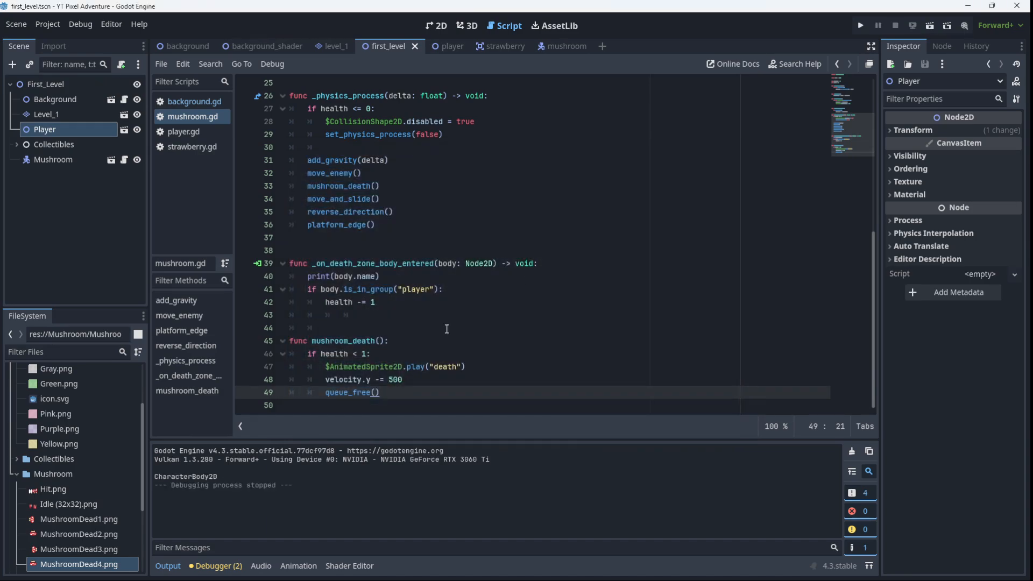
{"action": "double_click", "coordinate": [344, 393]}
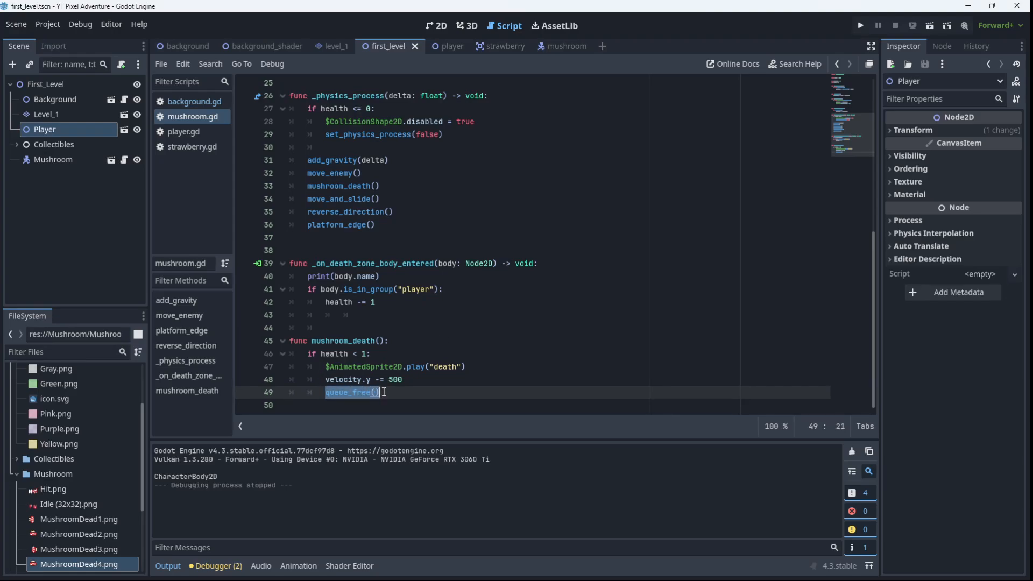
{"action": "key", "text": "Delete"}
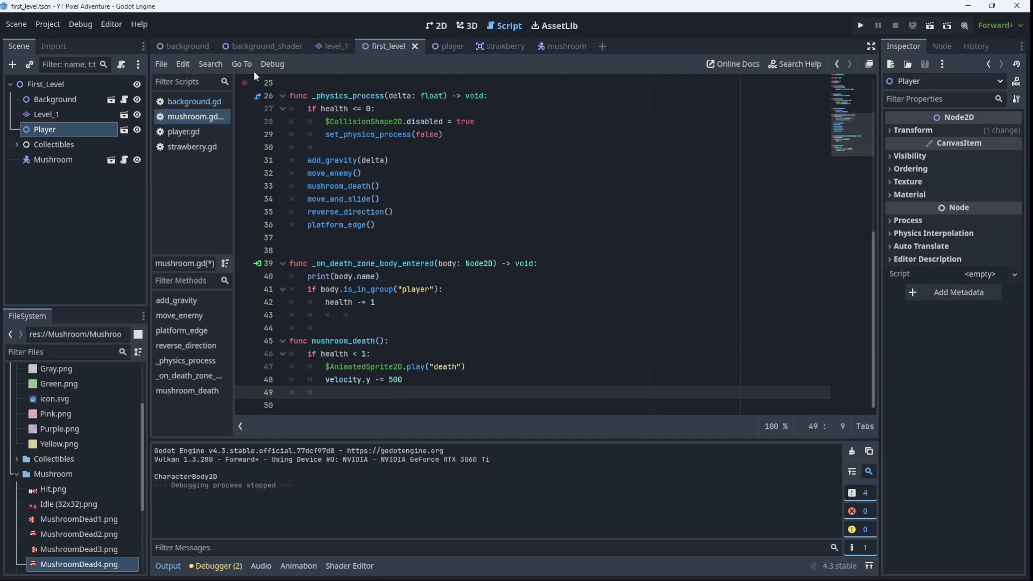
Connect the mushroom AnimatedSprite2D's animation_finished signal to a new handler in mushroom.gd.
{"action": "left_click", "coordinate": [549, 47]}
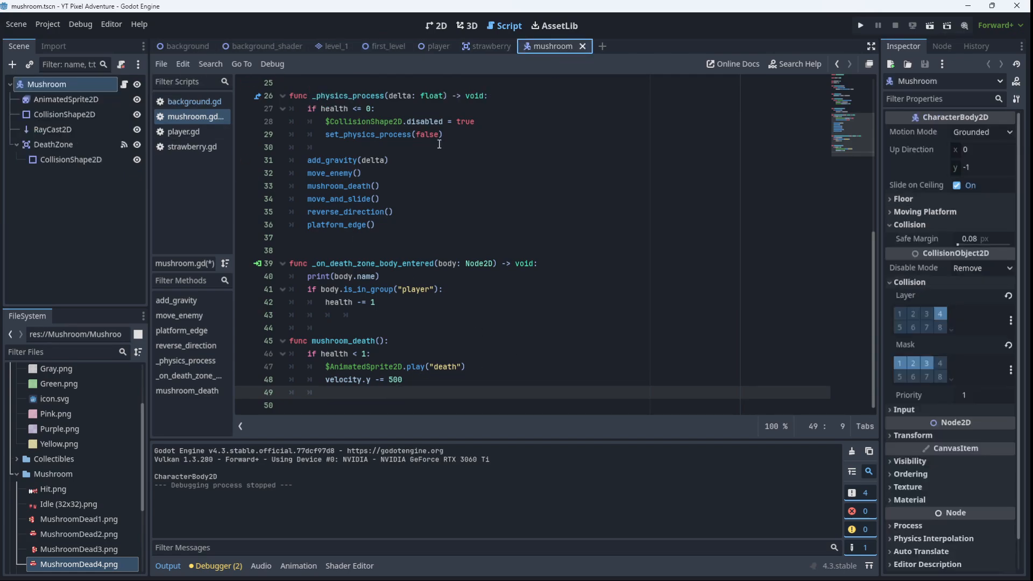
{"action": "left_click", "coordinate": [67, 100]}
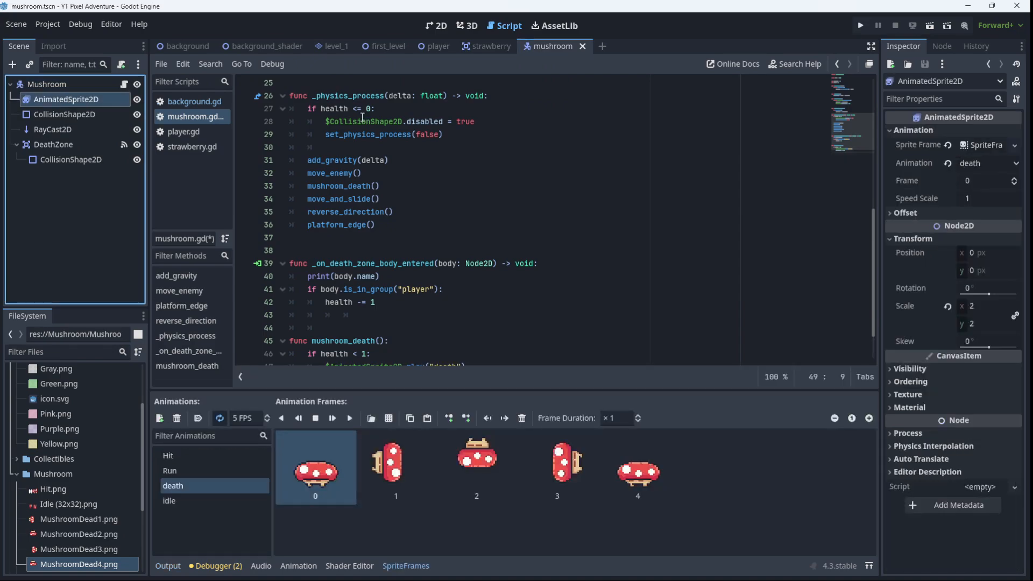
{"action": "left_click", "coordinate": [942, 46]}
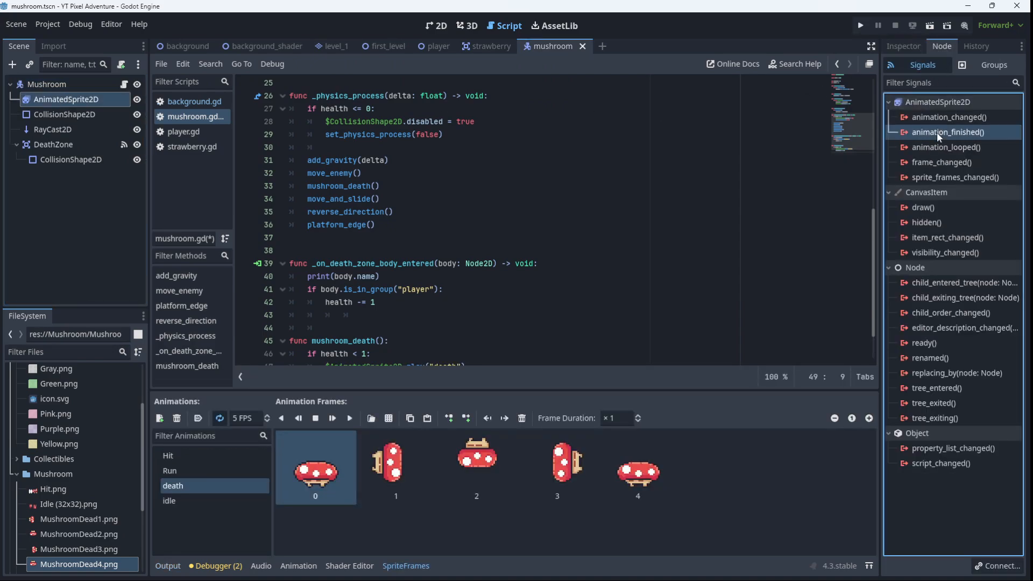
{"action": "double_click", "coordinate": [947, 132]}
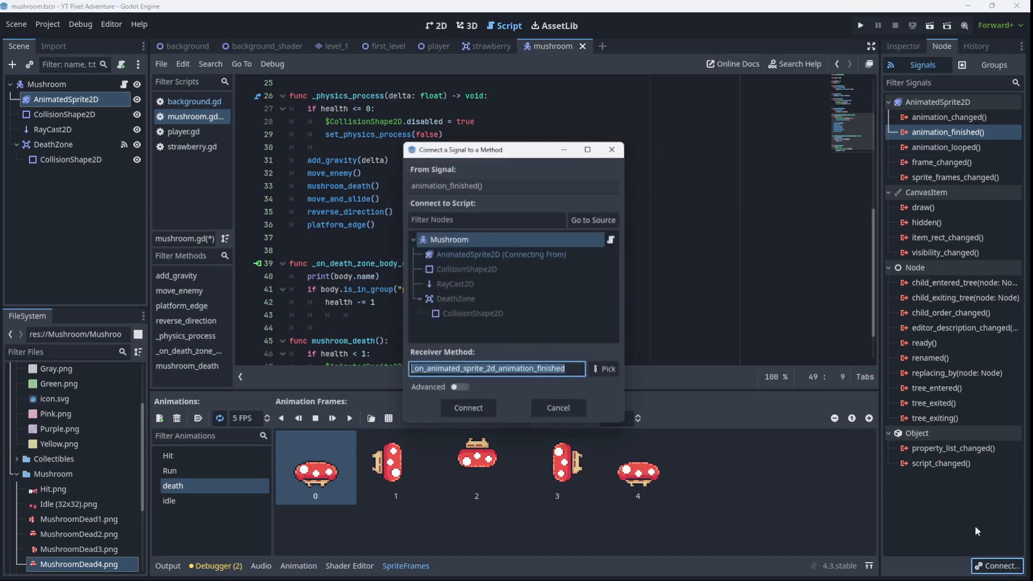
{"action": "left_click", "coordinate": [468, 407]}
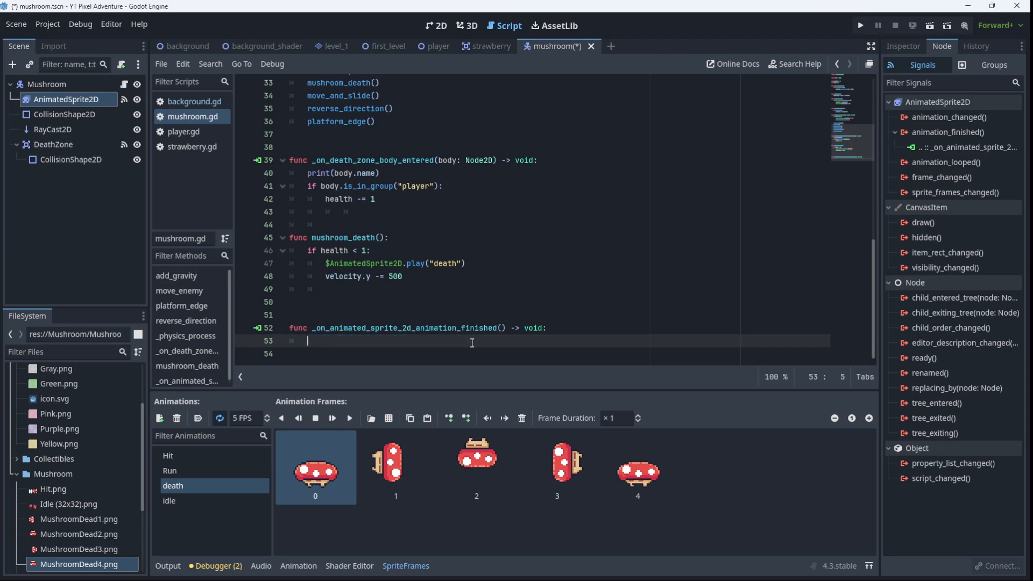
Write 'if $AnimatedSprite2D.animation == "death":' followed by queue_free() in the handler.
{"action": "type", "text": "if $AnimatedSprite2D"}
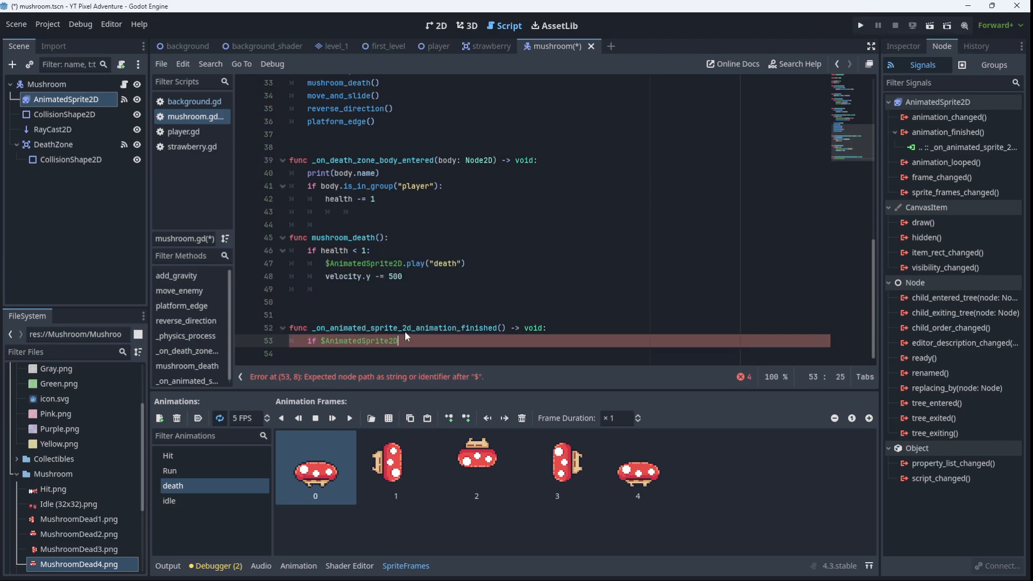
{"action": "type", "text": ".animation =="}
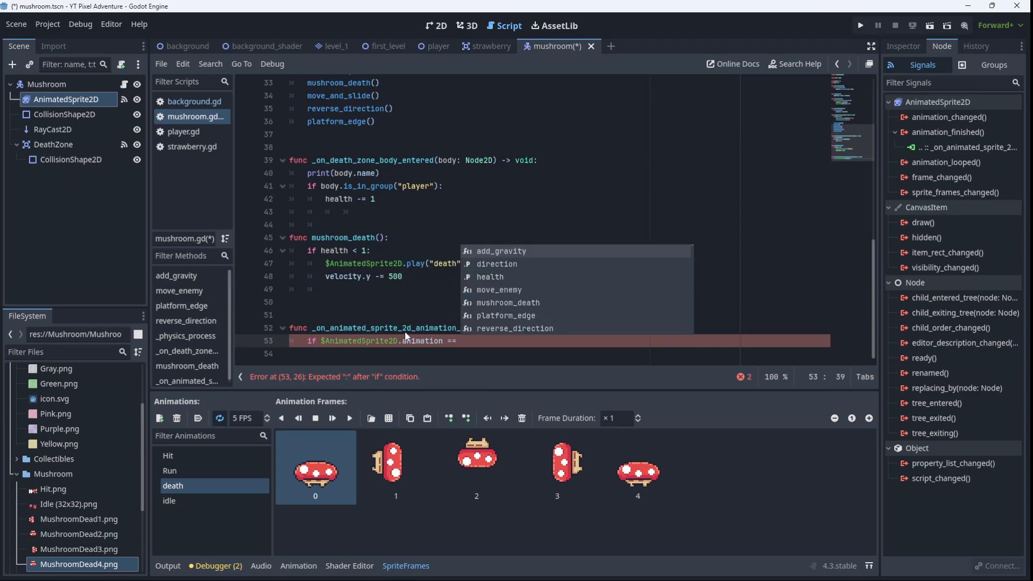
{"action": "type", "text": "\"death\":"}
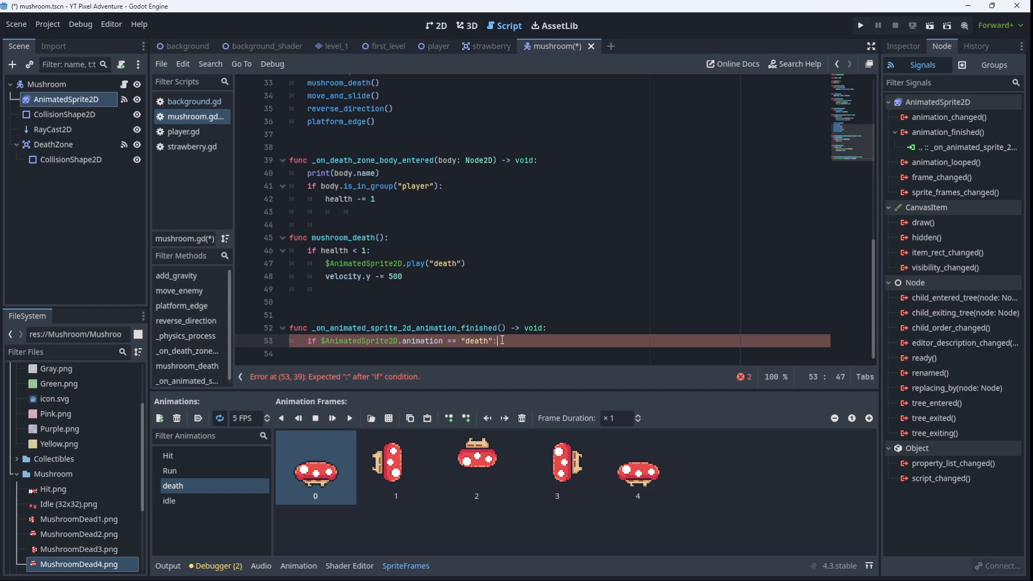
{"action": "key", "text": "enter"}
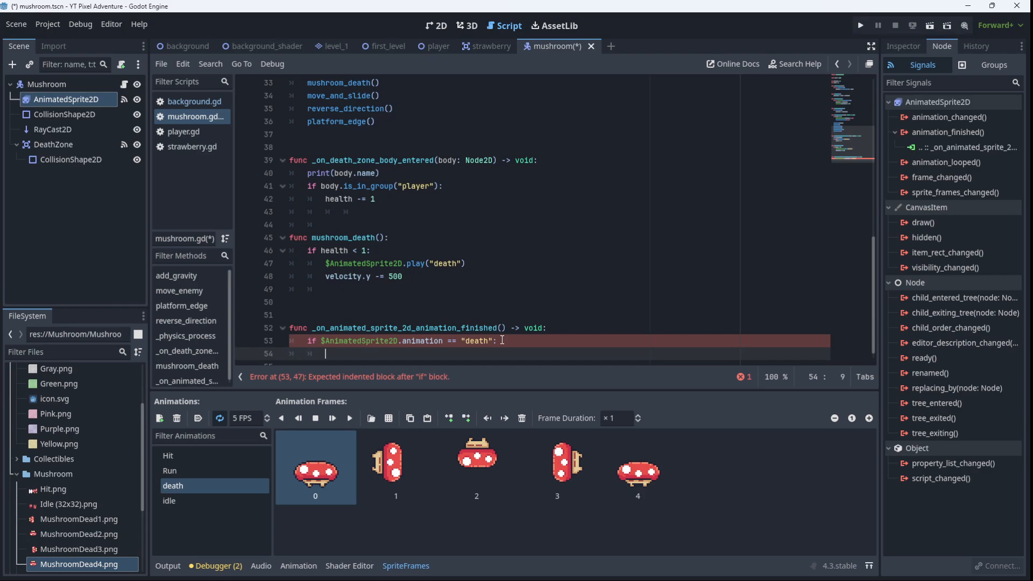
{"action": "type", "text": "queue_free()"}
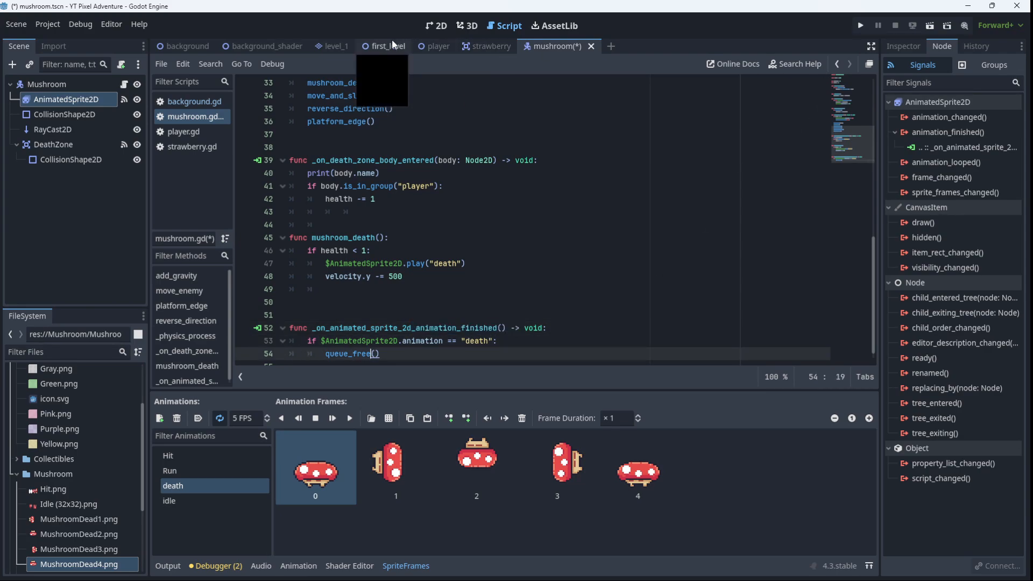
Run the first level from its tab to test the mushroom death, then reopen the mushroom scene.
{"action": "left_click", "coordinate": [387, 46]}
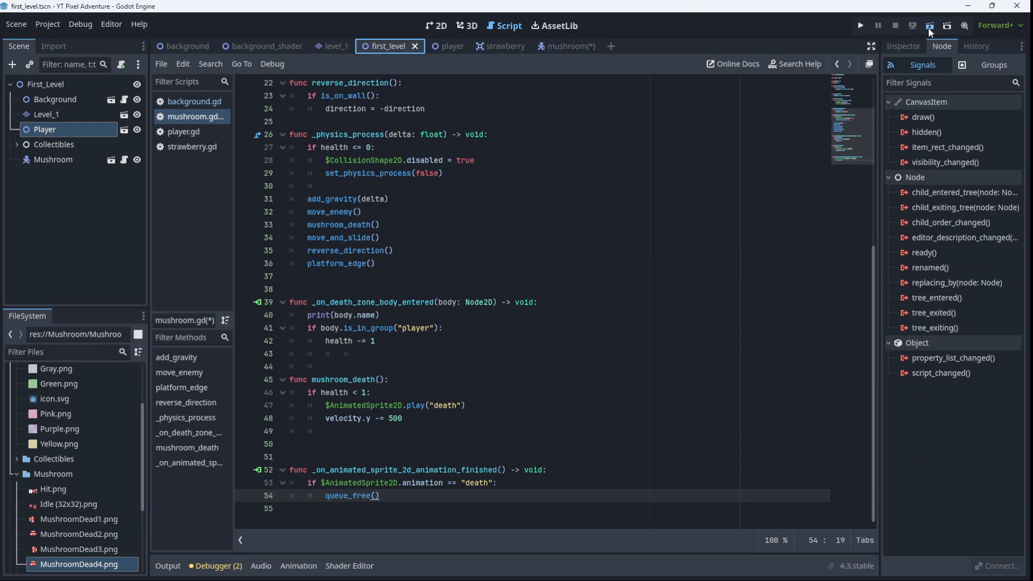
{"action": "left_click", "coordinate": [860, 25]}
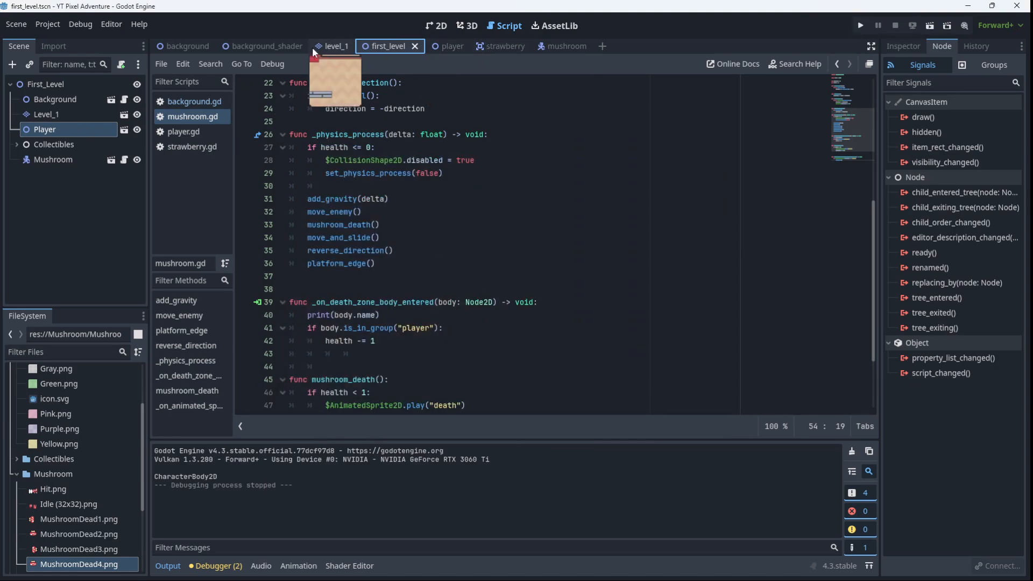
{"action": "left_click", "coordinate": [555, 46]}
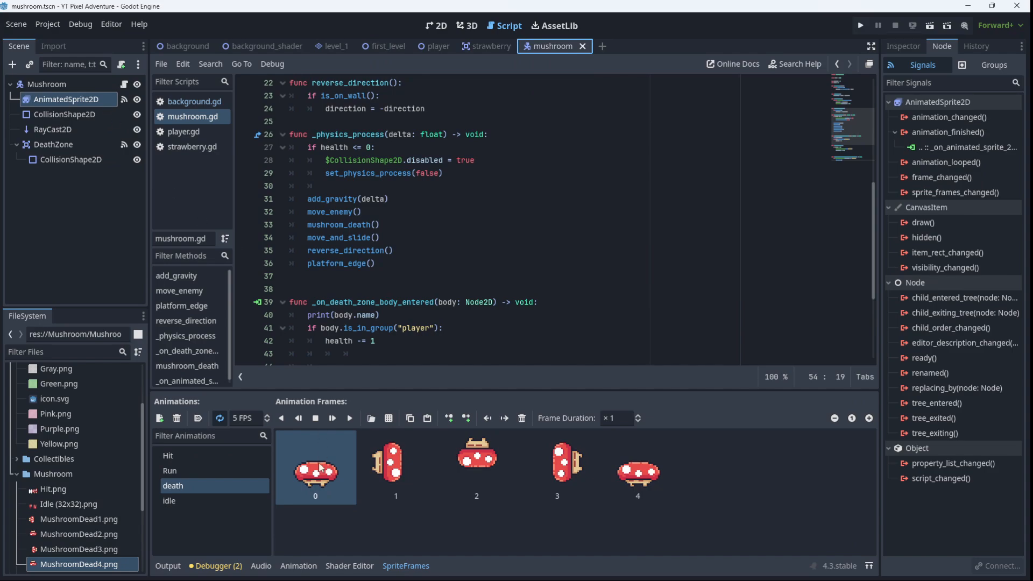